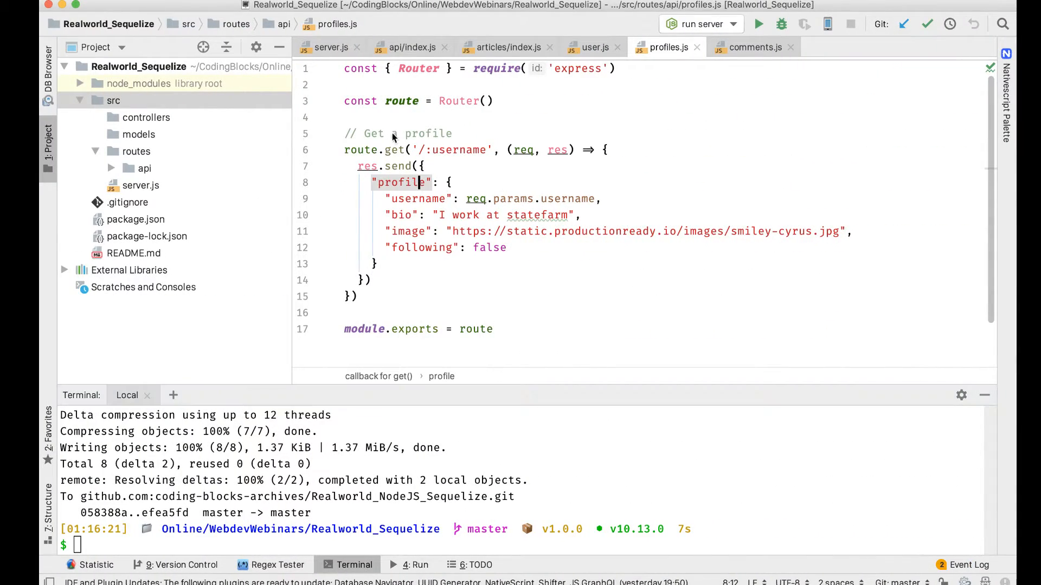
Point Firefox at localhost:7788/api/articles/ to view the sample articles JSON.
left_click(506, 47)
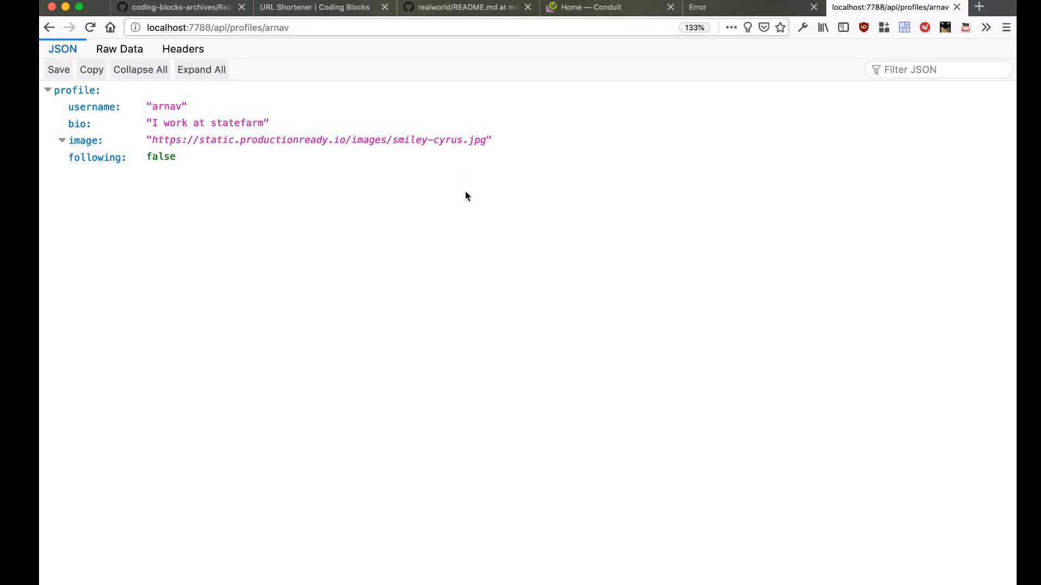
left_click(265, 27)
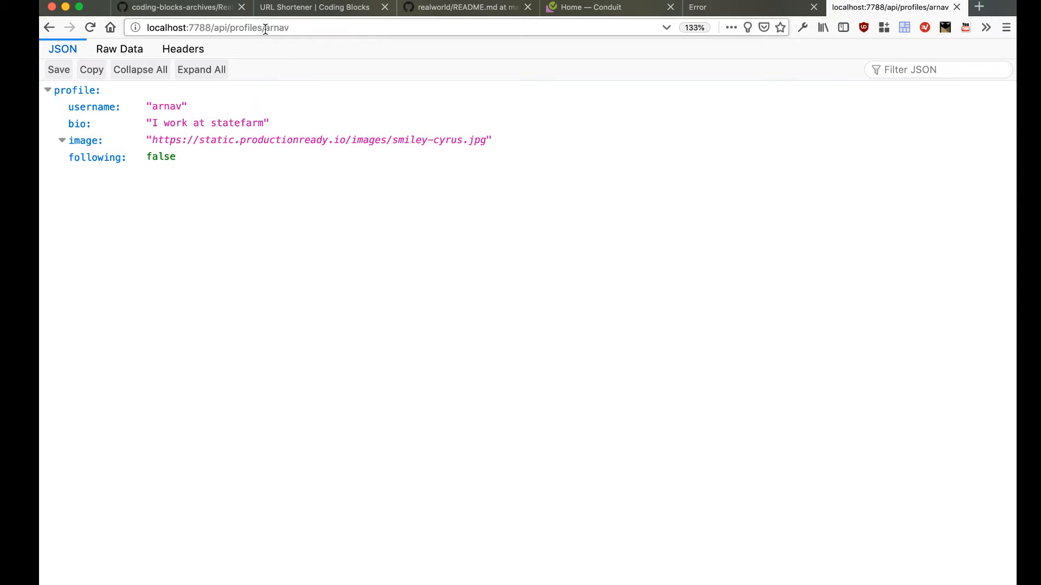
type("localhost:7788/api/artic")
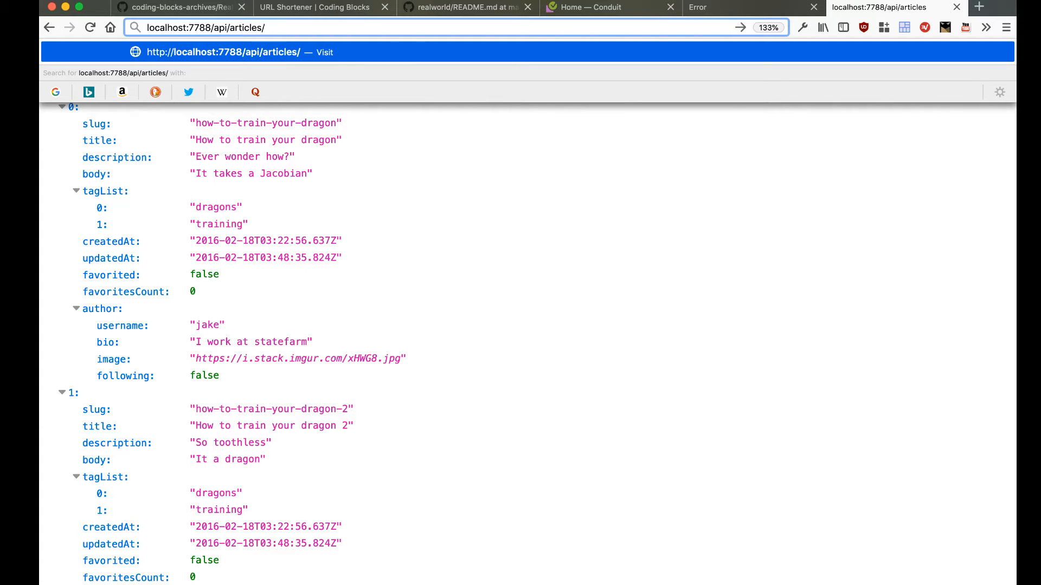
type("one-ar")
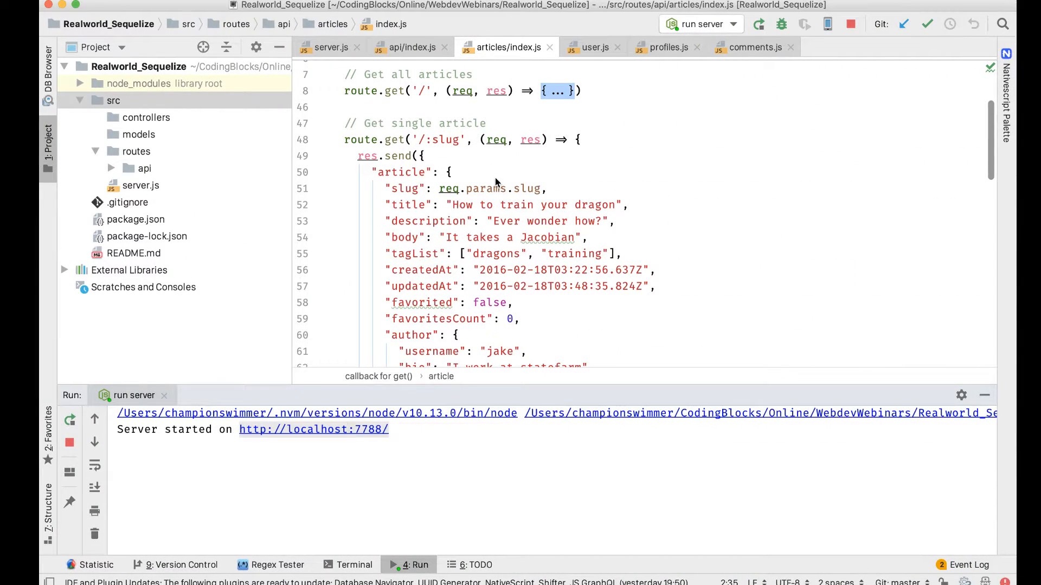
Add a new JavaScript file named index.js to the models folder.
left_click(851, 24)
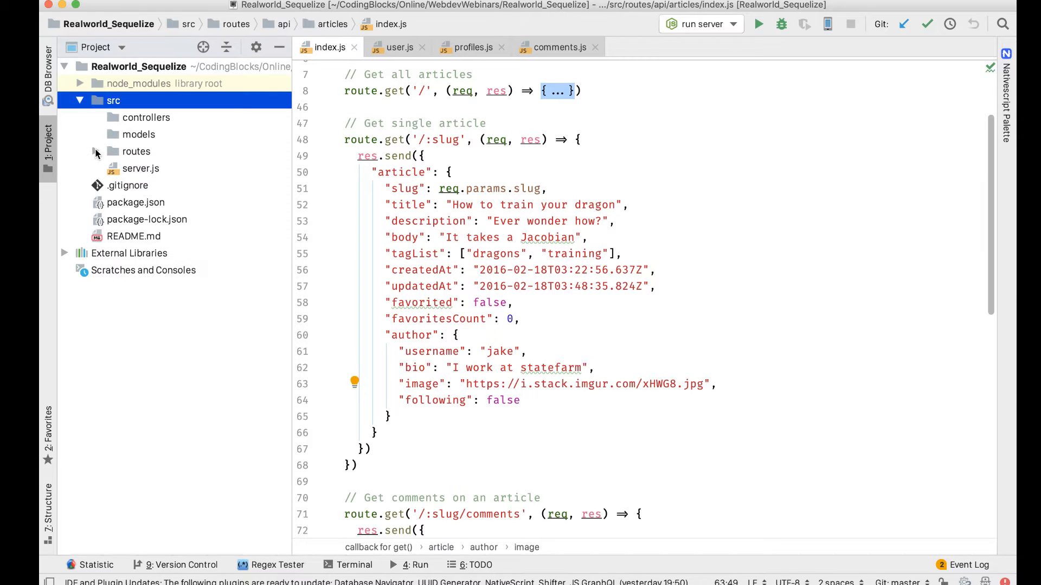
left_click(139, 134)
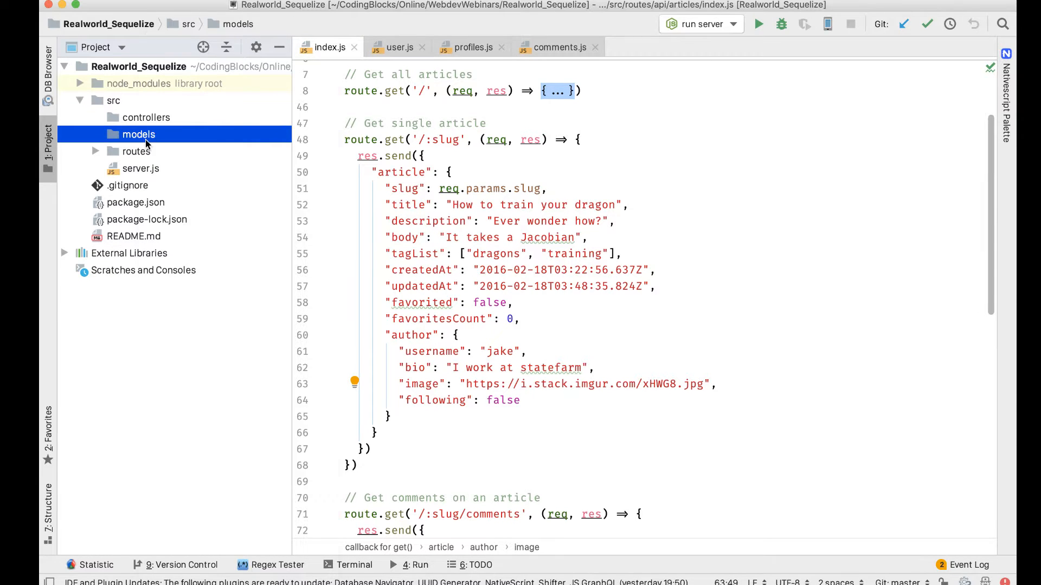
right_click(139, 134)
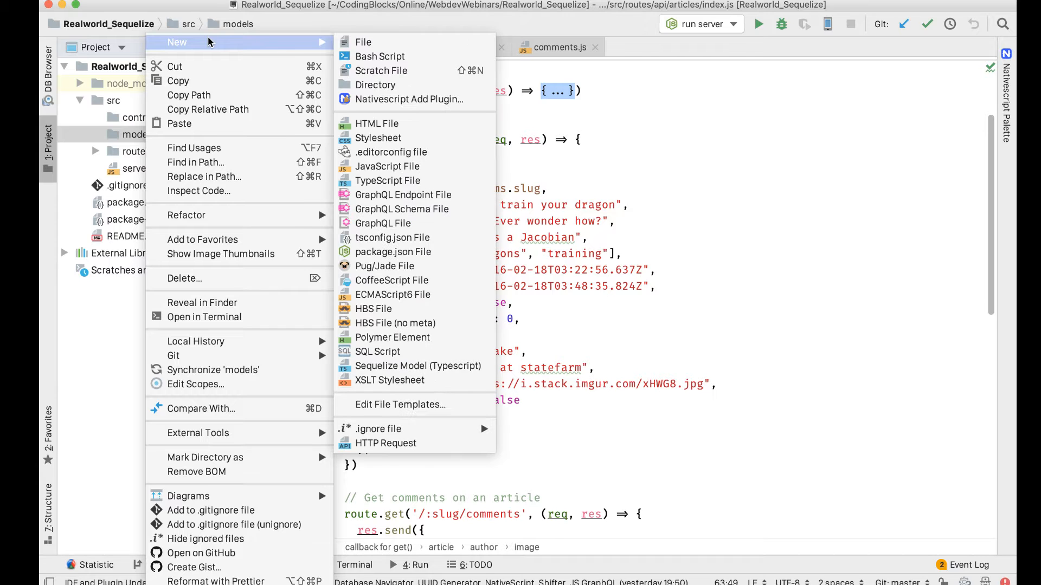
mouse_move(388, 166)
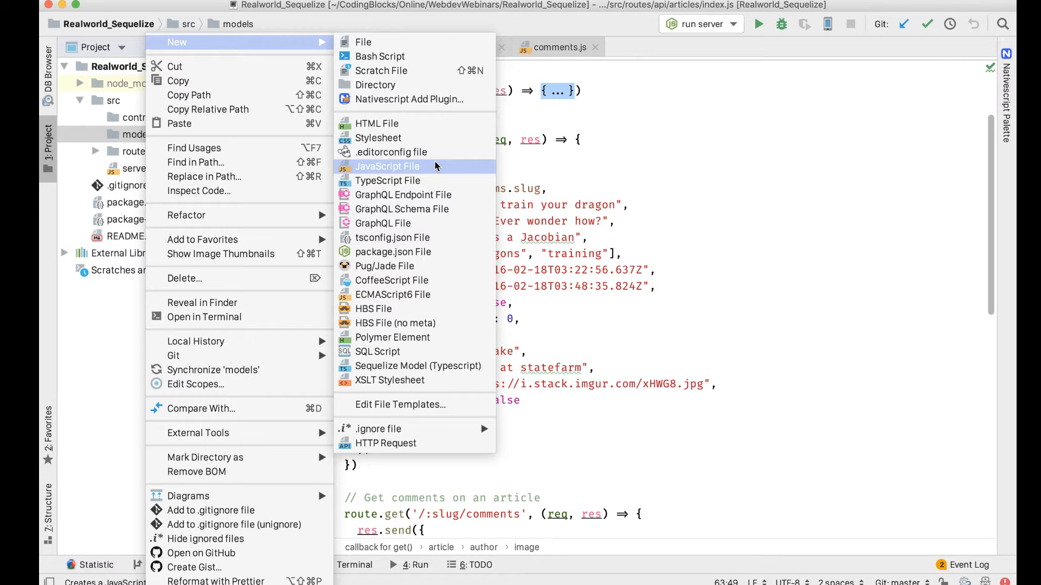
left_click(387, 167)
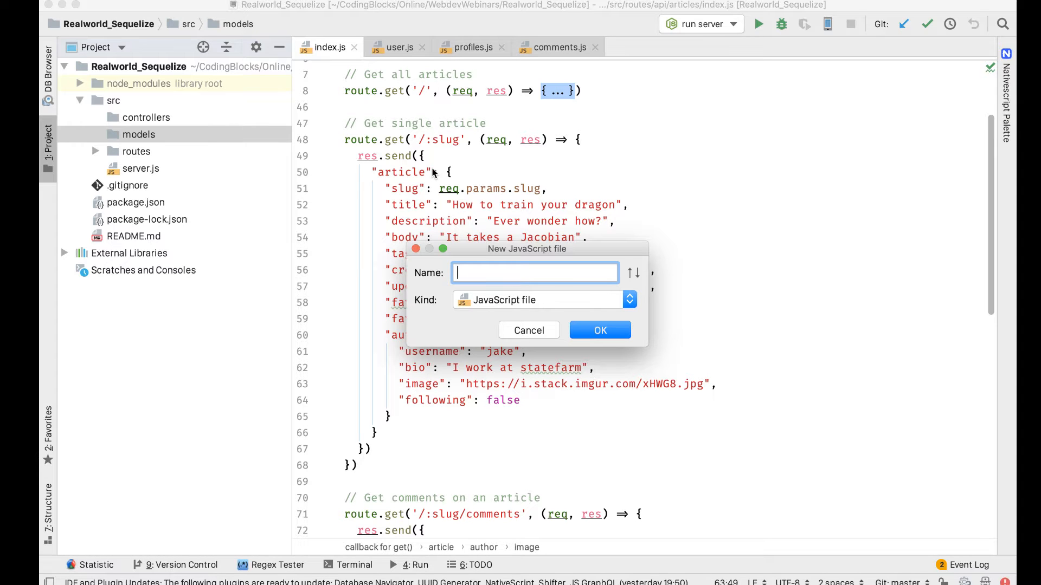
type("index.js")
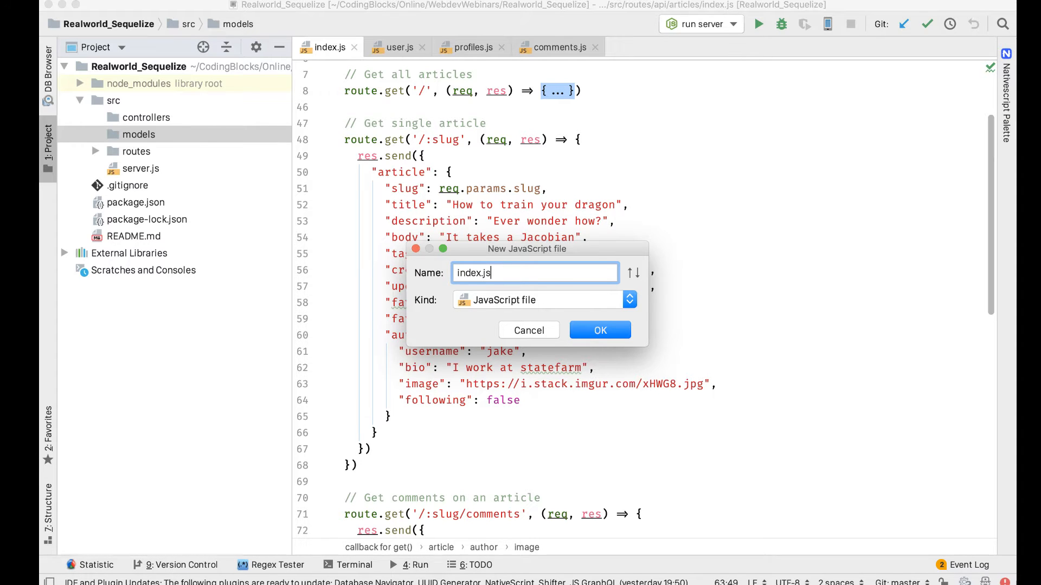
left_click(598, 330)
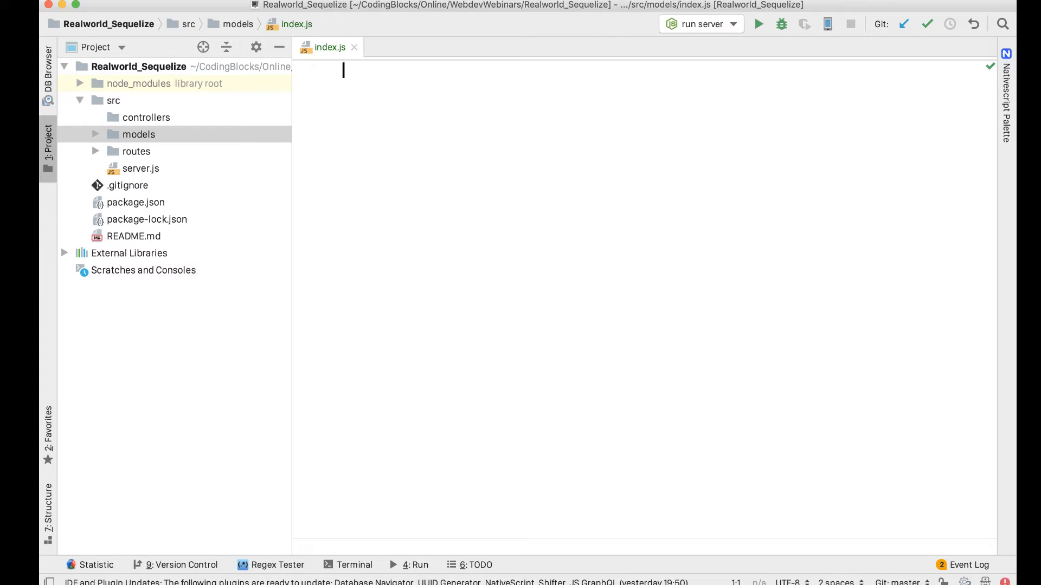
Write const Sequelize = require('sequelize') and const db = new Sequelize().
type("const")
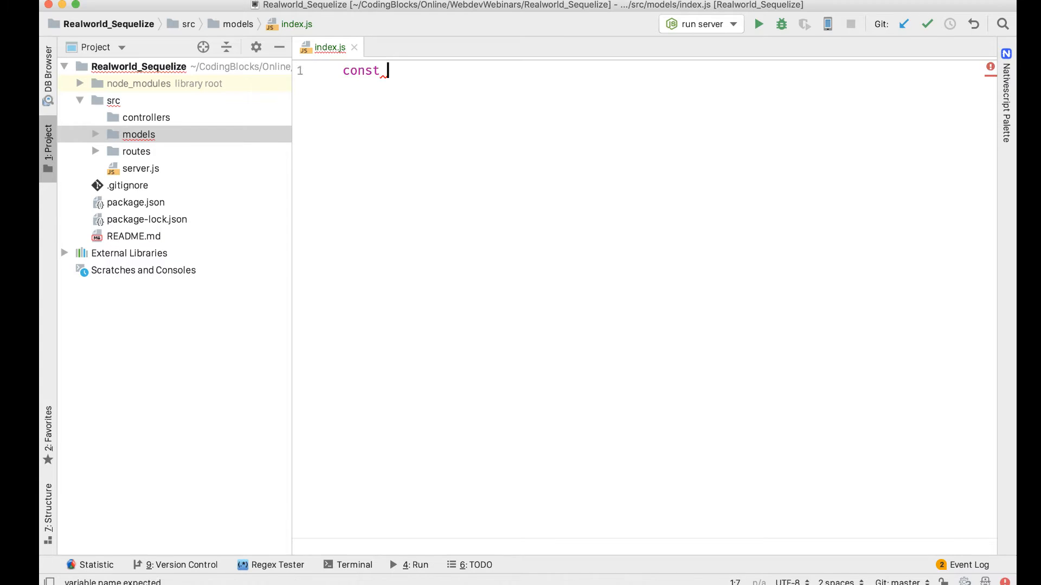
type("S")
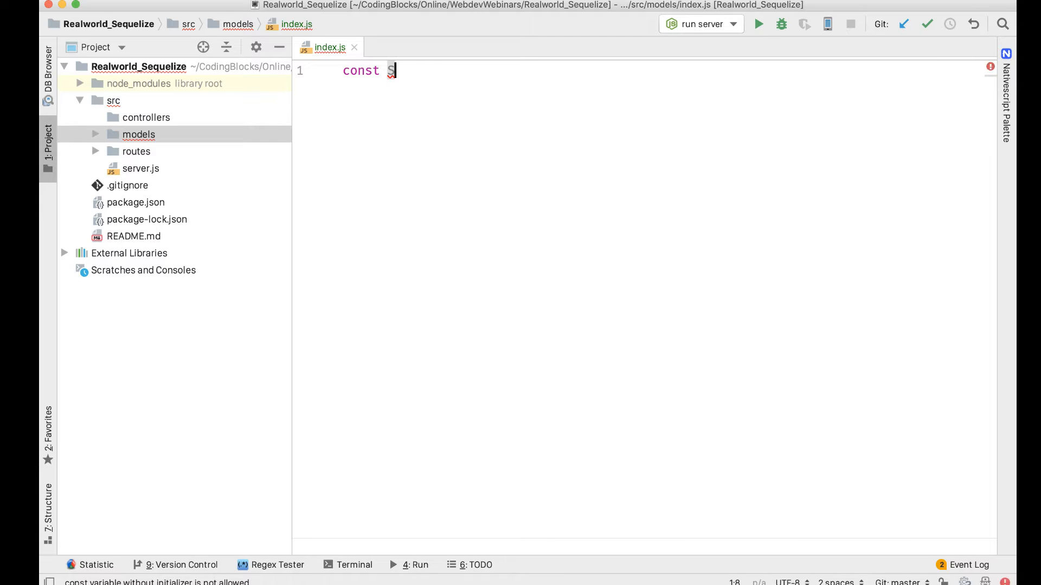
type("equelize = require('s")
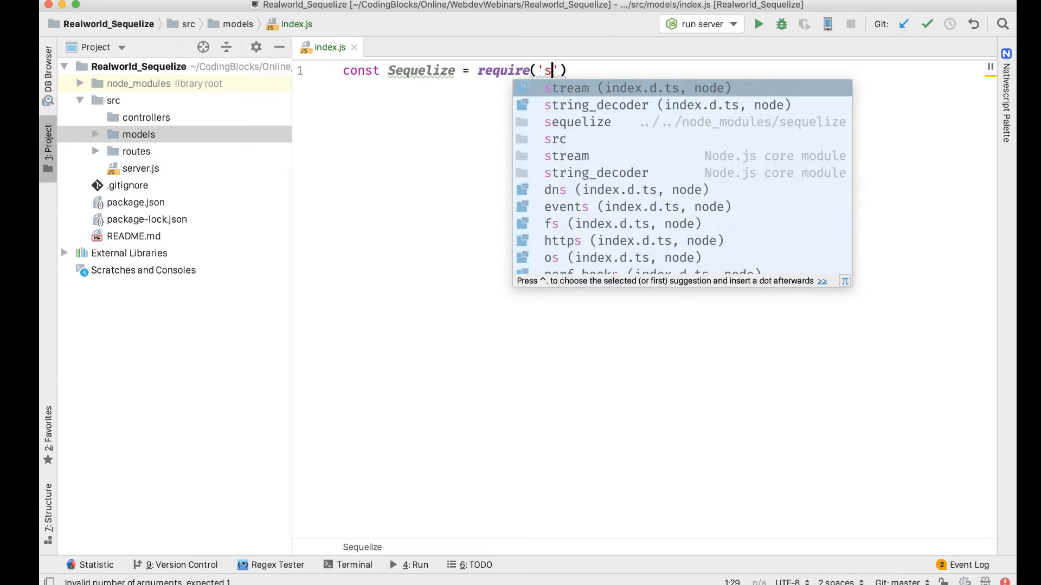
left_click(576, 121)
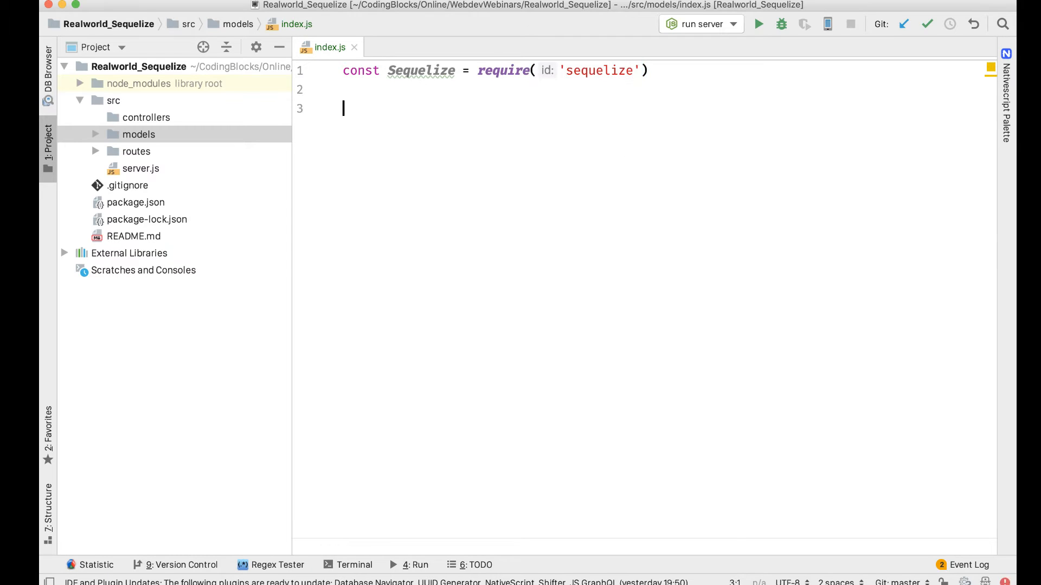
type("const db =")
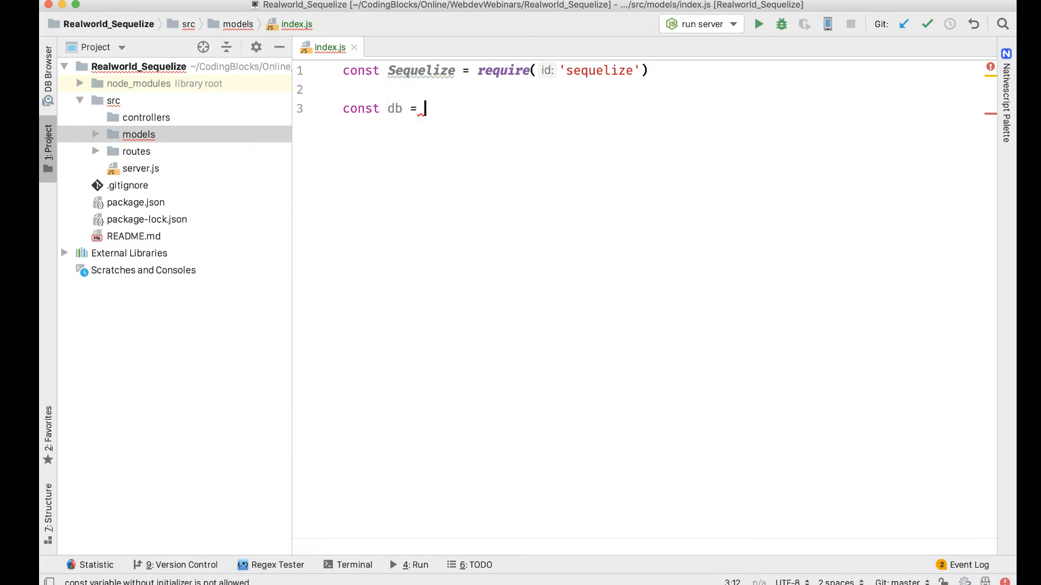
type("new Sequelize(")
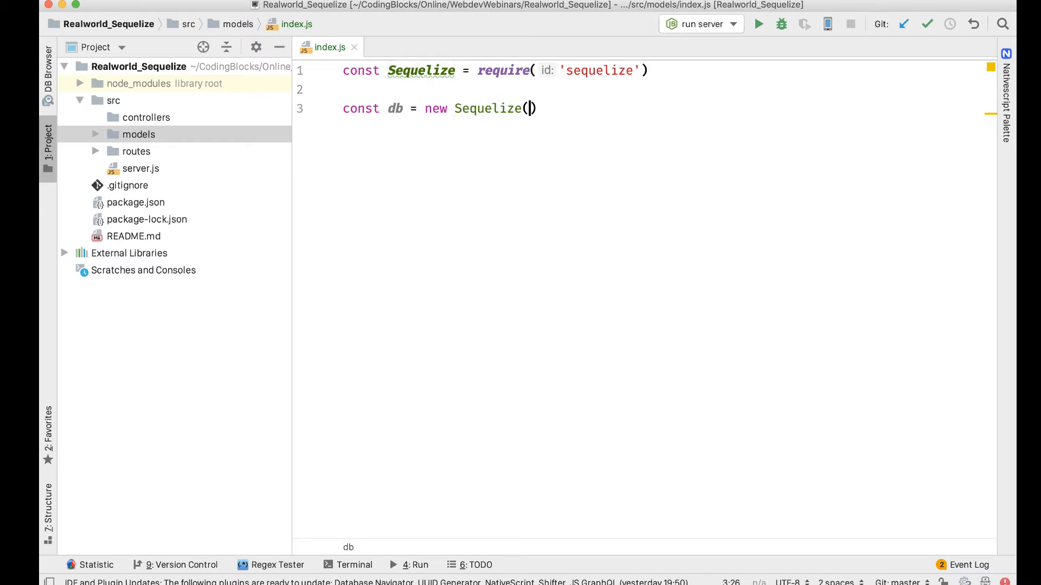
type(")")
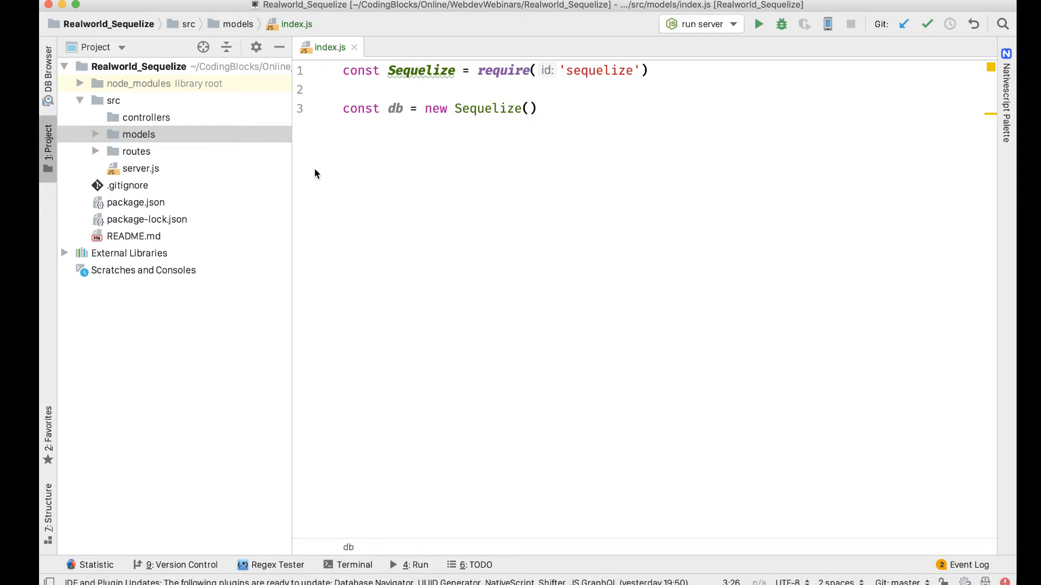
mouse_move(369, 216)
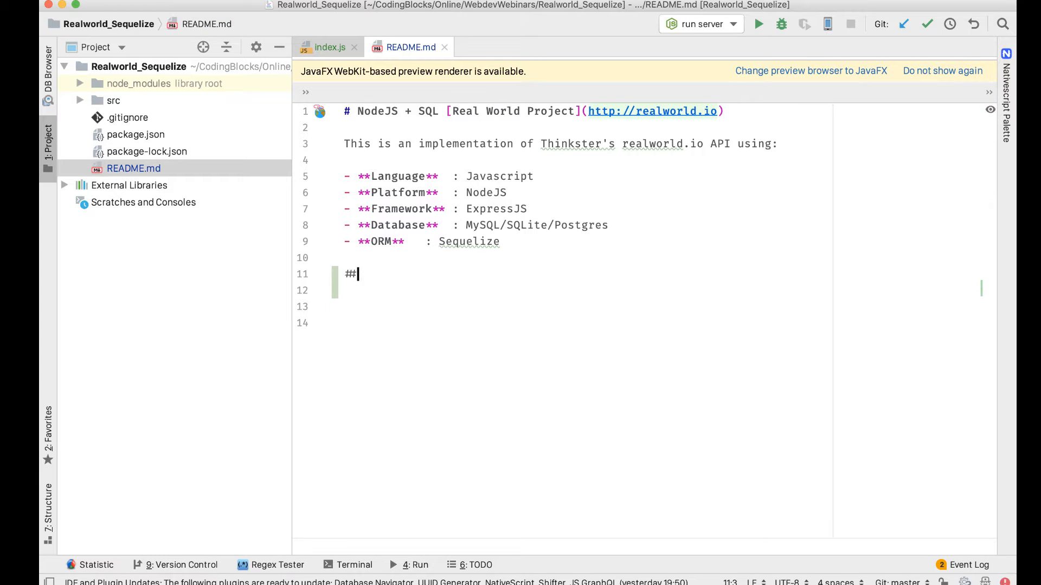
Add a '## Setup Database' README heading and run mysql -u root in the terminal.
type("Setup")
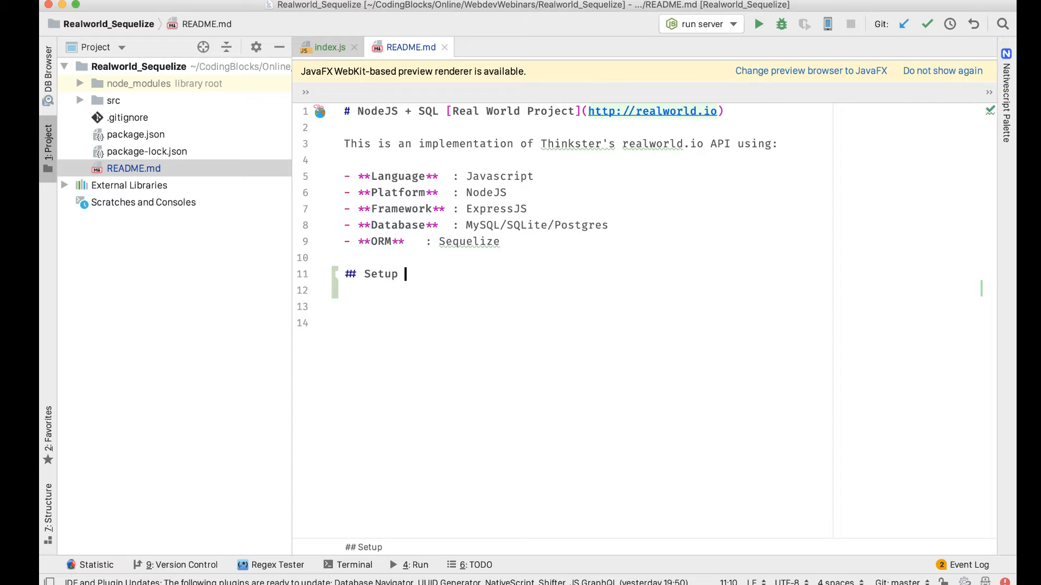
type("Database")
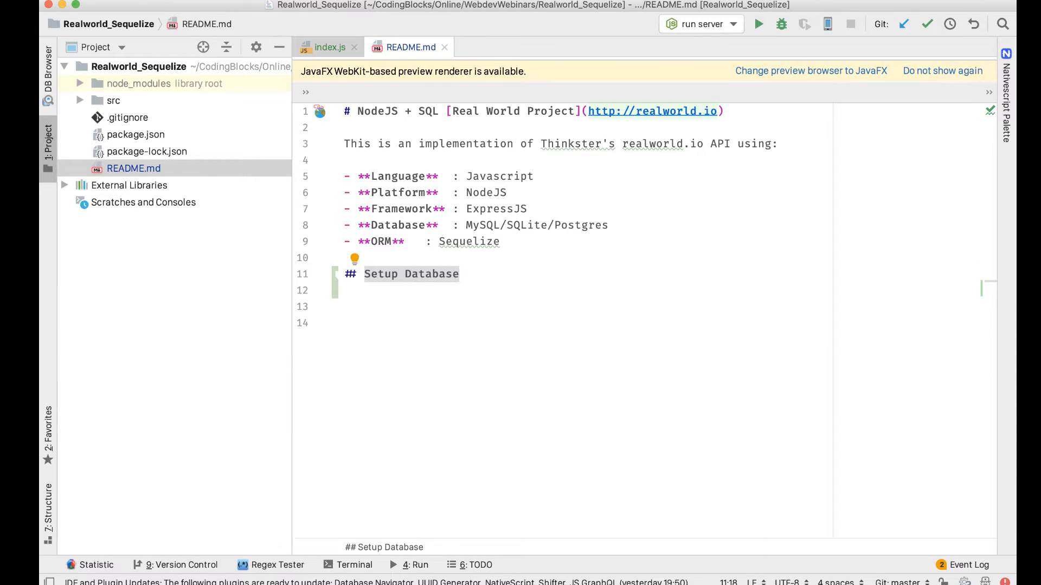
left_click(353, 565)
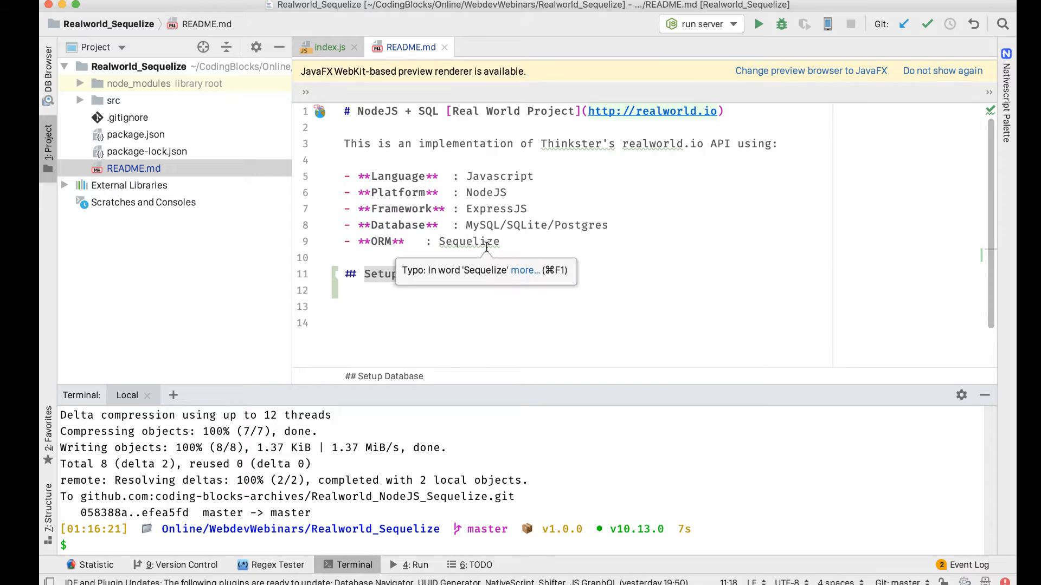
type("my")
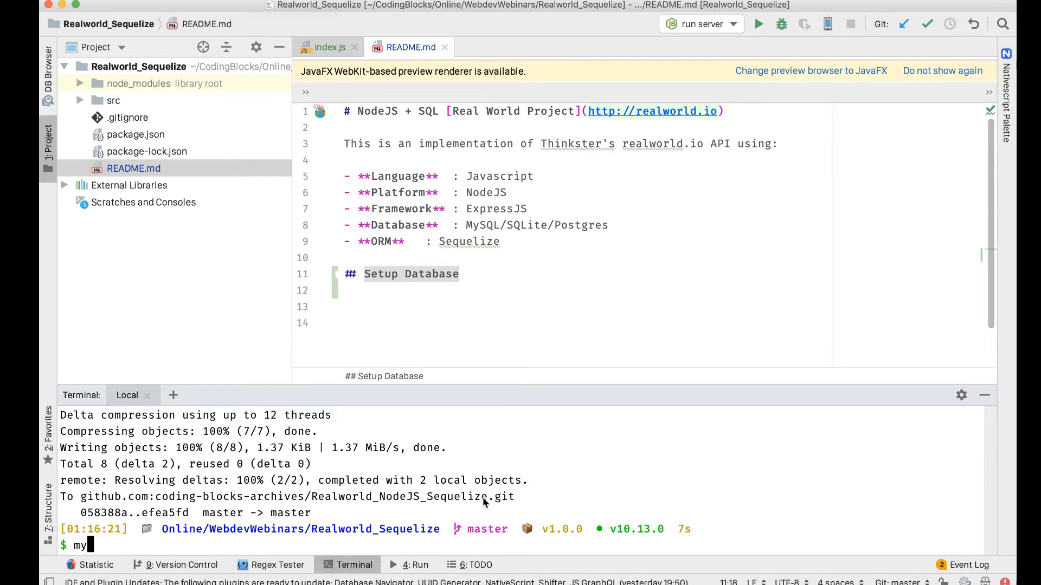
type("sql")
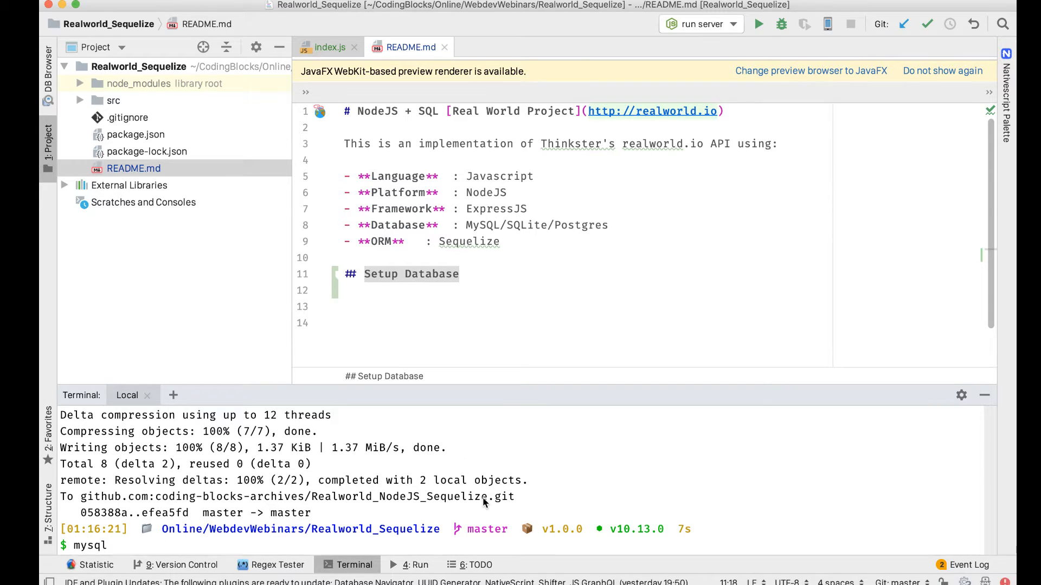
type("-u root")
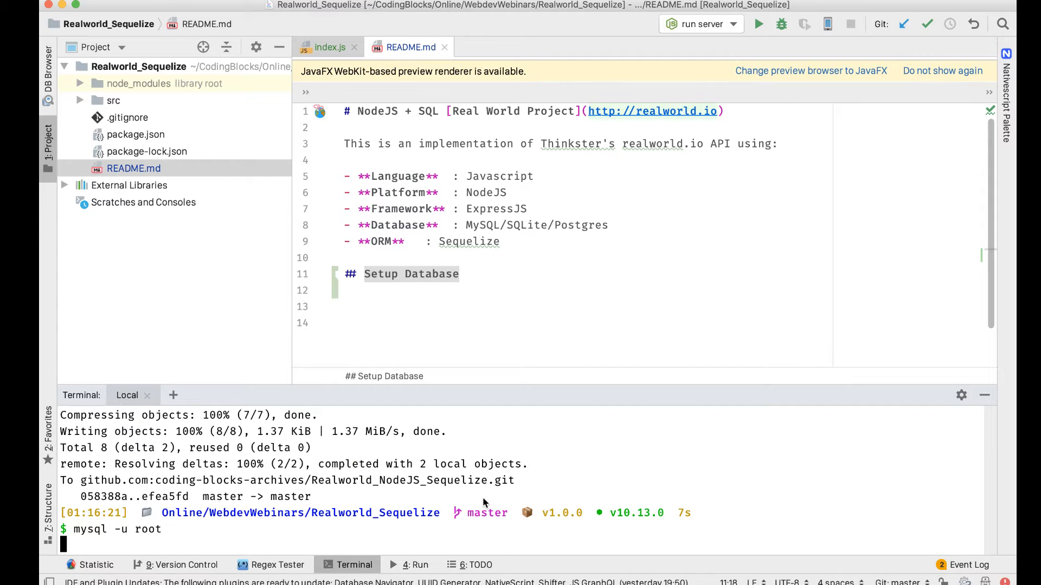
key("Return")
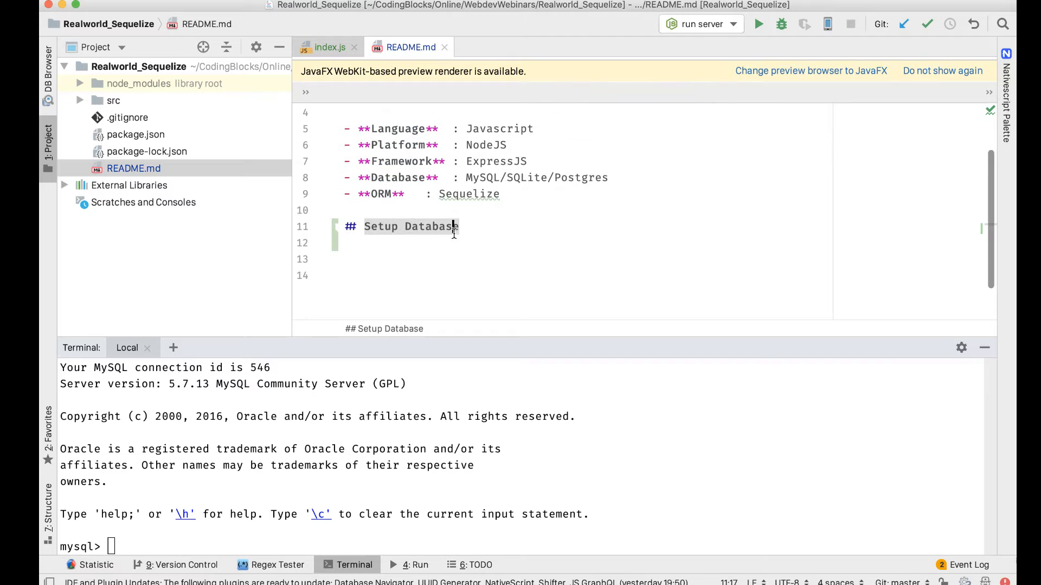
Write a bash block with 'mysql -u root' and open a mysql-sql code block.
type("``")
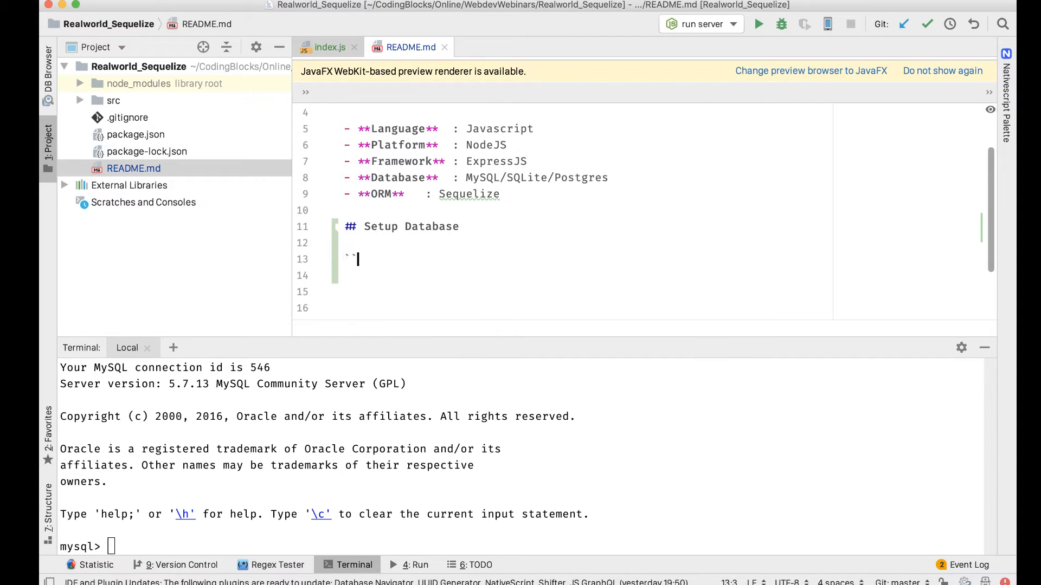
type("bash")
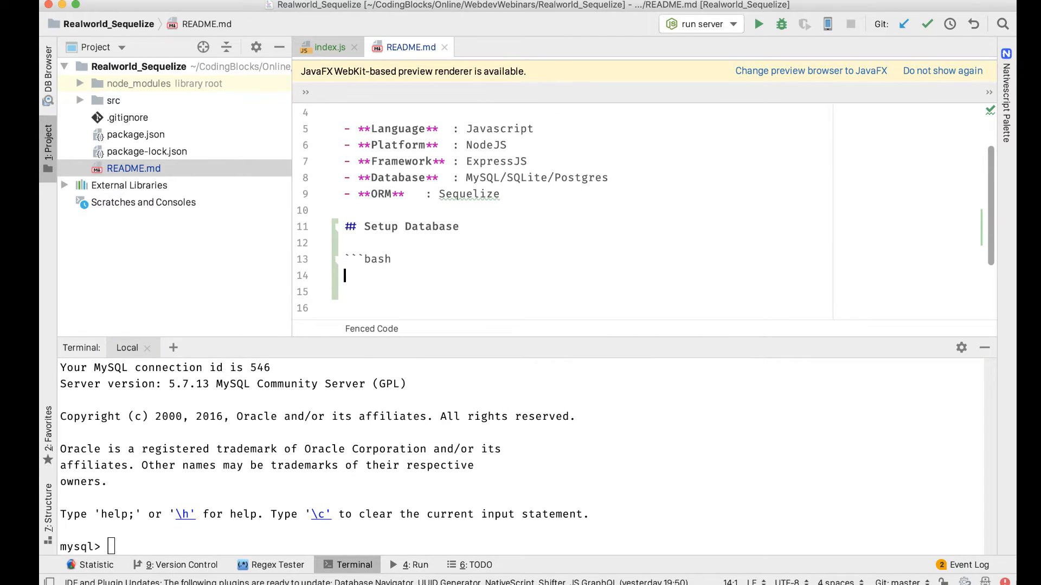
type("mysql")
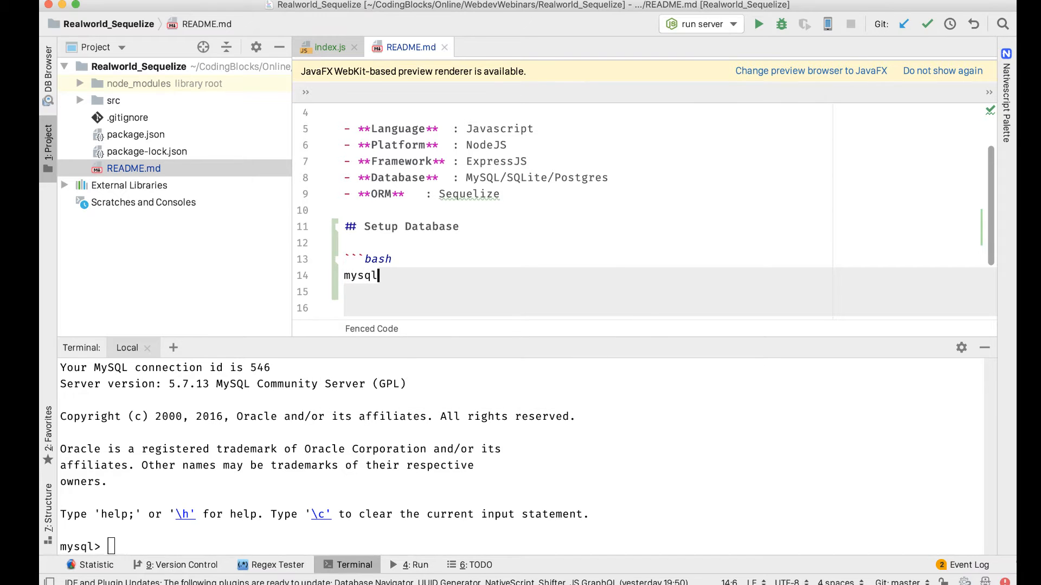
type("-u root")
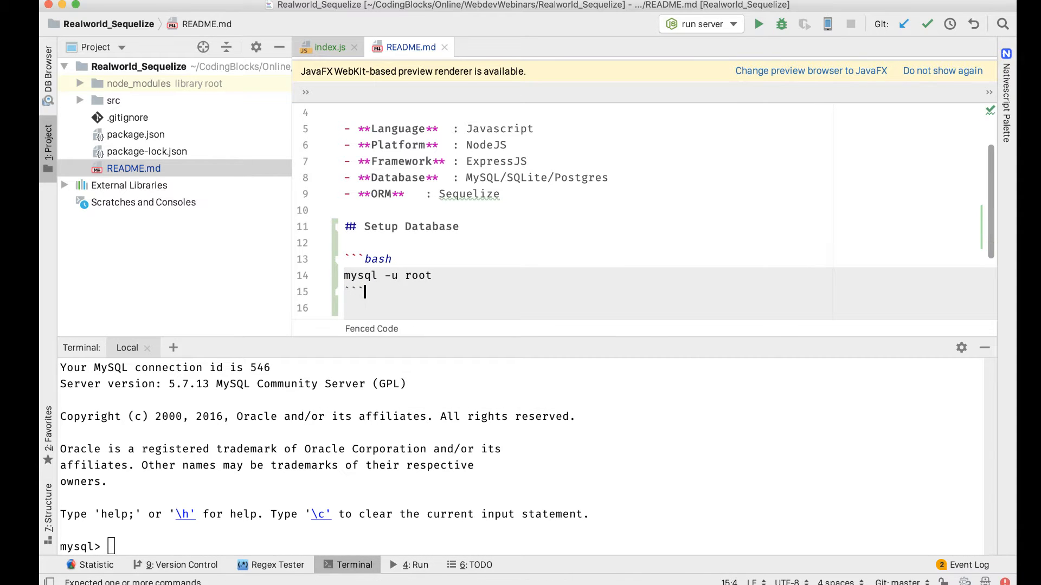
type("```my")
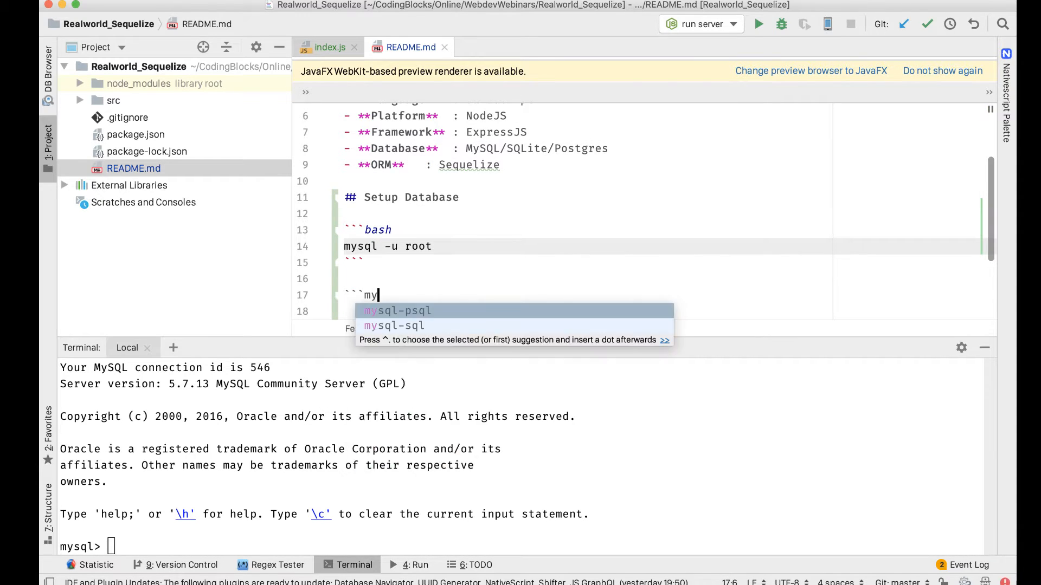
type("sql-sql")
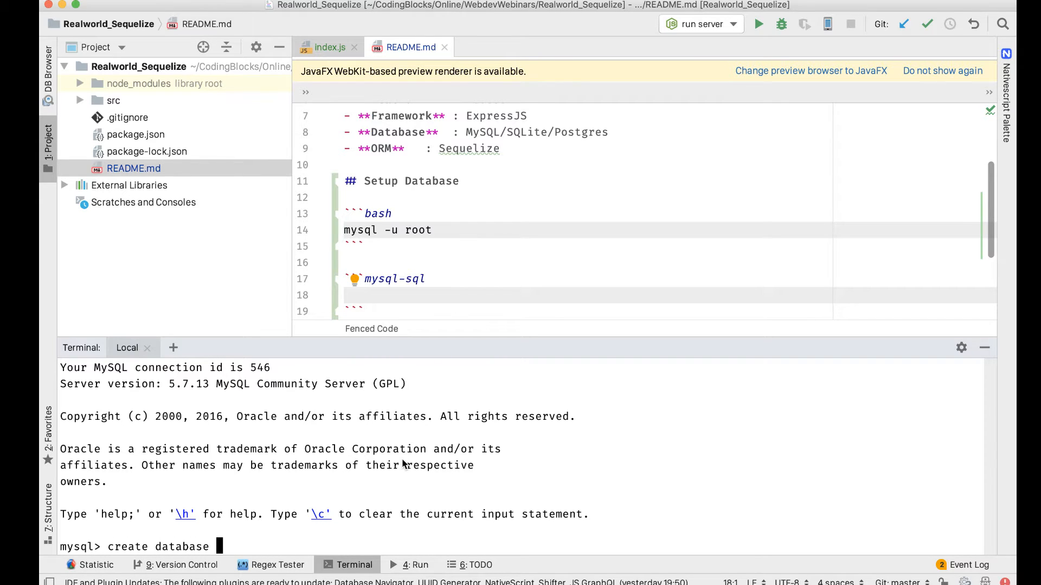
type("realworlddb")
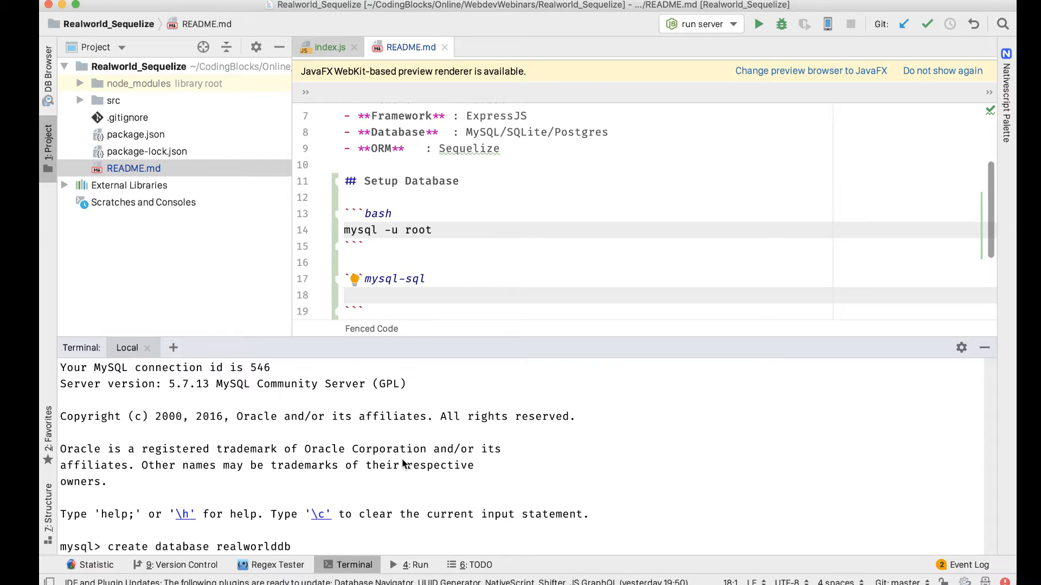
type(";")
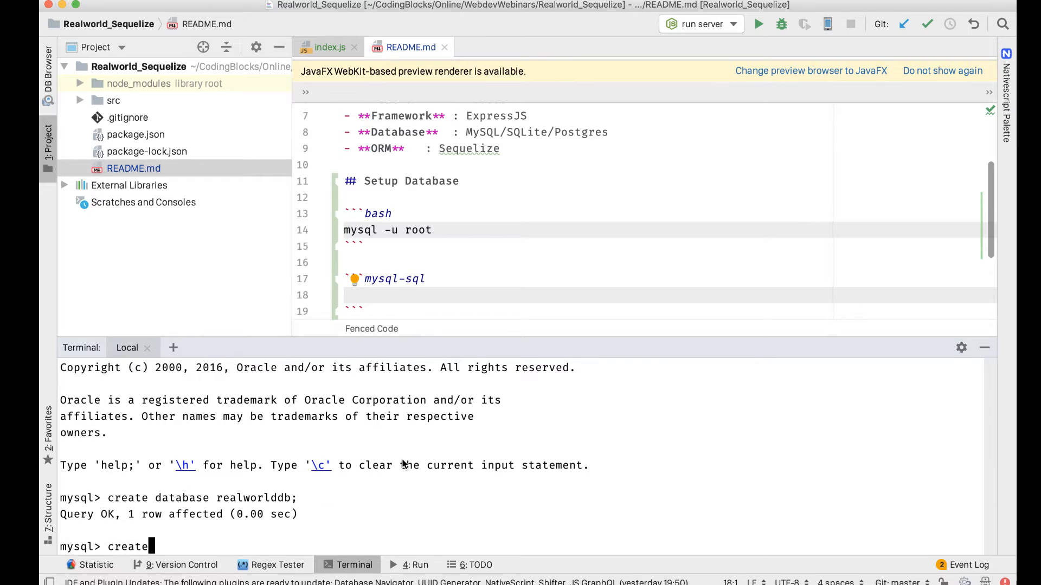
type("database")
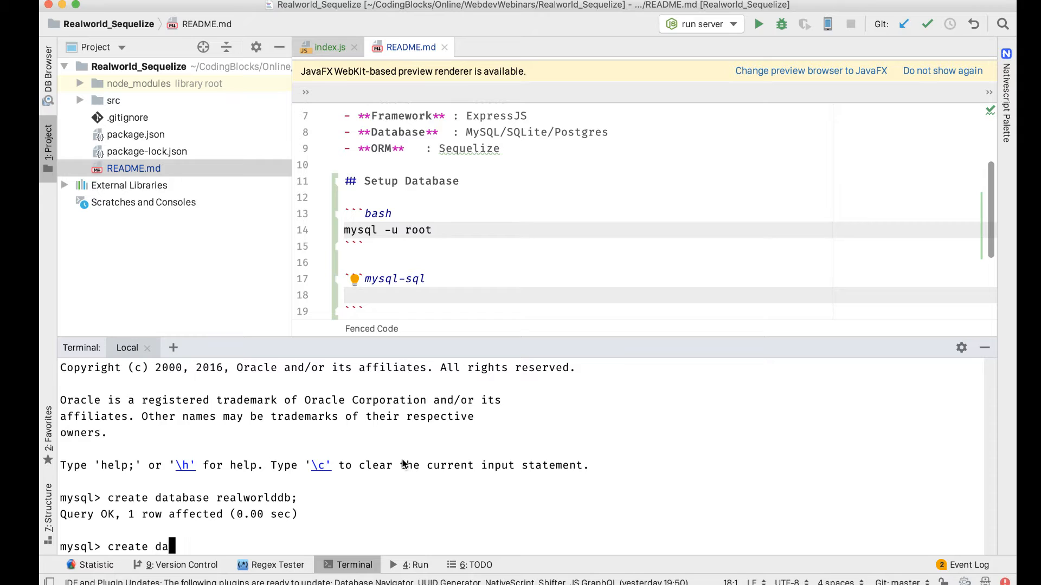
type("user")
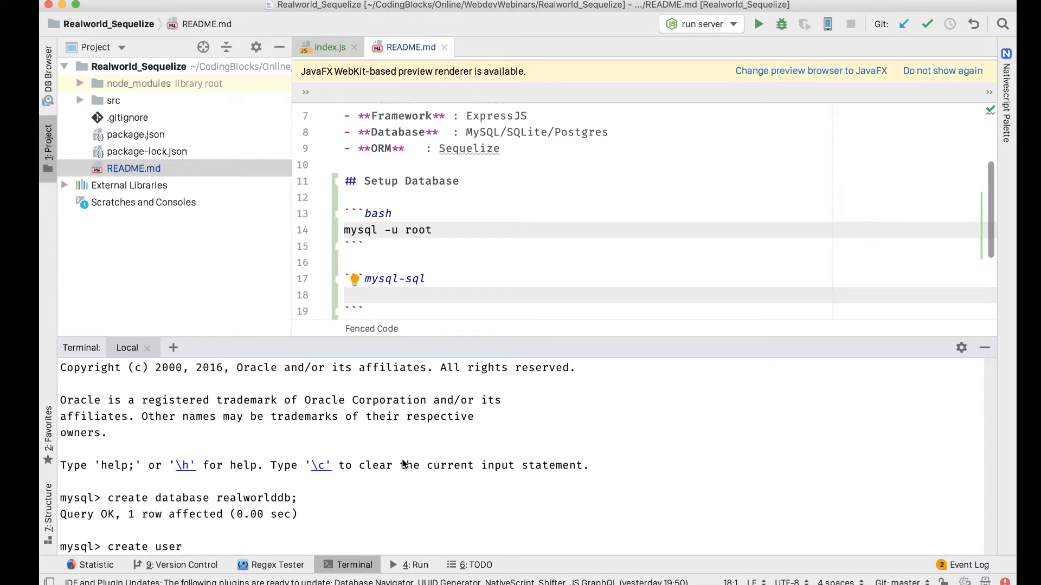
type("realworlduser with passwo")
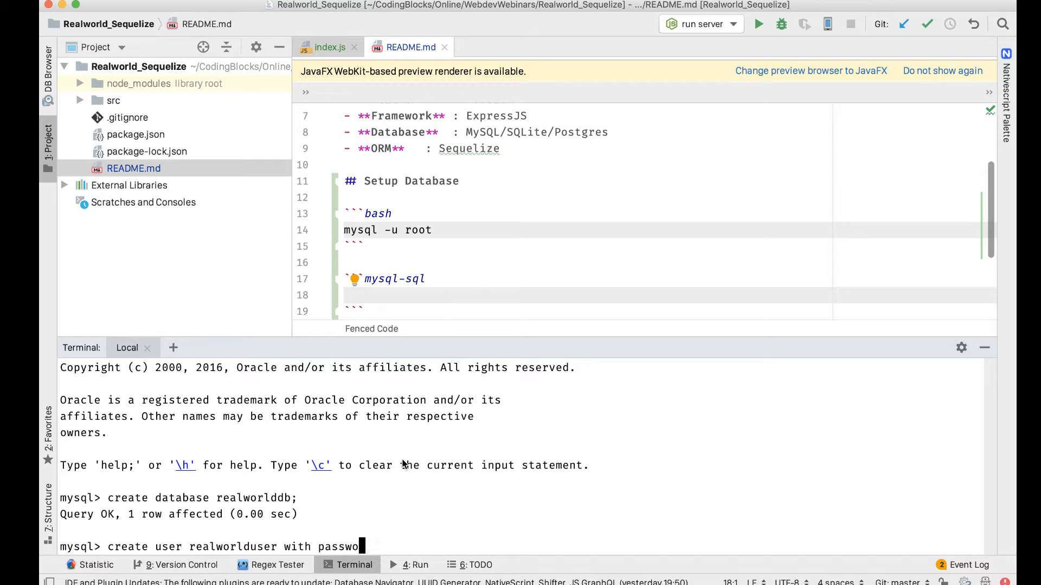
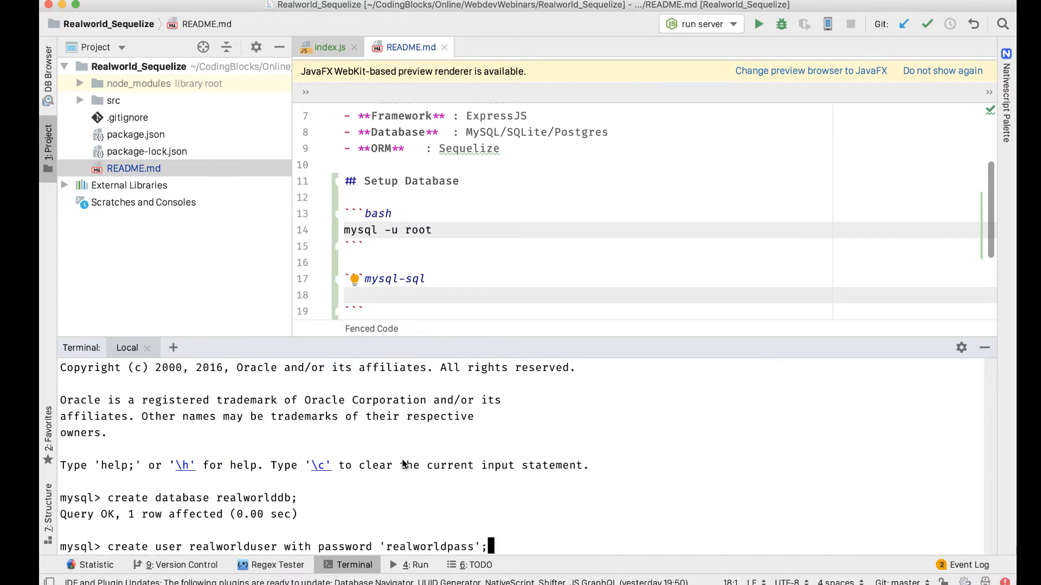
key("Return")
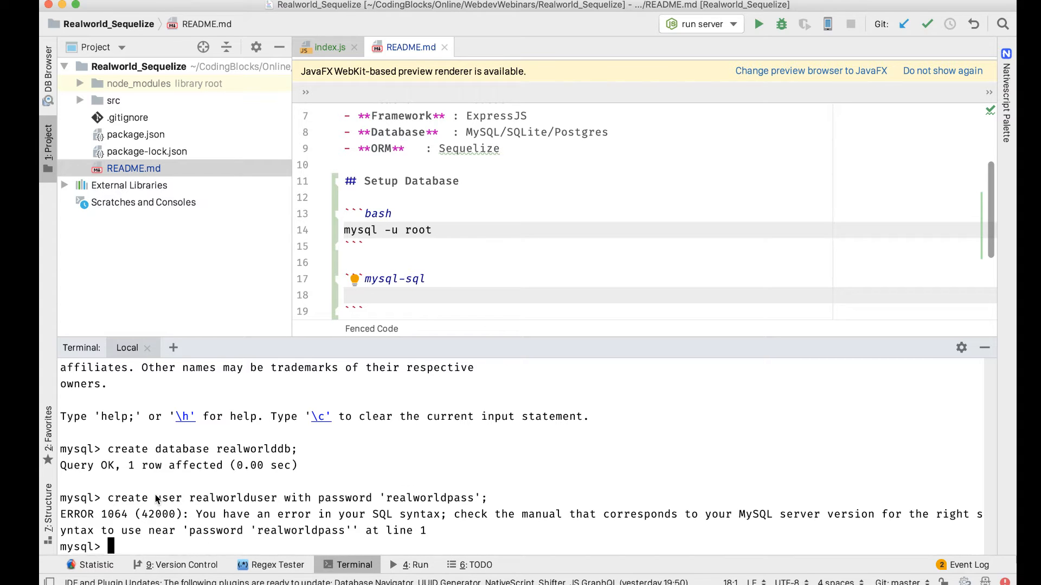
double_click(124, 497)
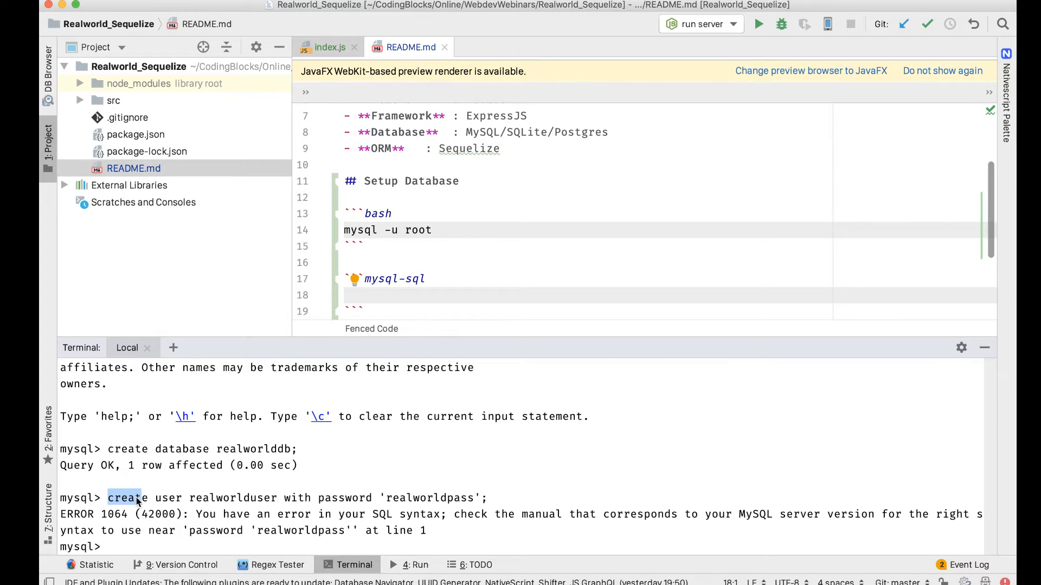
type("c")
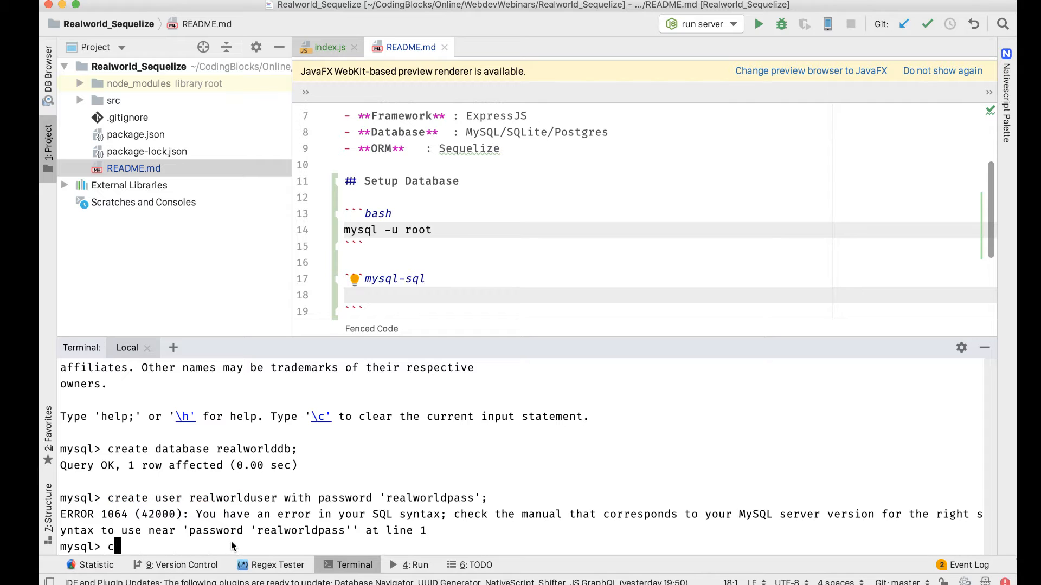
type("reate user realworlduser identified by")
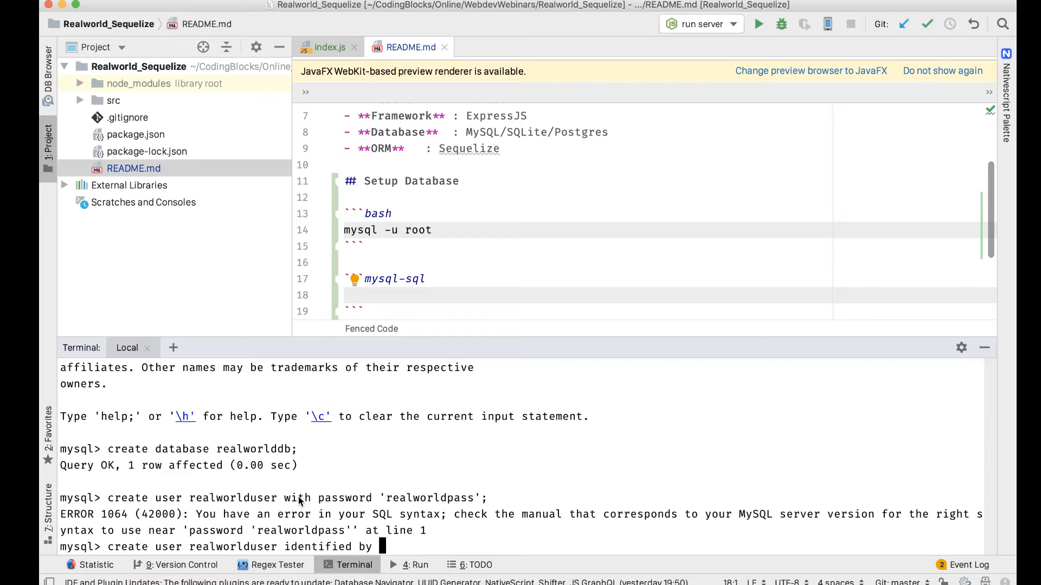
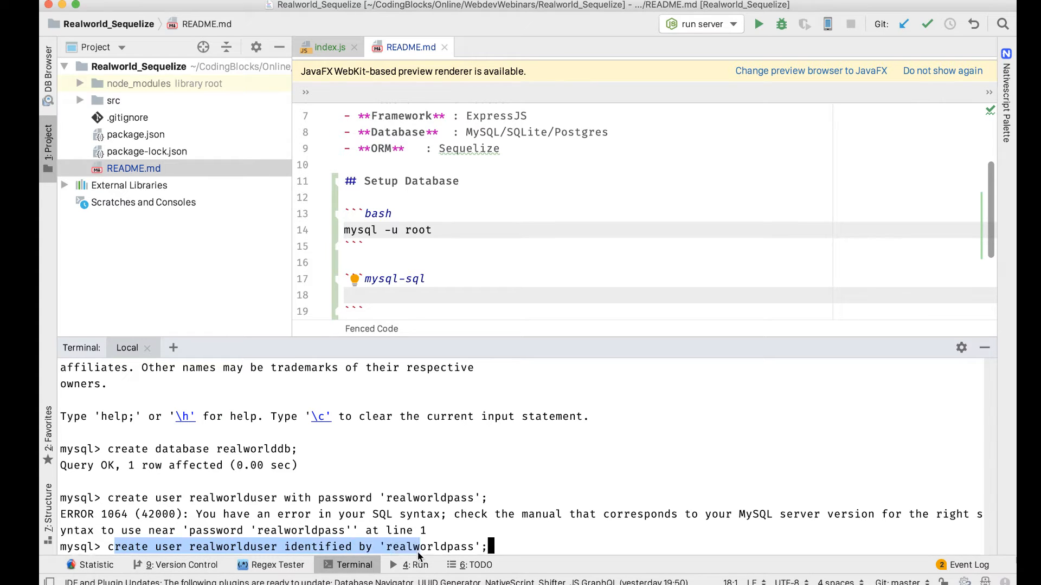
key("enter")
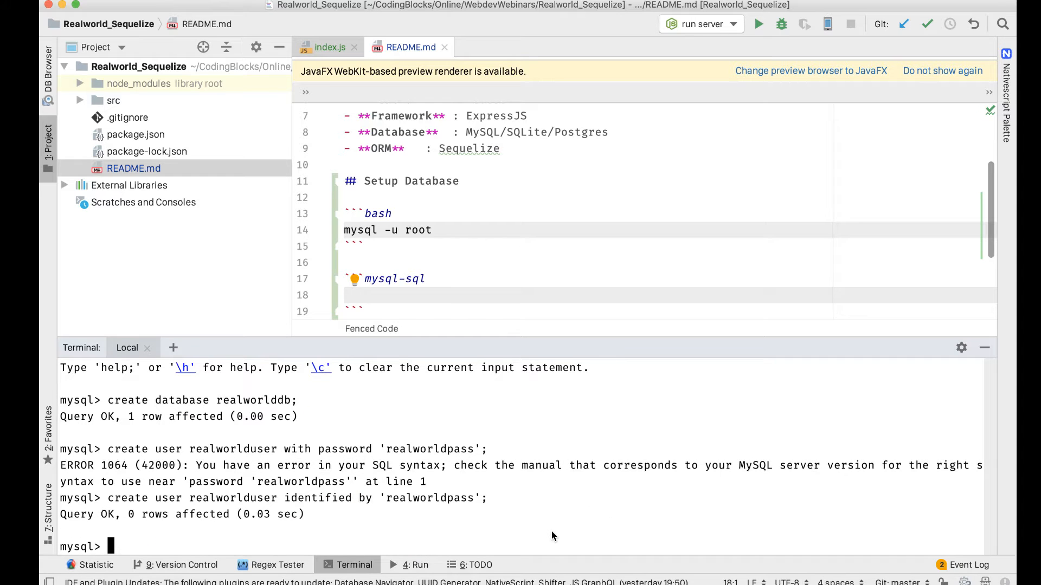
Grant all privileges on realworlddb.* to realworlduser and flush privileges.
type("grant")
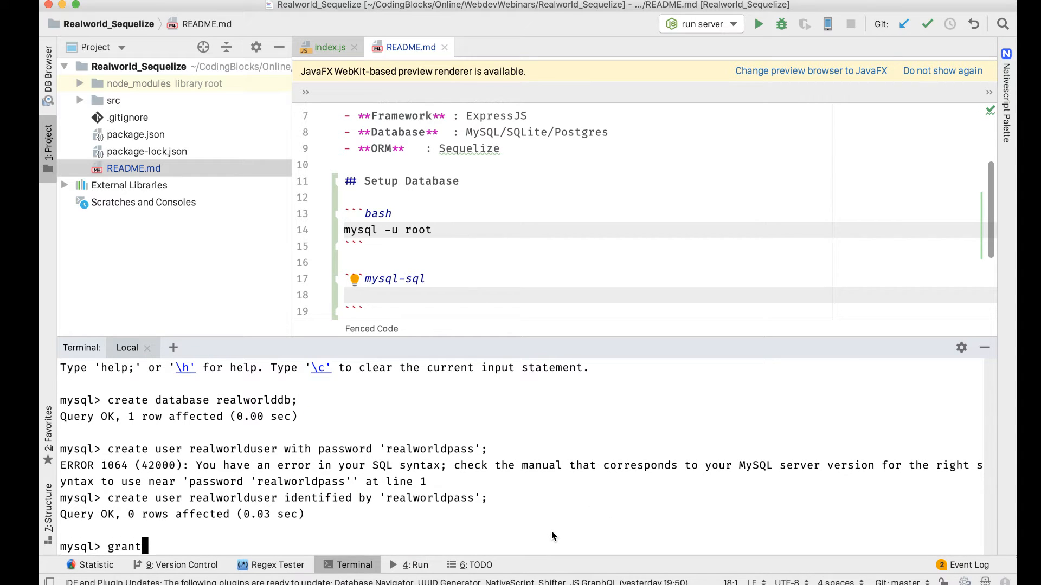
type("all proi")
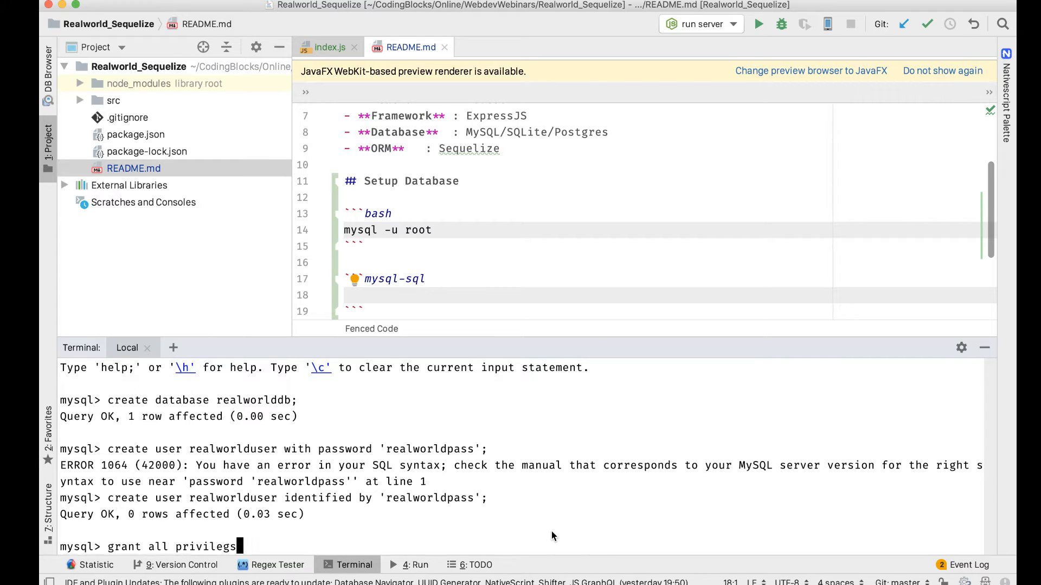
key("Backspace")
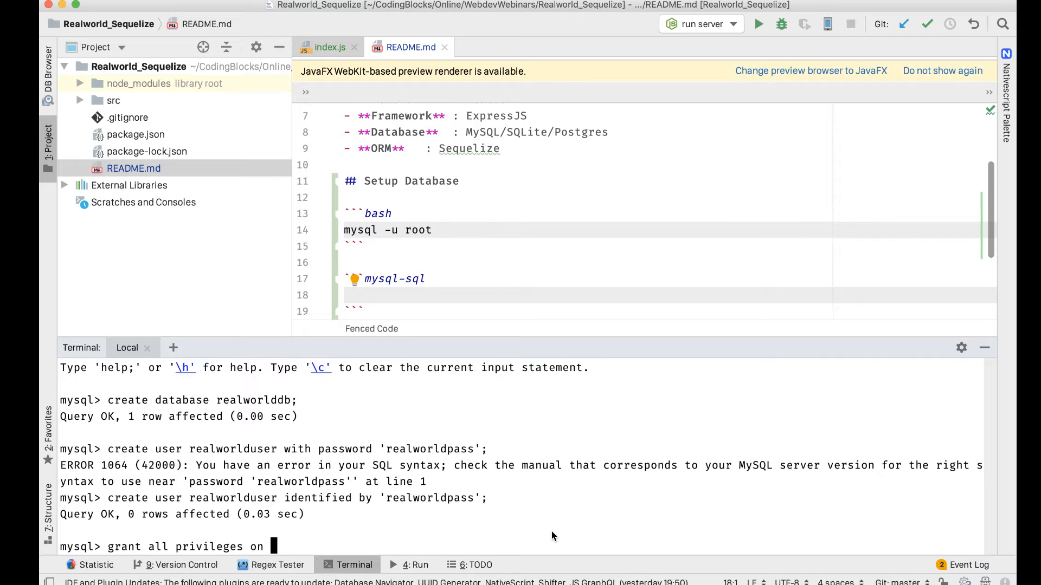
type("realworld")
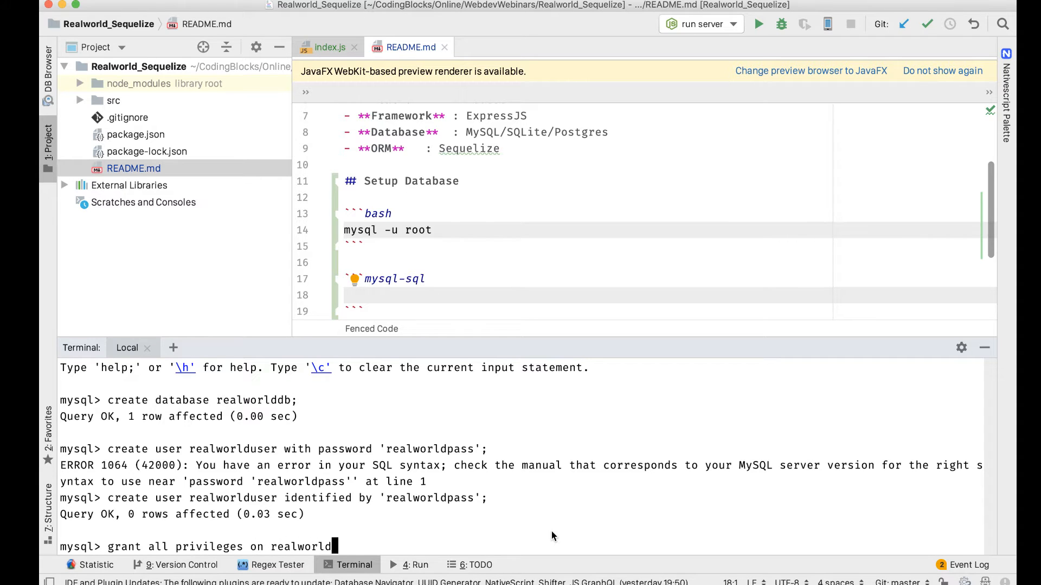
type("db.*")
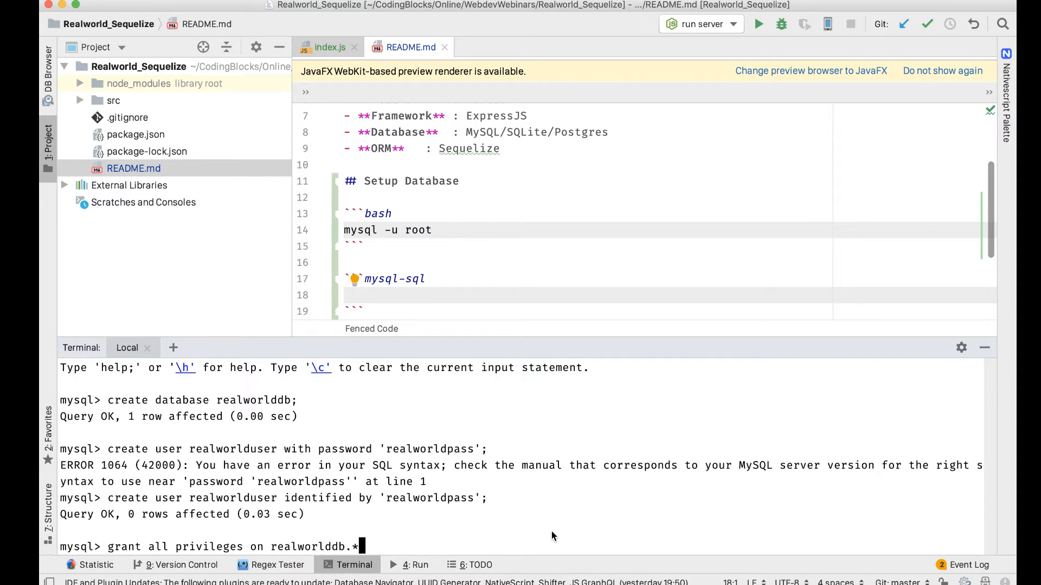
type("to realworlduser;")
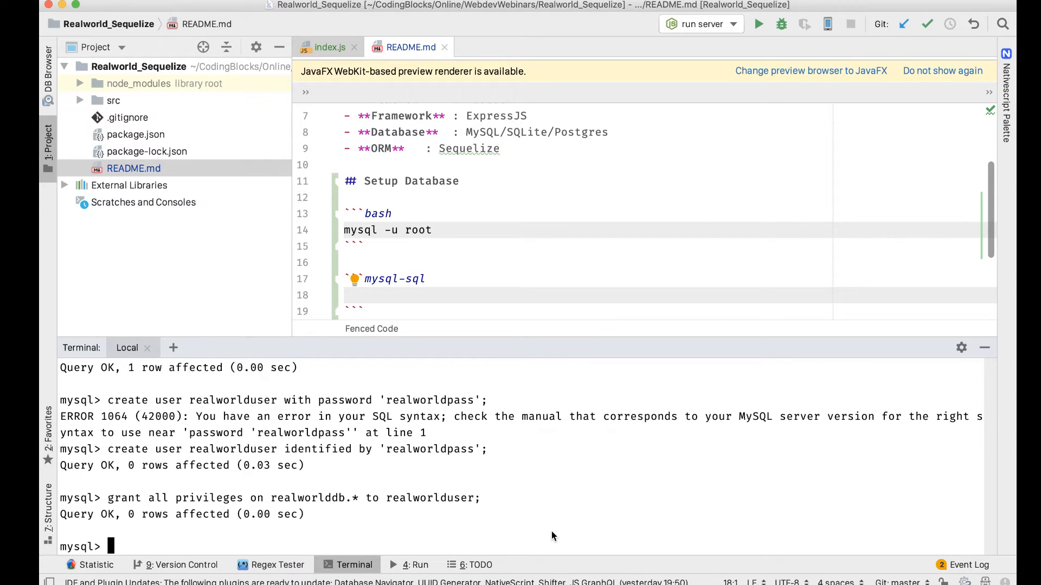
type("flush privi")
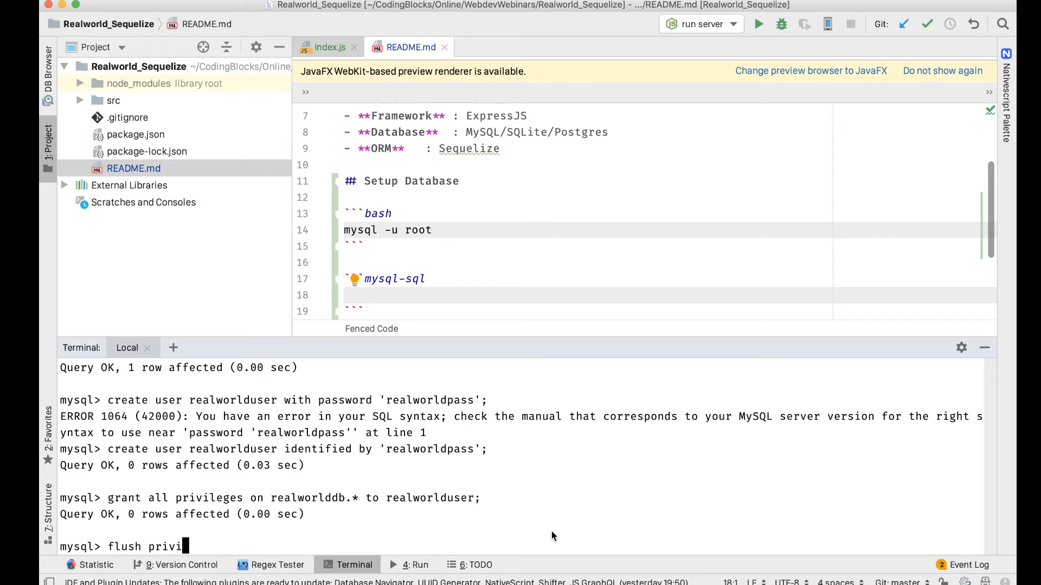
type("leges")
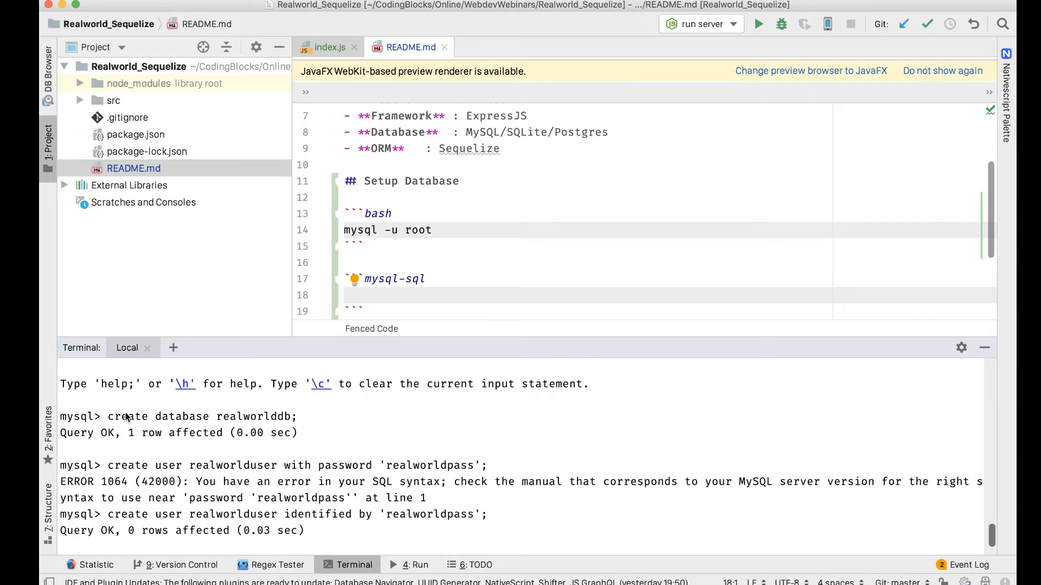
List the create database, create user, grant and flush commands in the README mysql-psql block.
left_click_drag(107, 416, 298, 416)
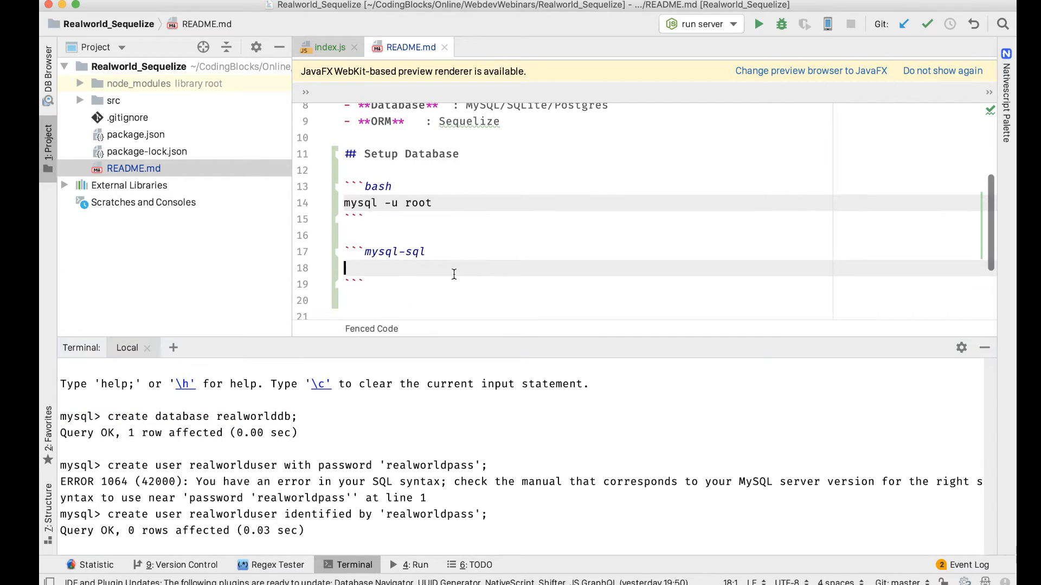
type("create database realworlddb;")
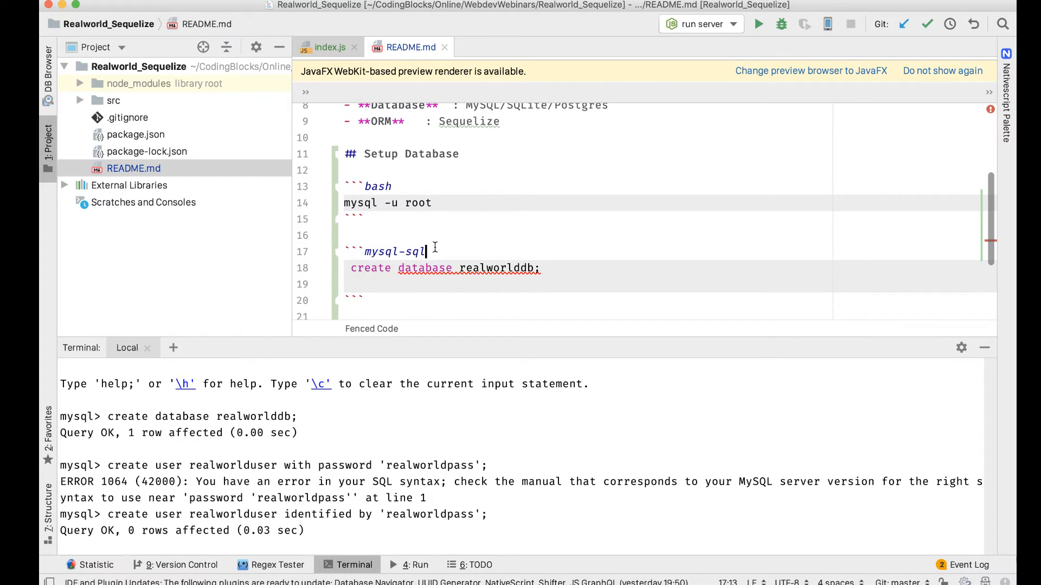
type("psql")
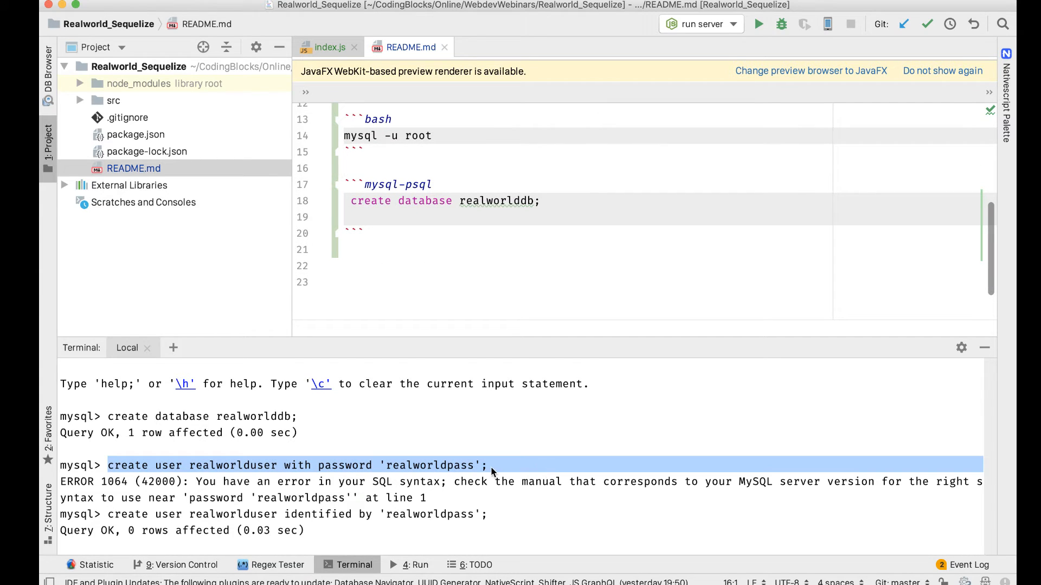
mouse_move(456, 201)
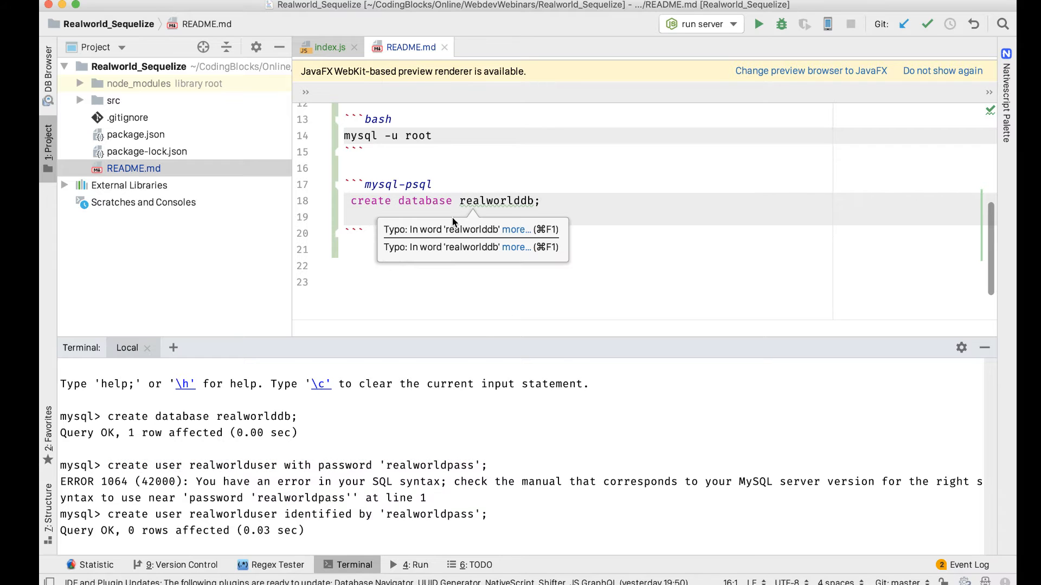
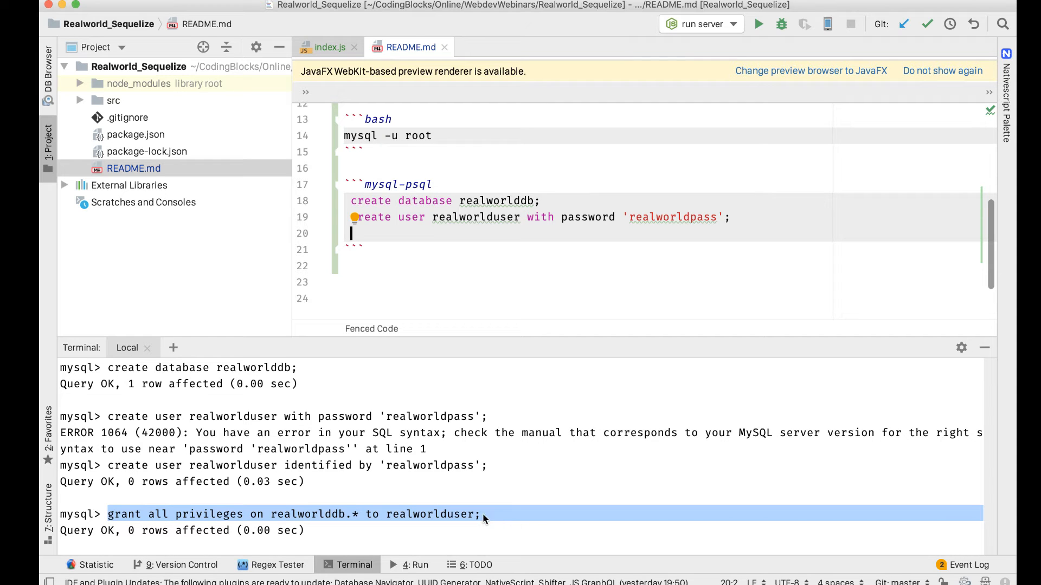
type("grant all privileges on realworlddb.* to realworlduser;")
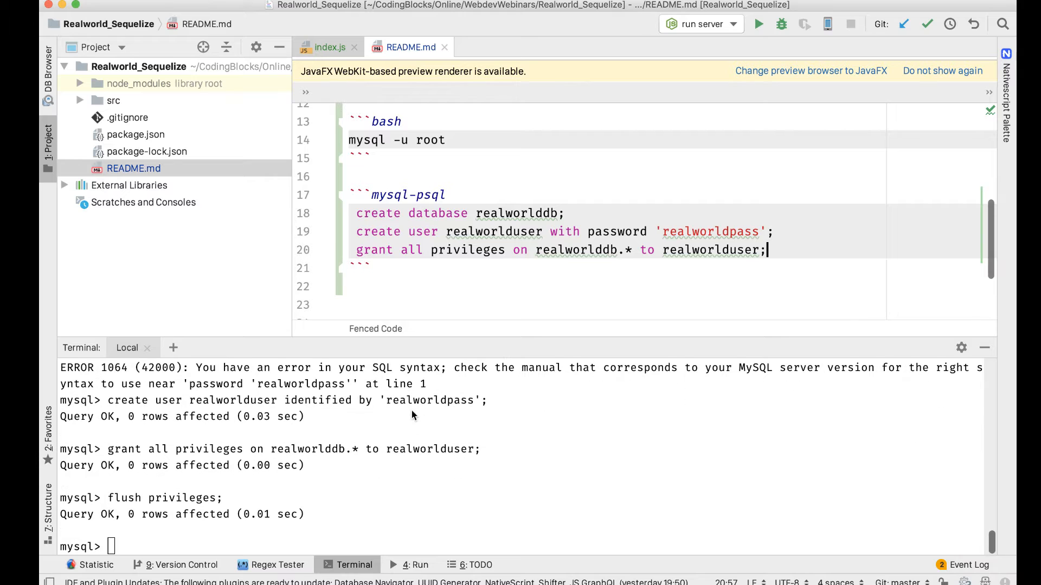
double_click(160, 498)
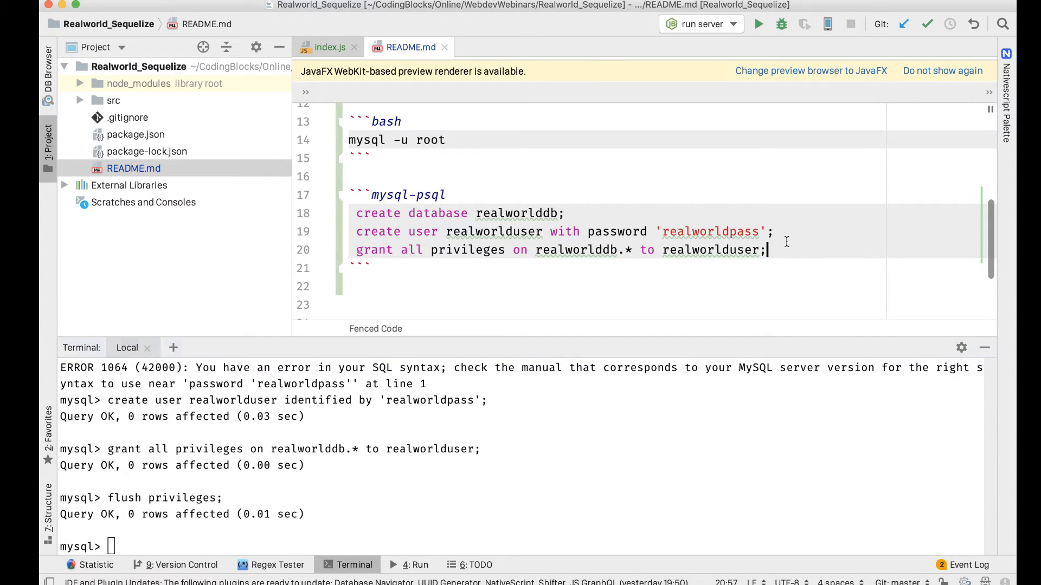
type("flush privileges;")
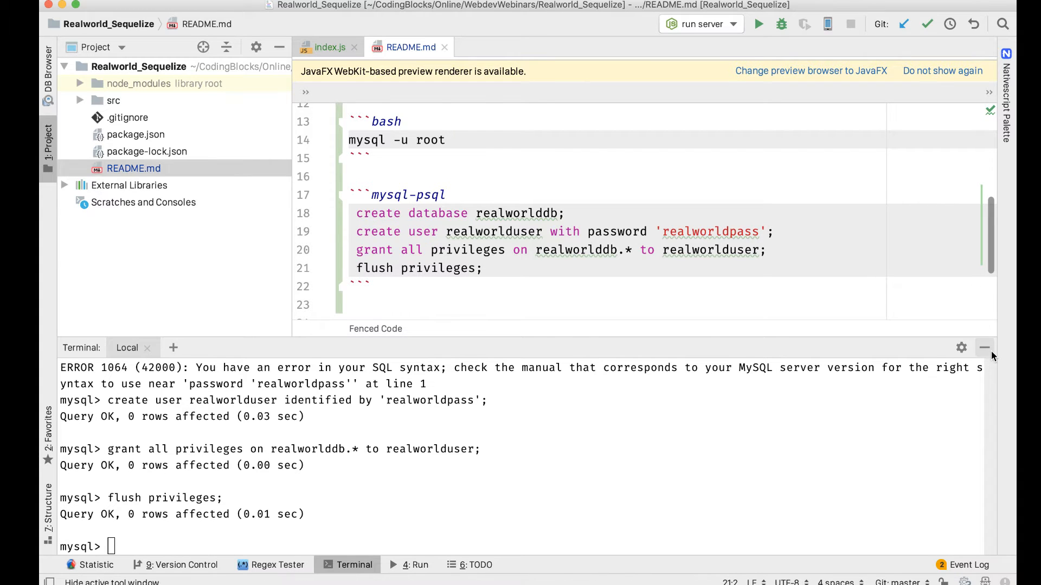
left_click(325, 47)
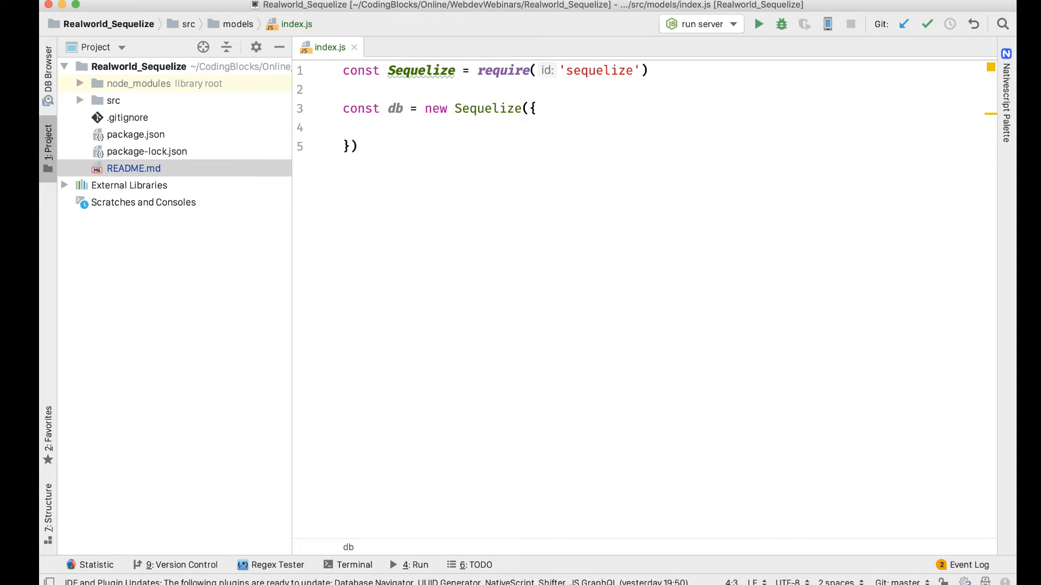
type("database:")
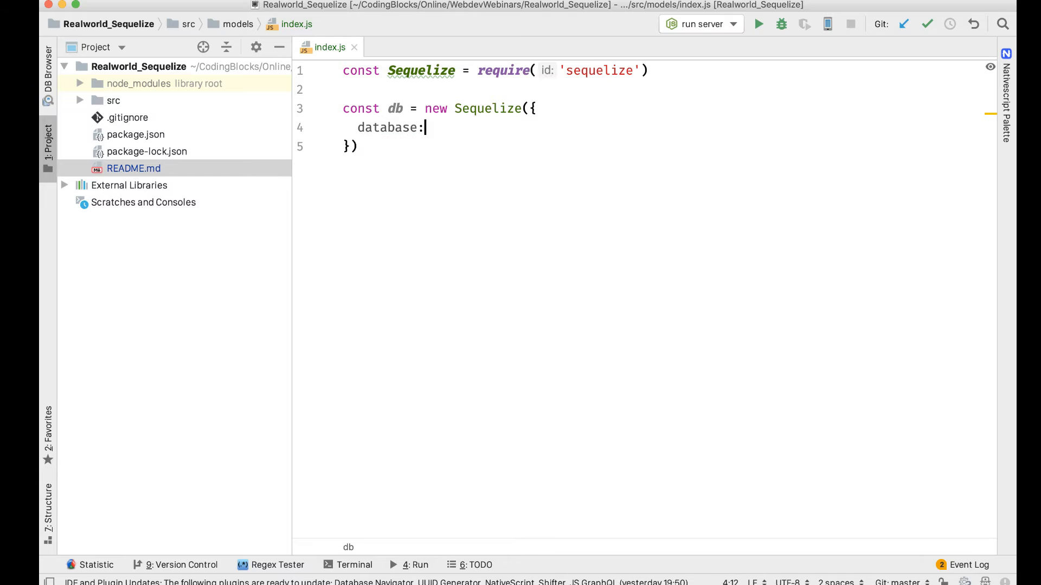
type("'realworld'")
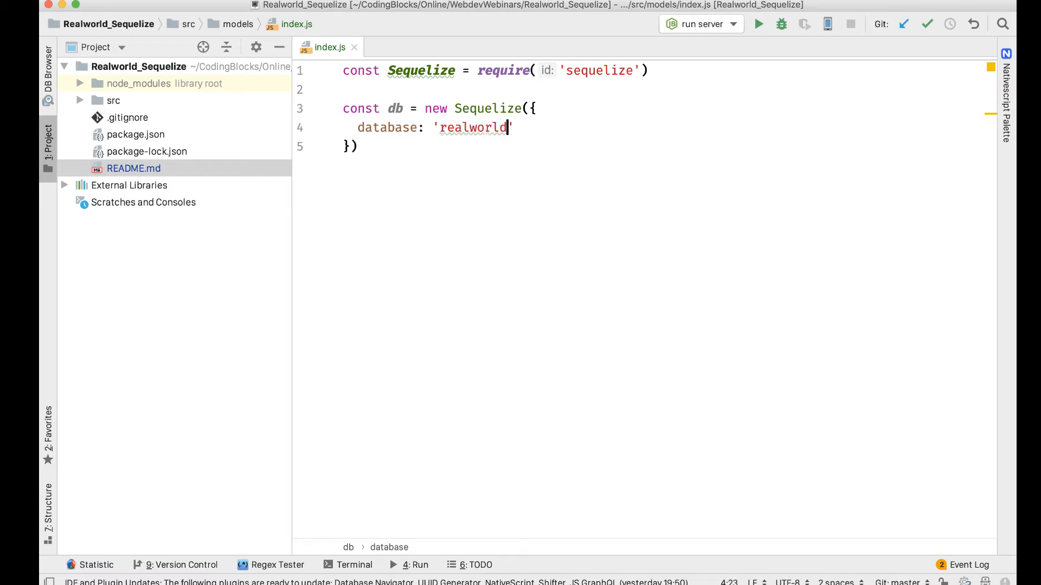
type("db,")
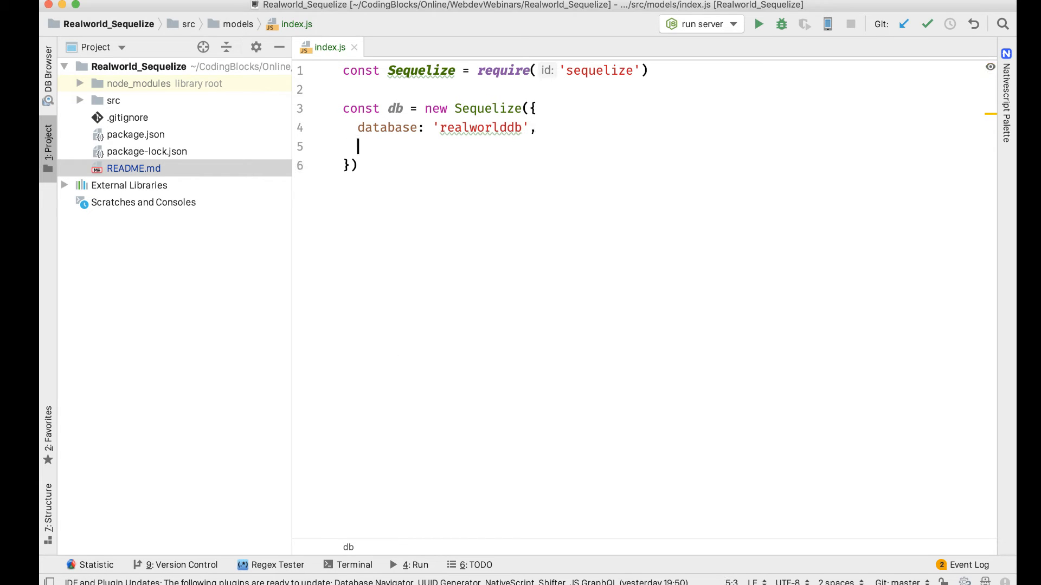
type("username: 'rea")
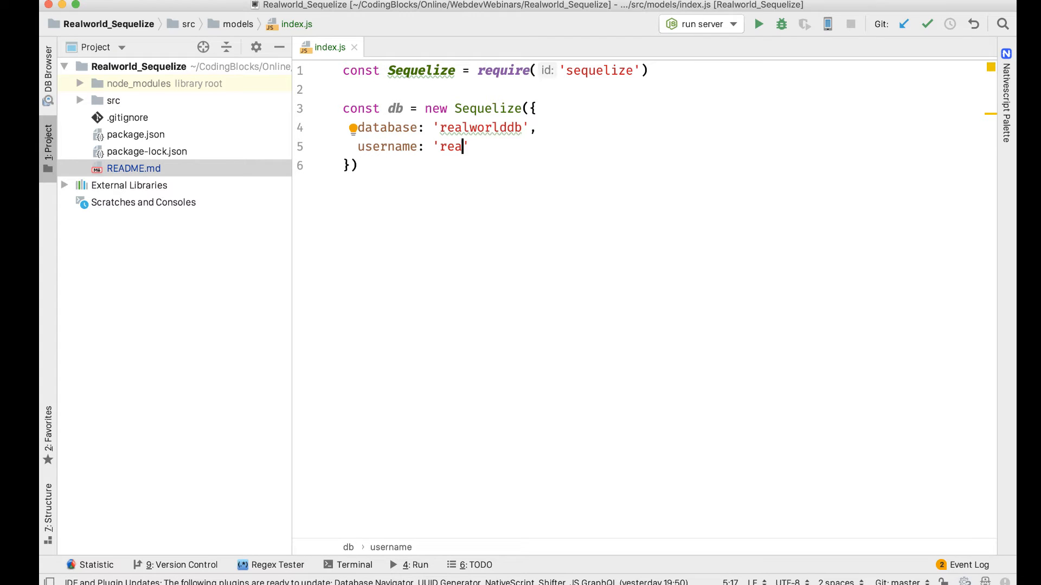
type("lworlduser")
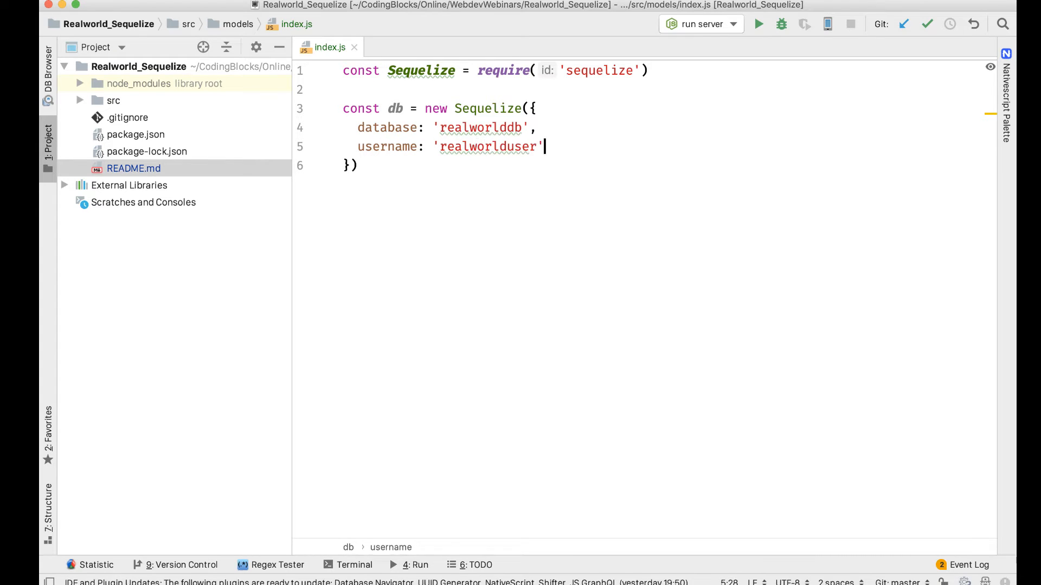
type(";")
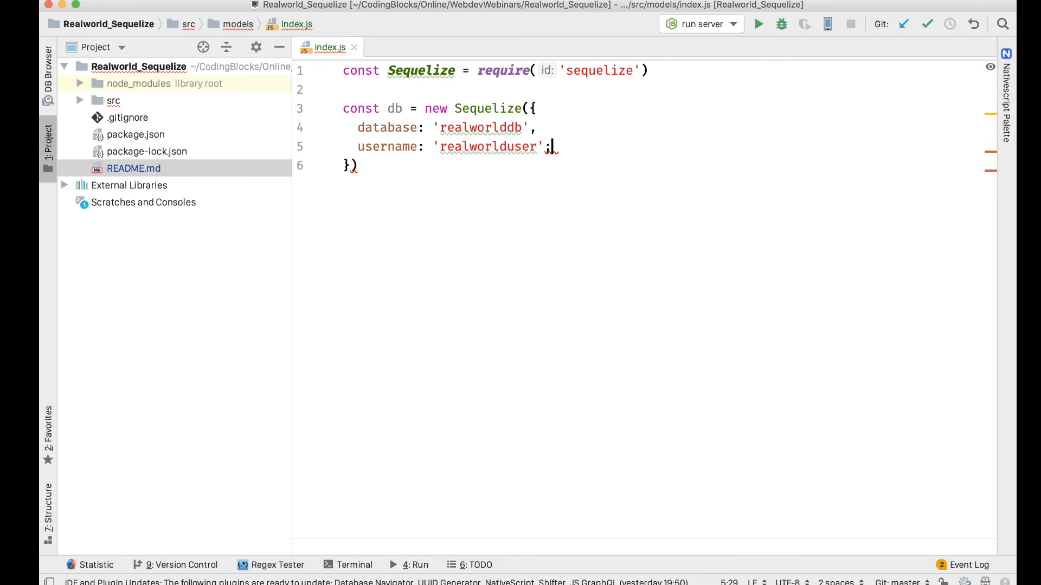
type("password:")
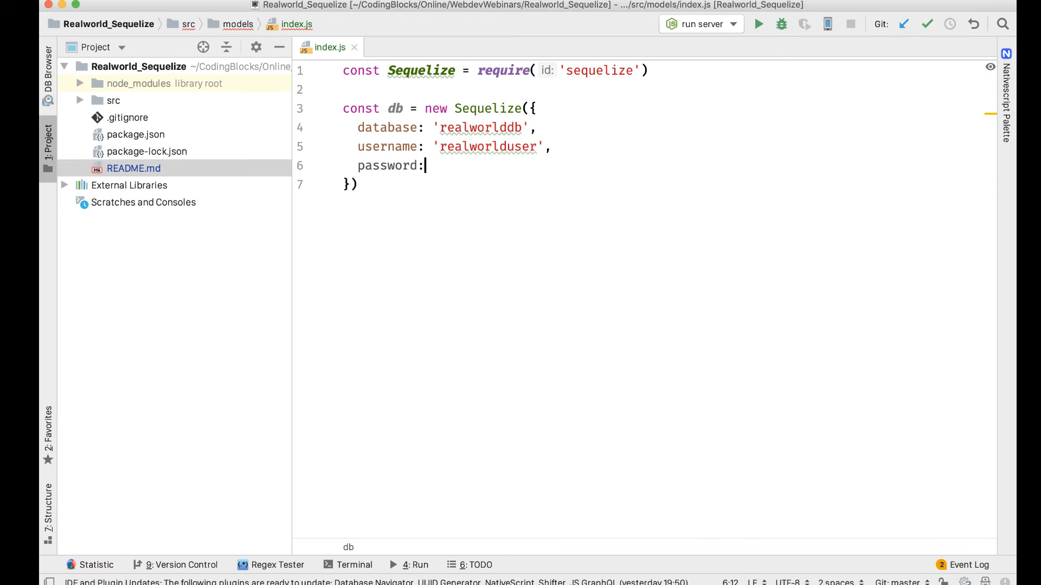
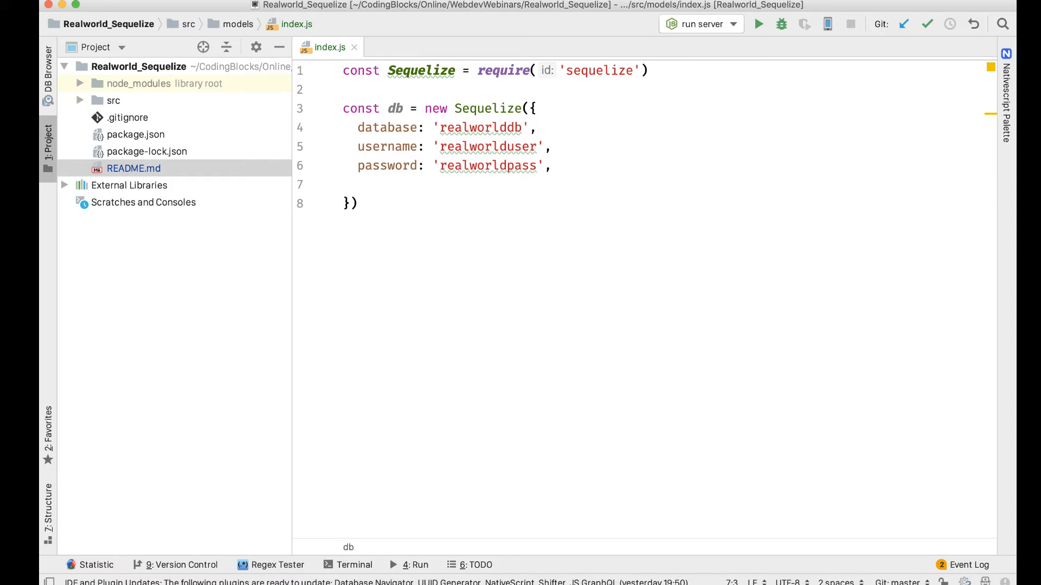
type("dialect: ''")
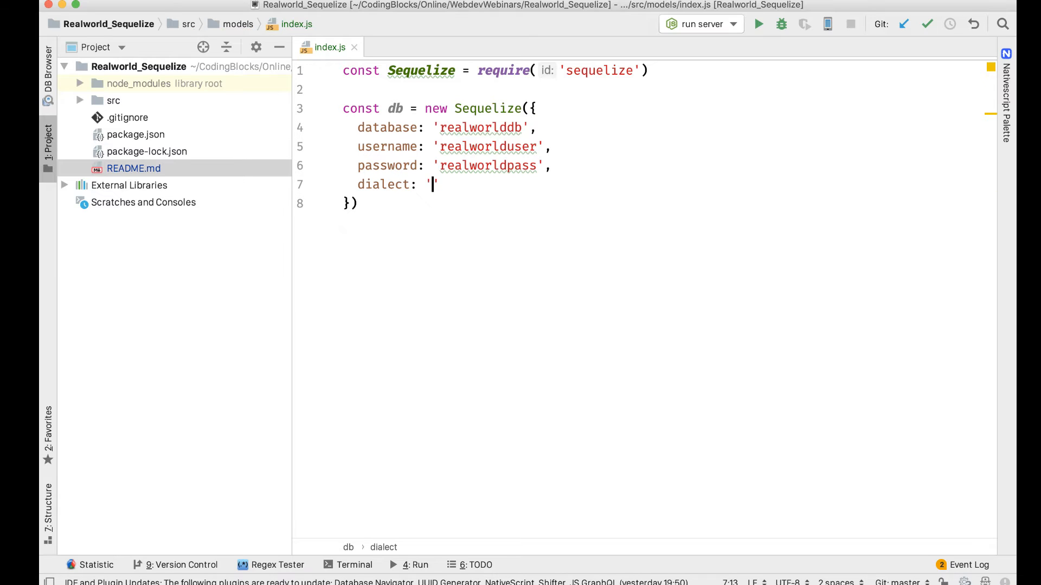
type("mysql")
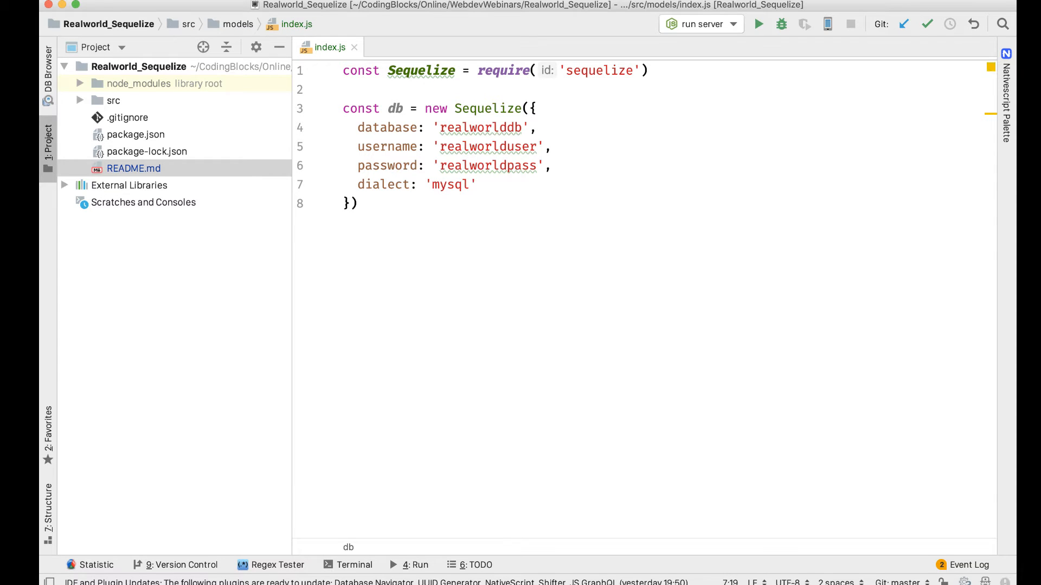
mouse_move(384, 190)
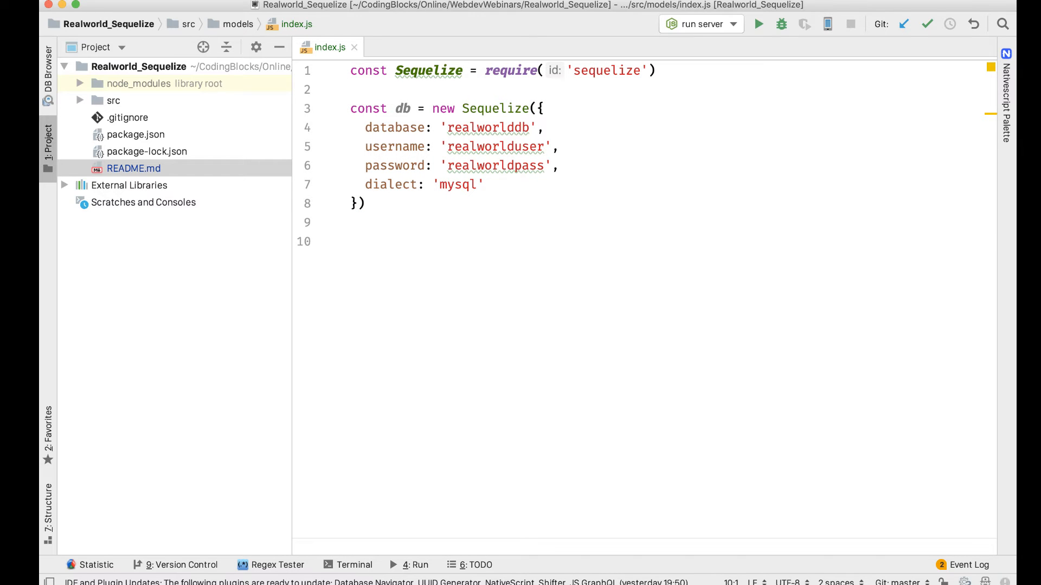
Type const User = db.define('user', with an opening attributes object.
type("const User = d")
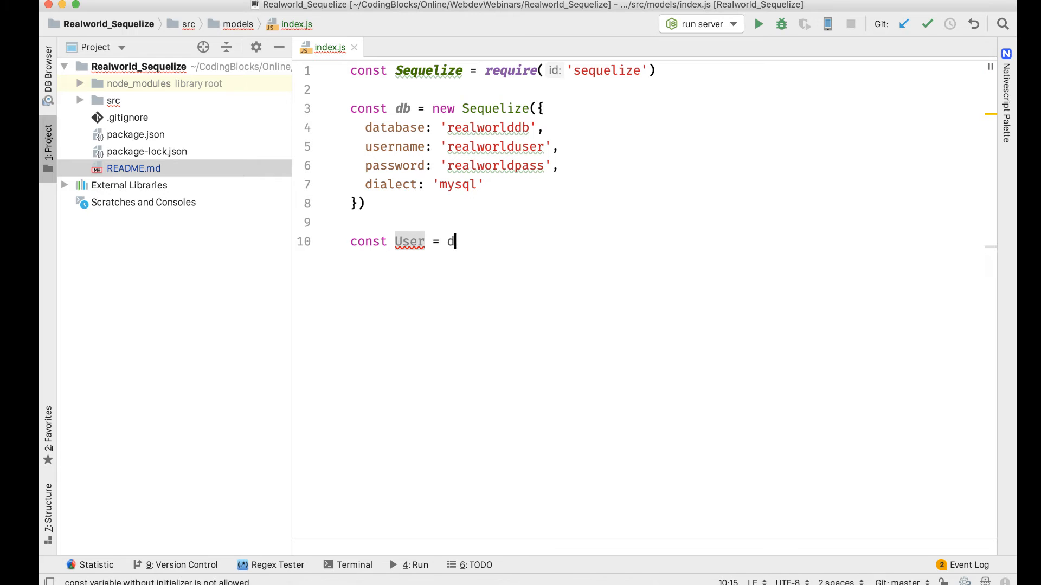
type("b.define(")
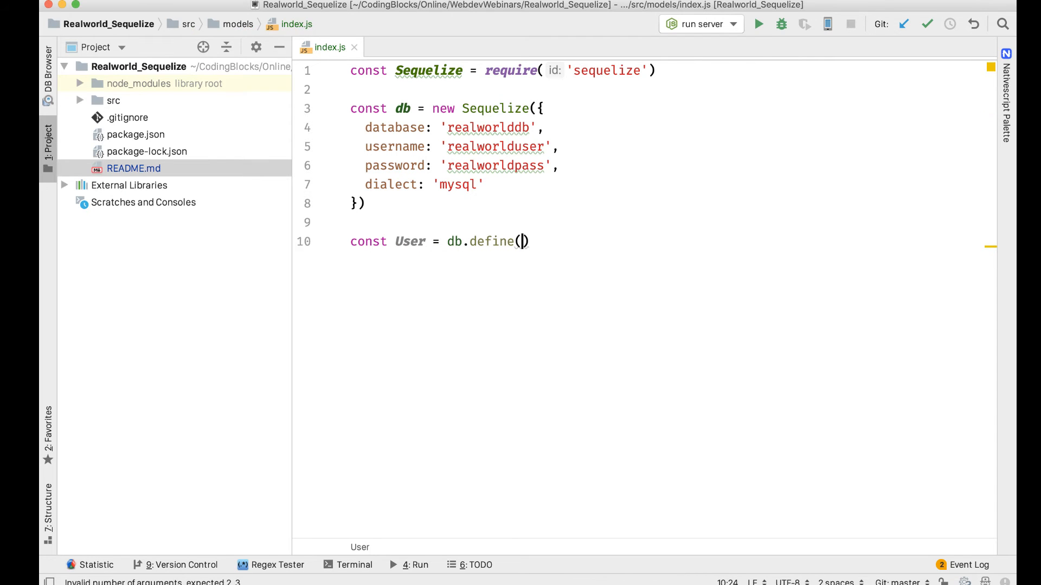
type("'user'")
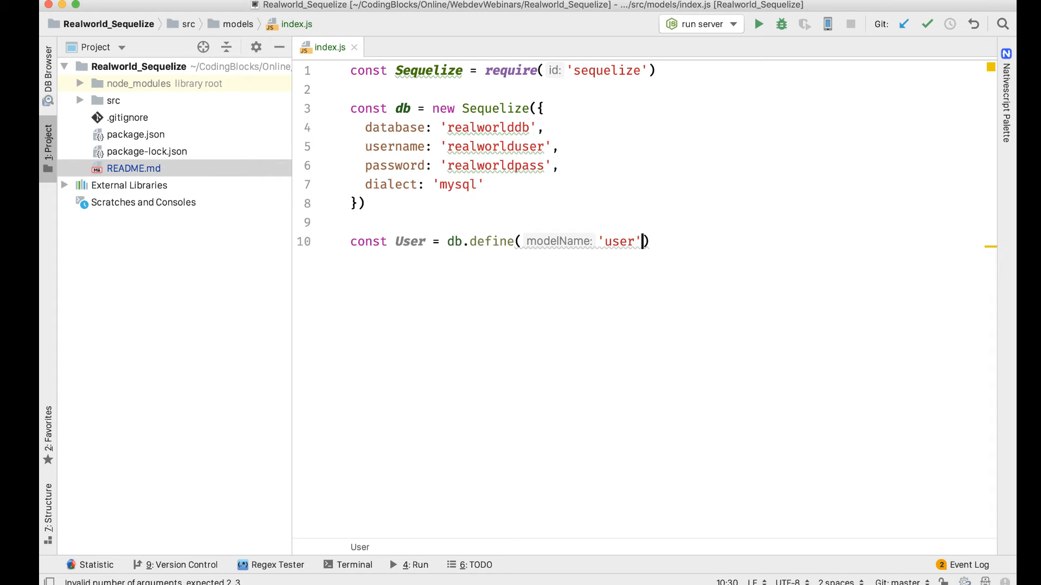
type(", attributes: {")
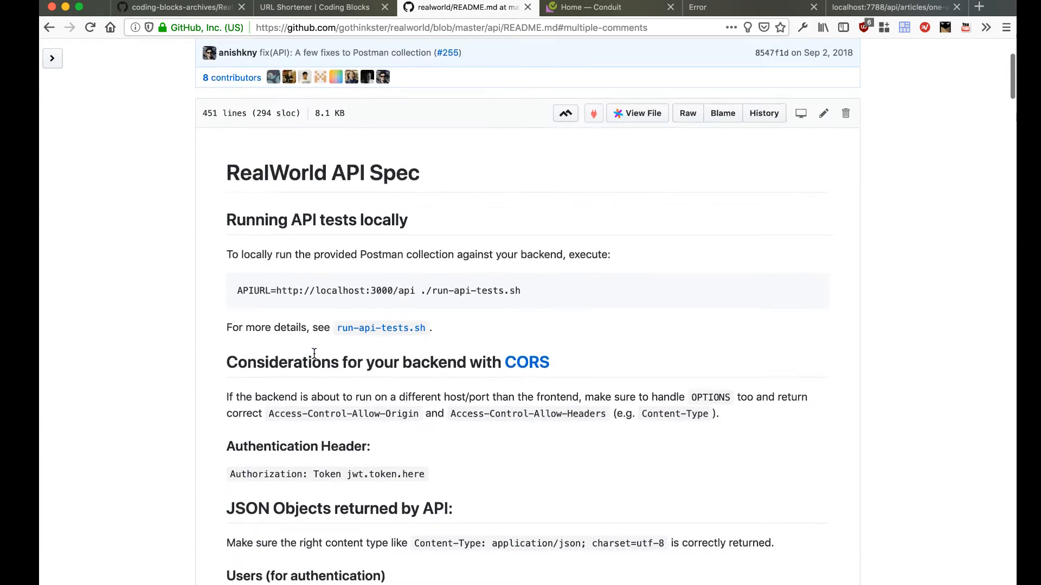
scroll("down", 3)
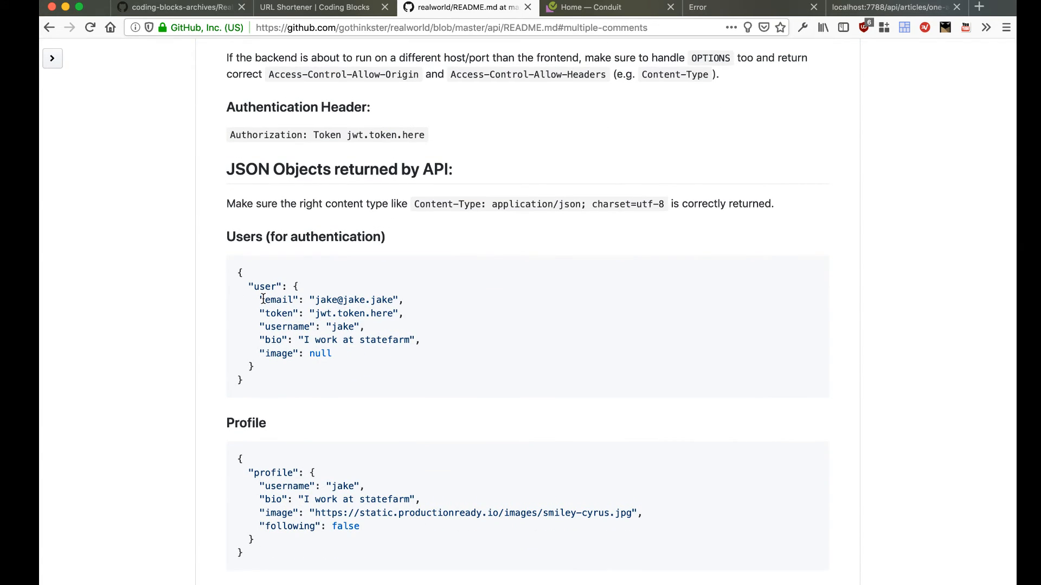
scroll("up", 3)
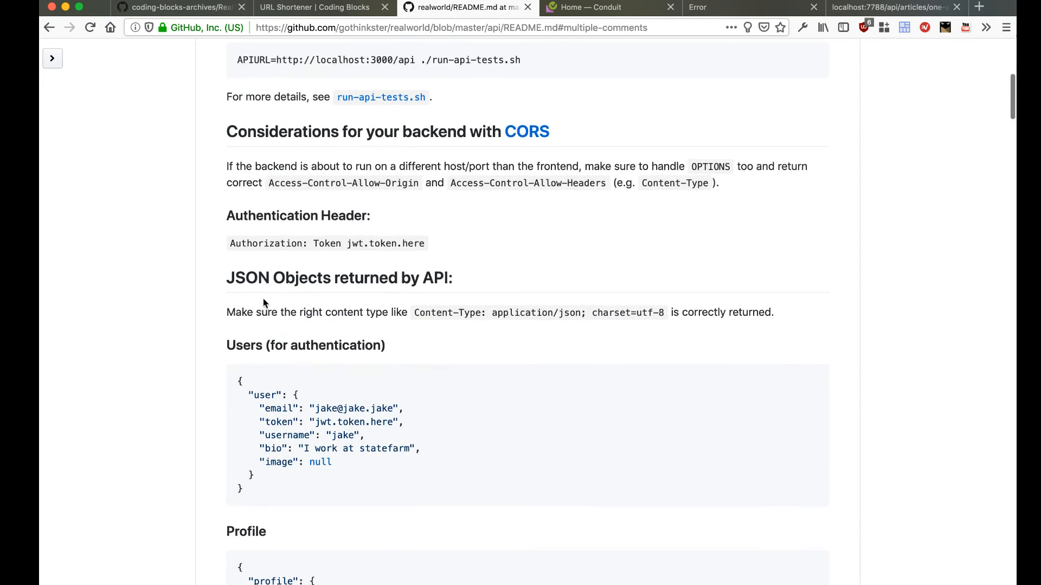
scroll("down", 3)
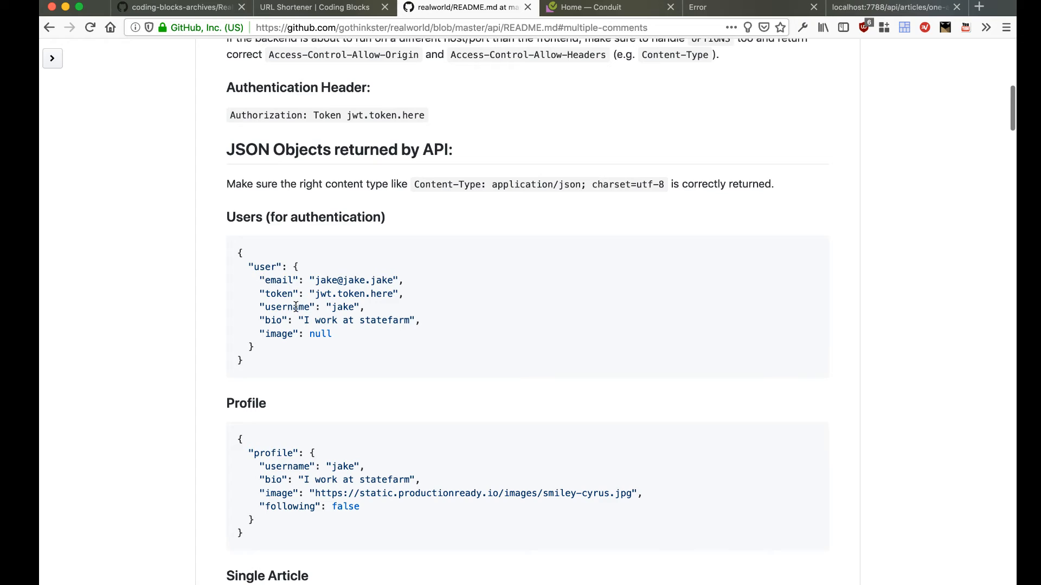
mouse_move(280, 307)
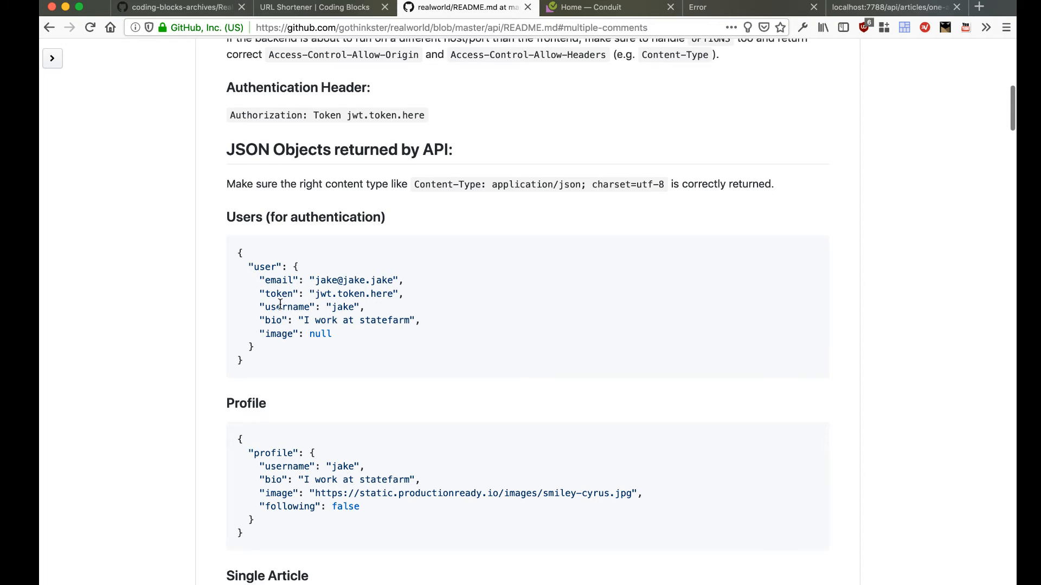
left_click_drag(398, 280, 239, 294)
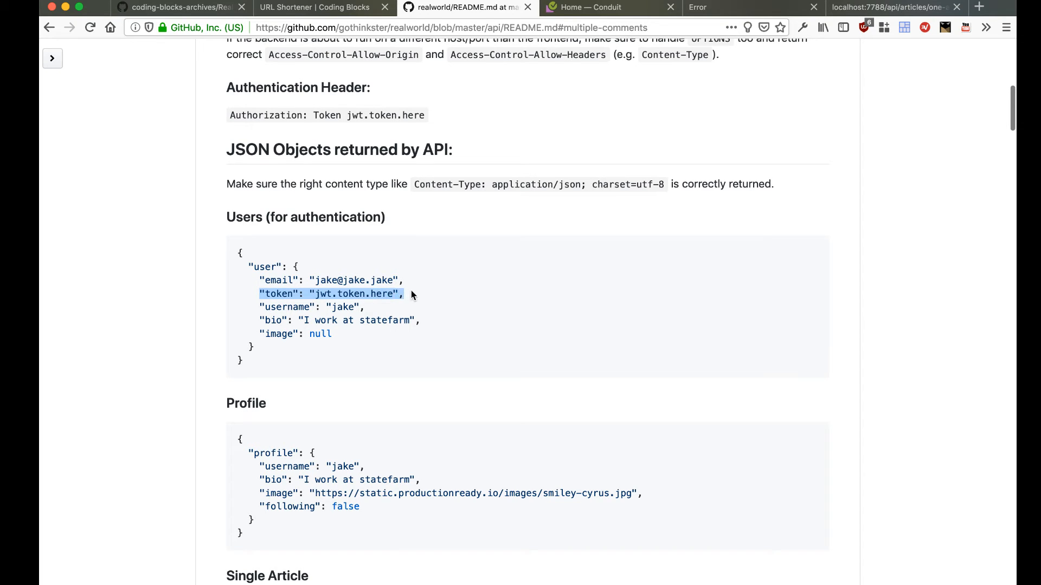
mouse_move(289, 272)
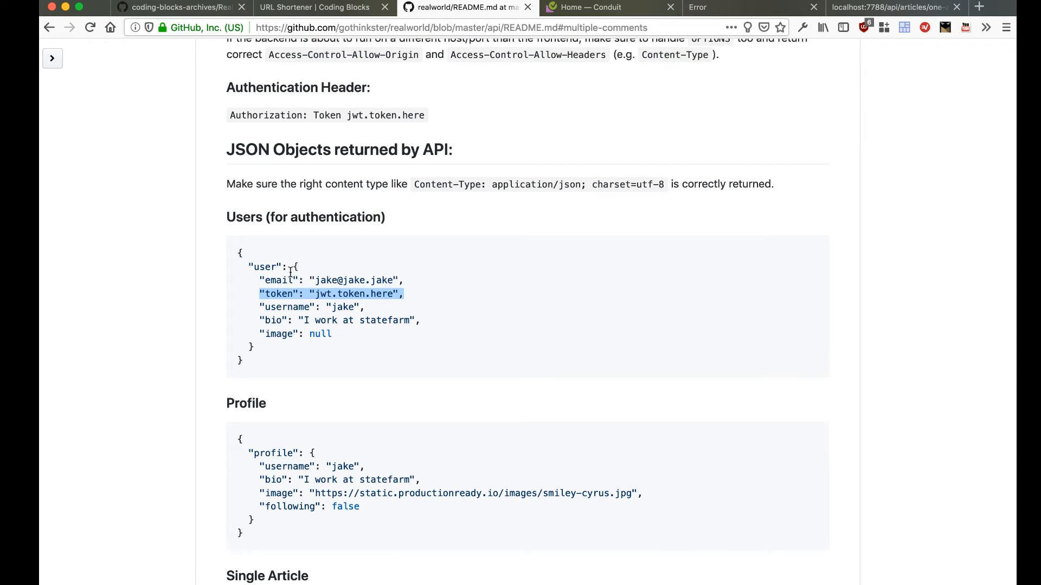
left_click(286, 273)
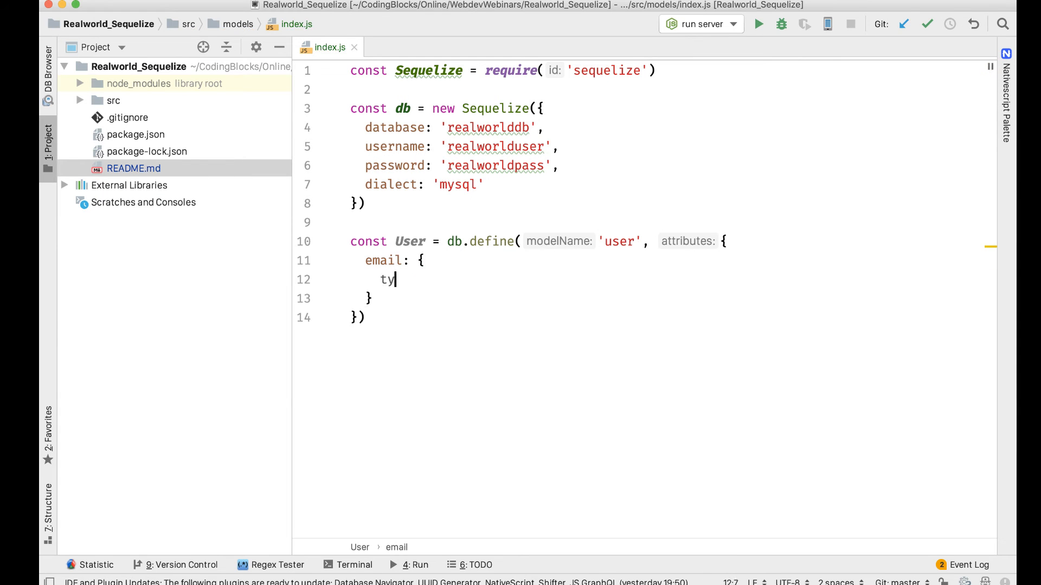
Make email type Sequelize.STRING with validate { email: true }, consulting the Sequelize validation docs.
type("pe: Sequelize.")
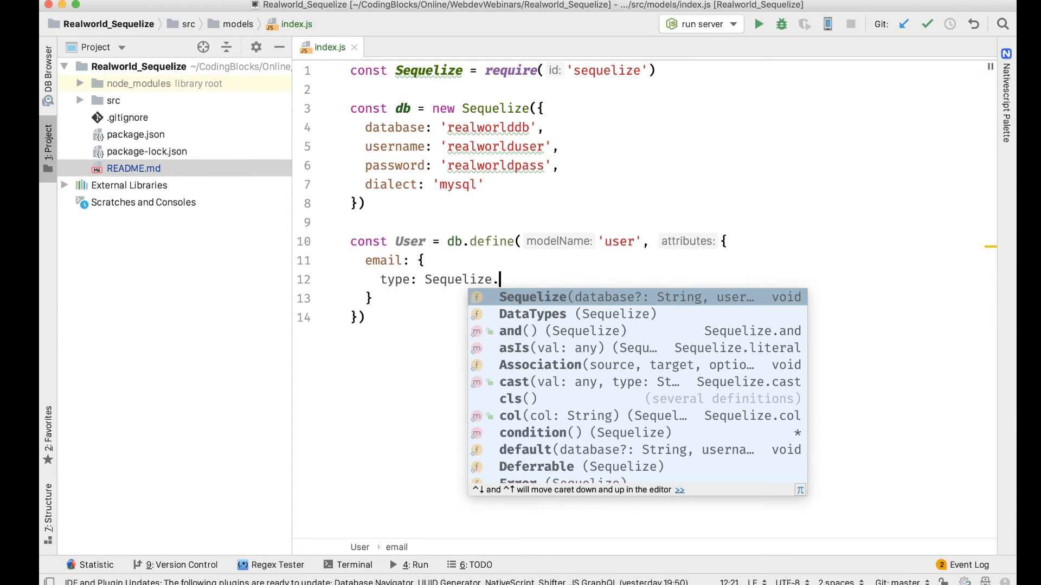
type("STRING,")
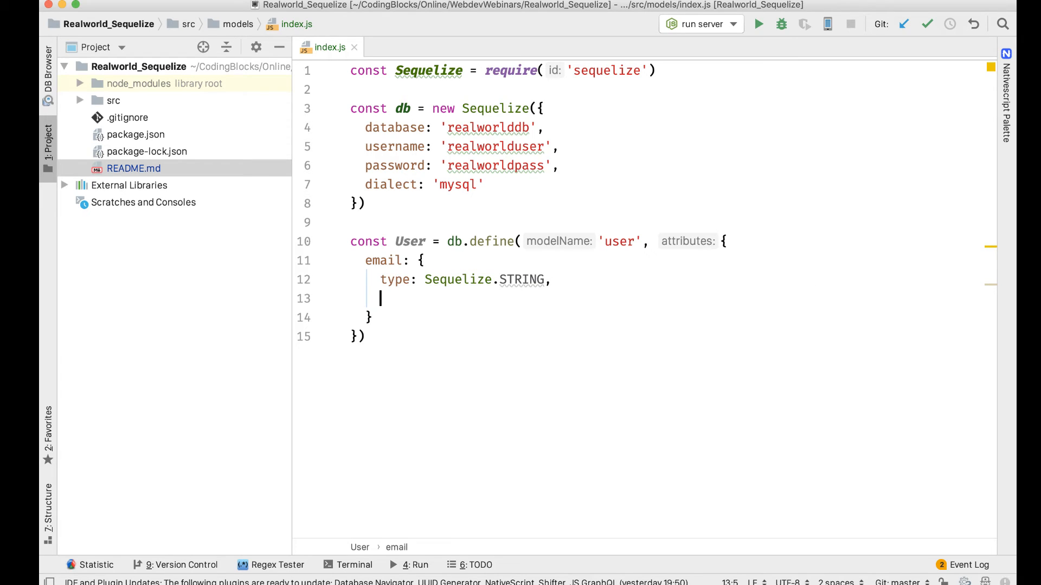
type("va")
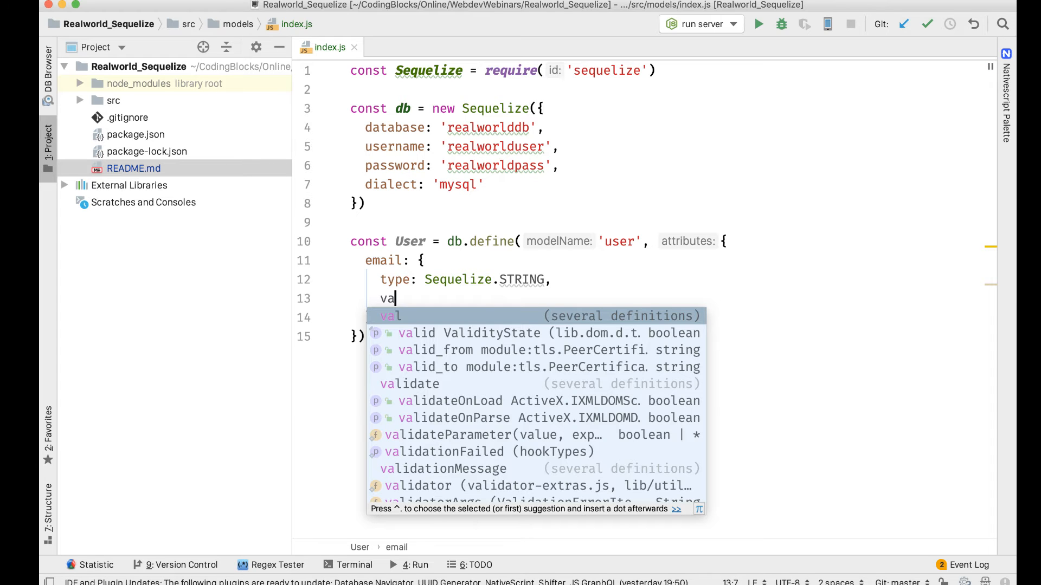
type("lia")
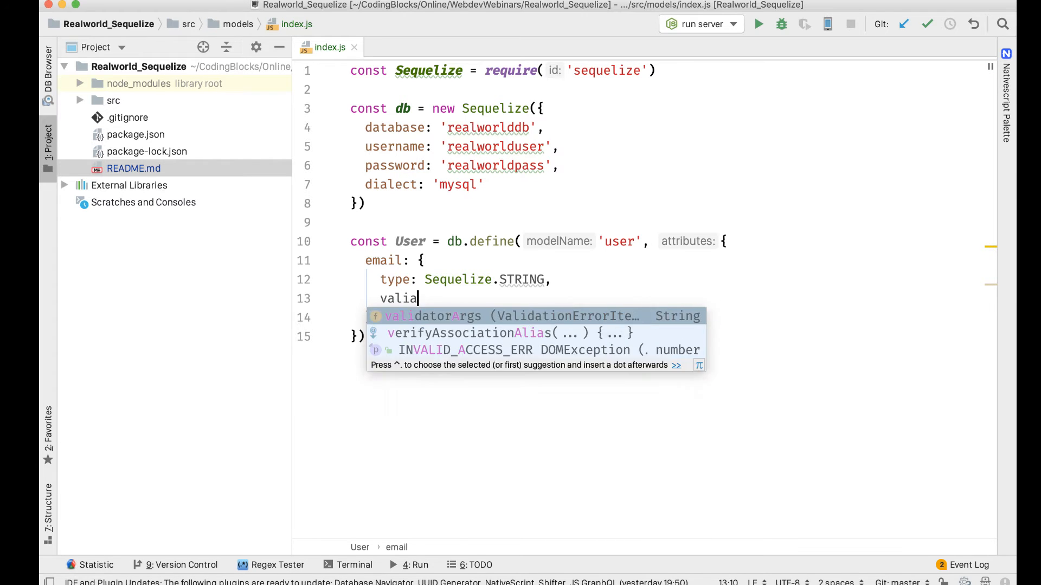
type("d")
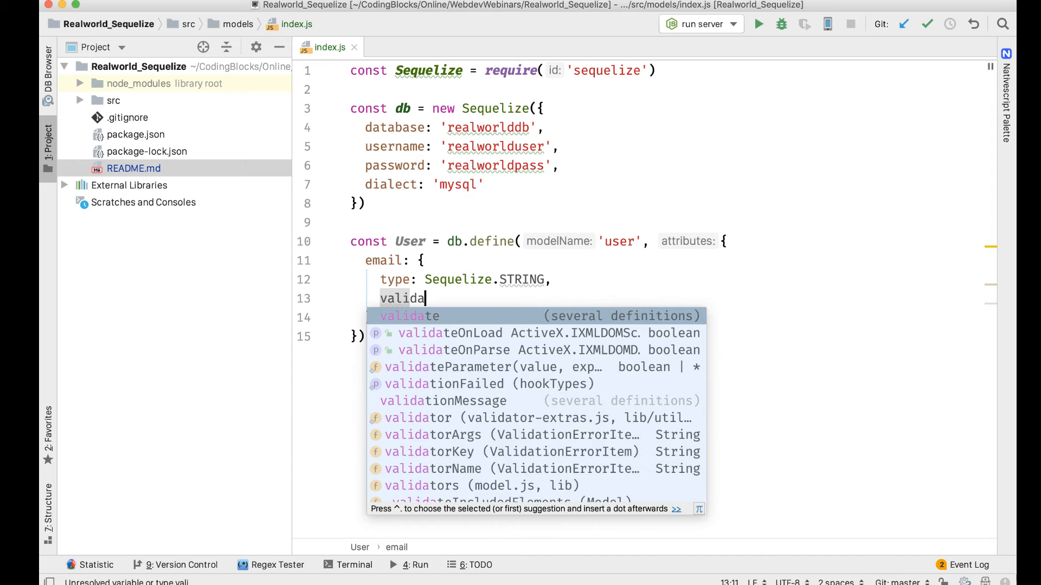
type("te: {")
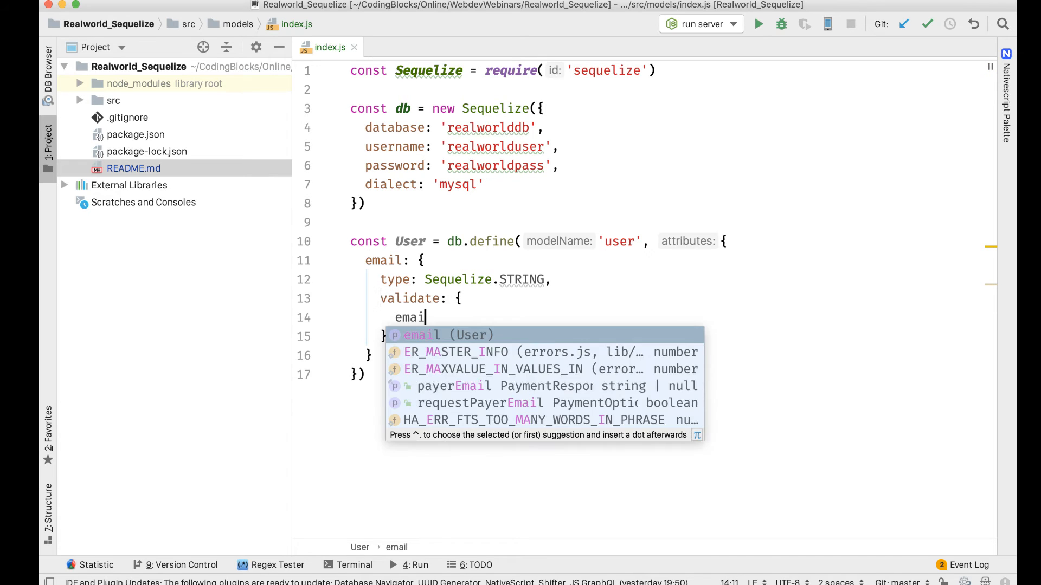
type(": true")
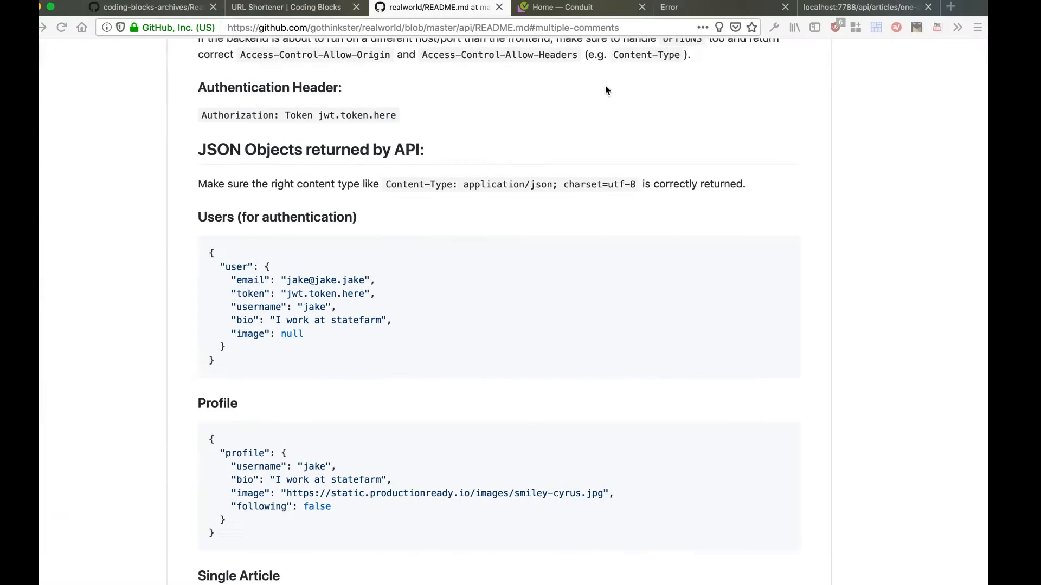
left_click(970, 7)
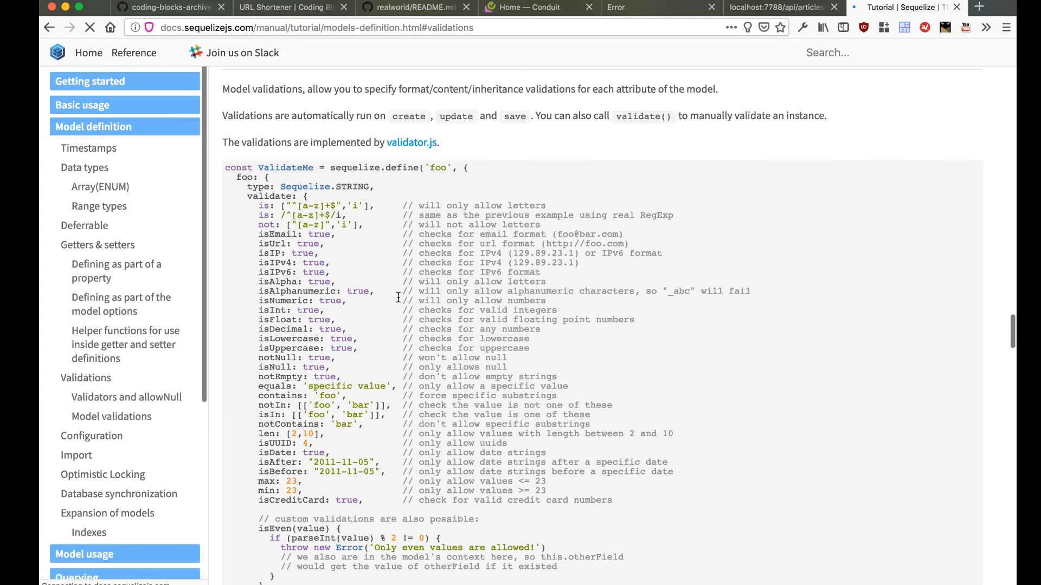
scroll("down", 3)
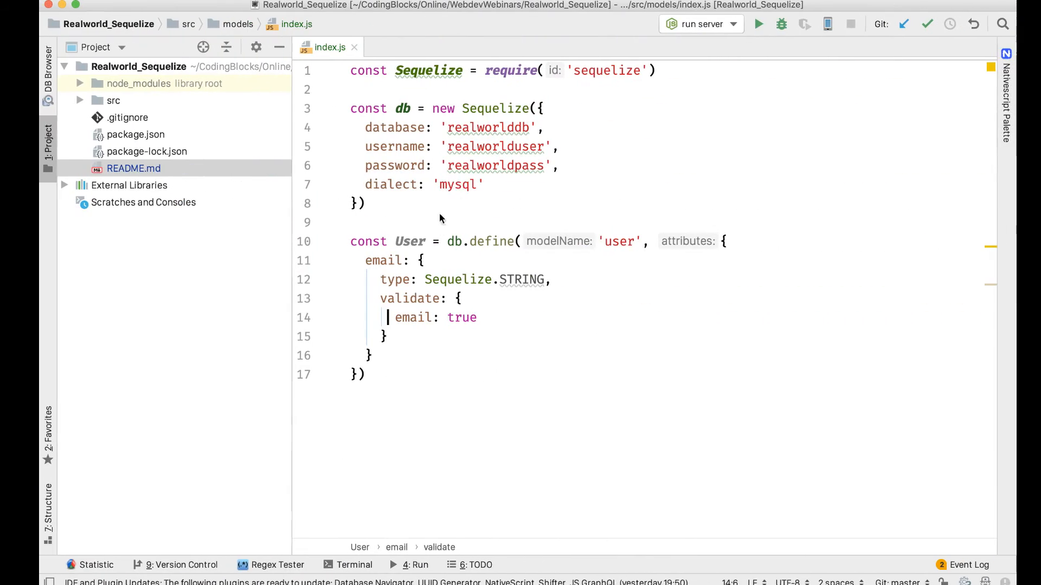
Make the email field validate with isEmail, with unique: true and allowNull: false.
type("isE")
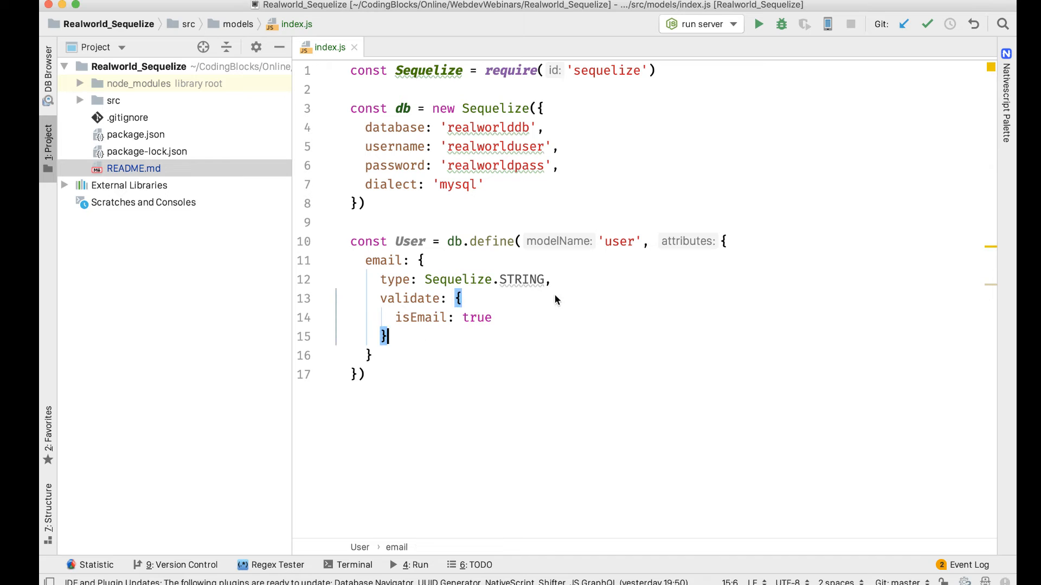
type("uniqu")
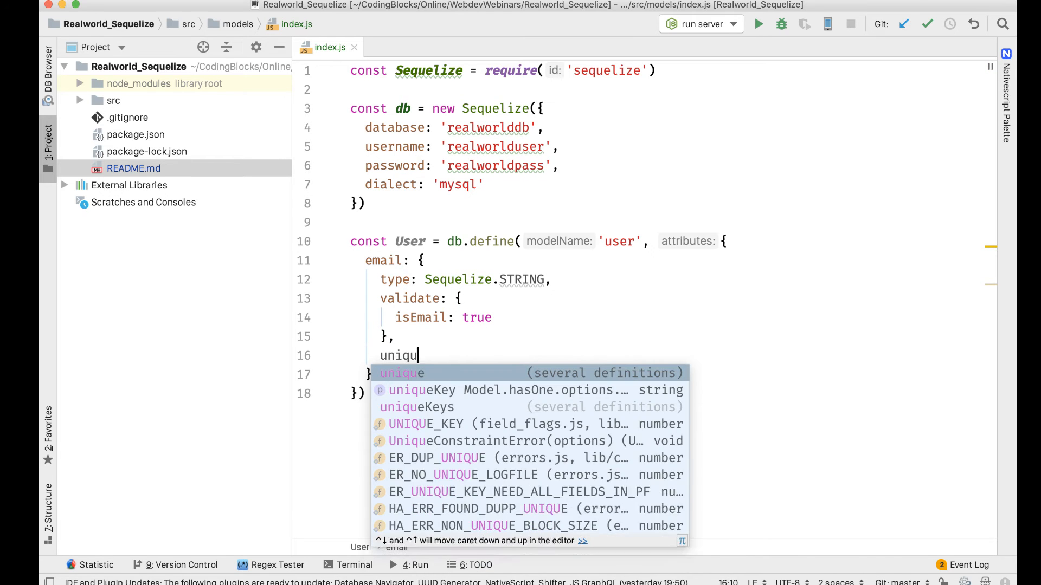
type("e: true")
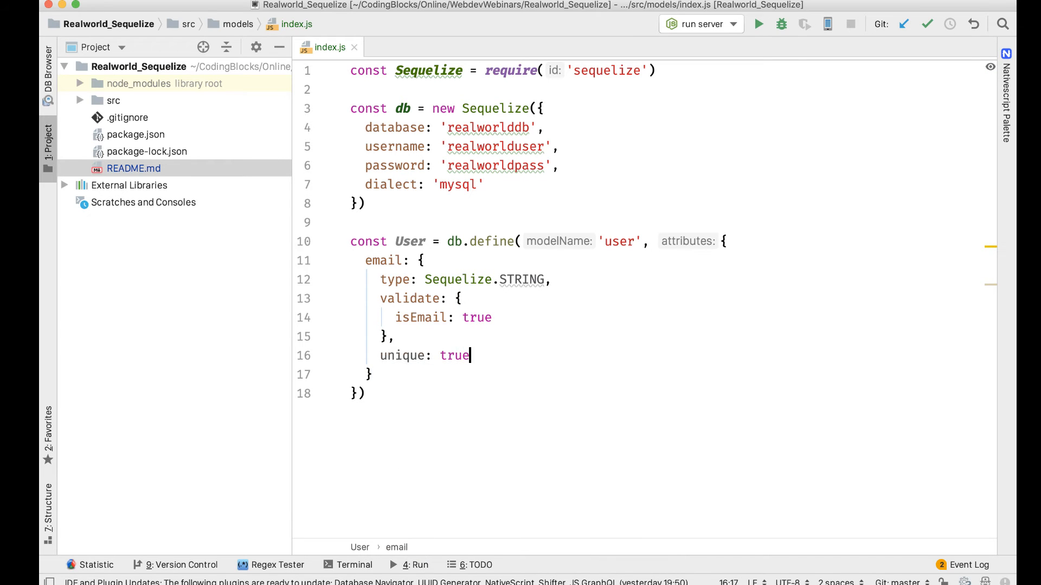
key("Enter")
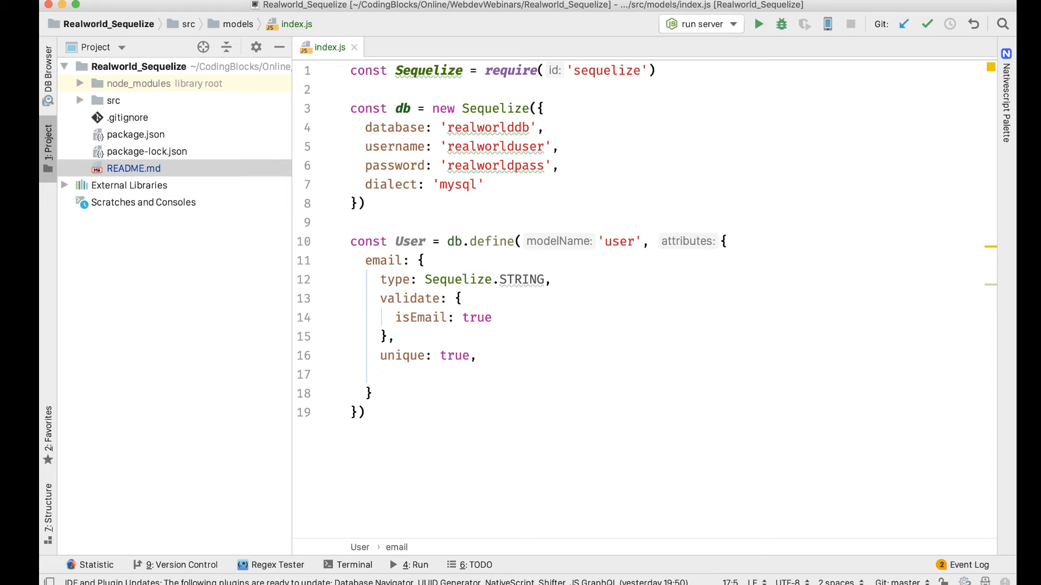
mouse_move(423, 313)
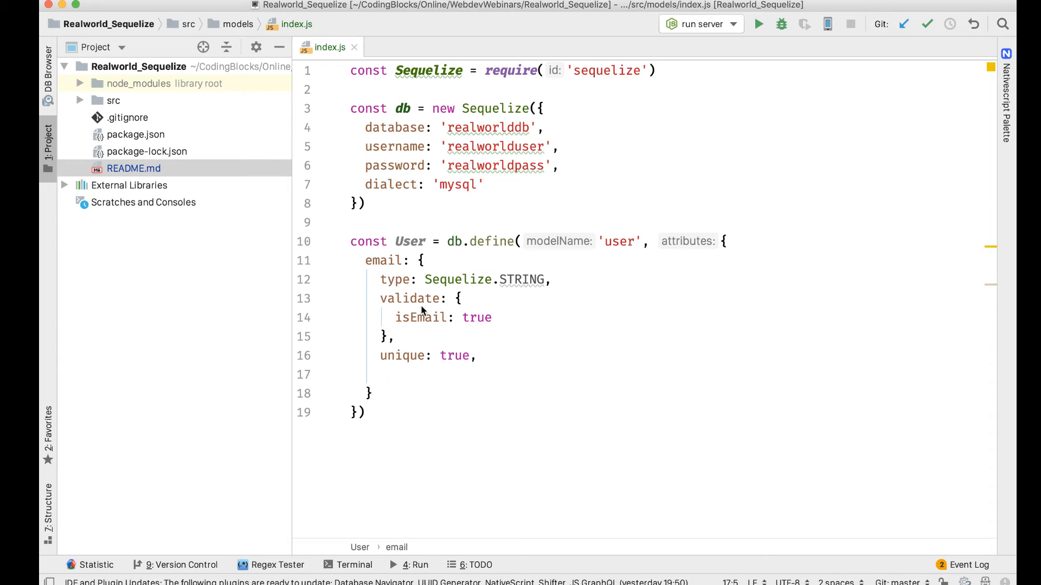
type("allo")
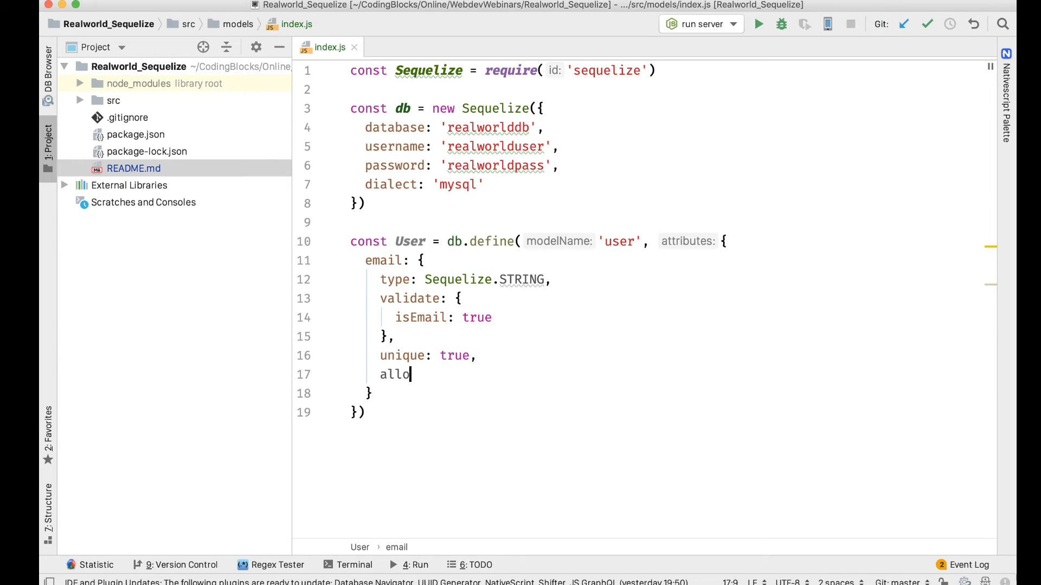
type("wNull: fals")
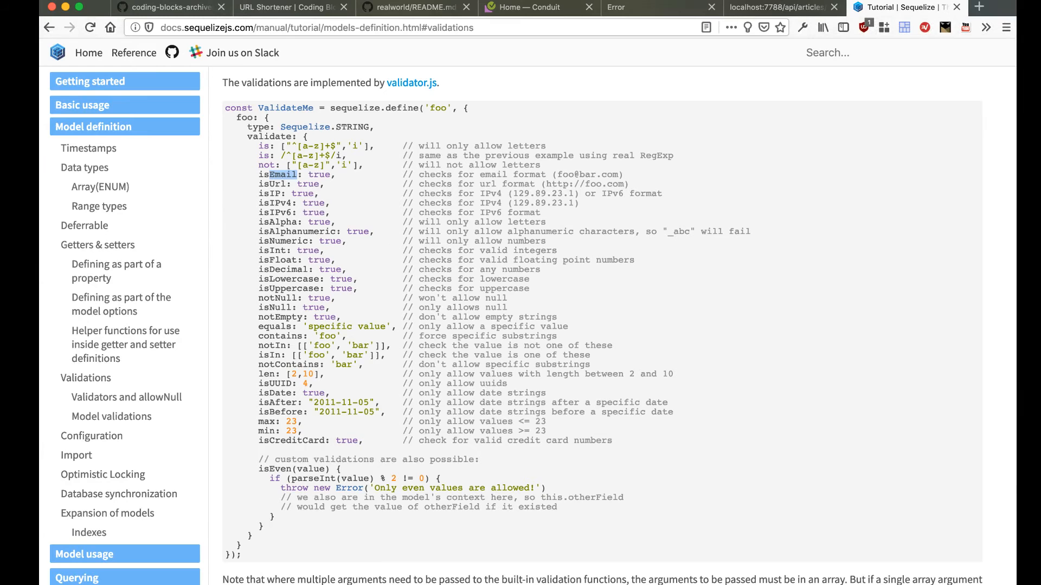
left_click(415, 7)
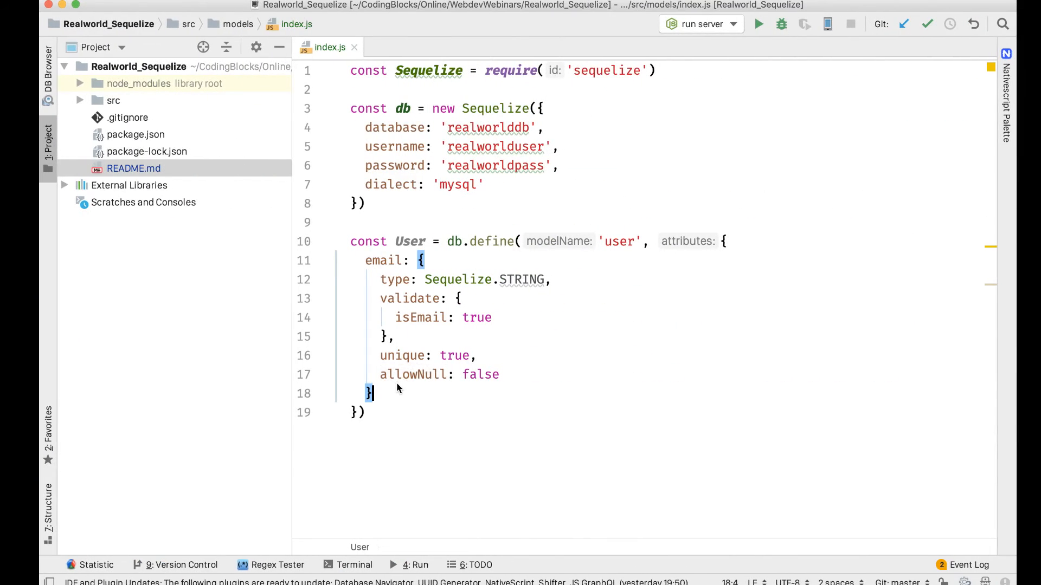
Add a username attribute with type Sequelize.STRING and primaryKey: true.
type("username")
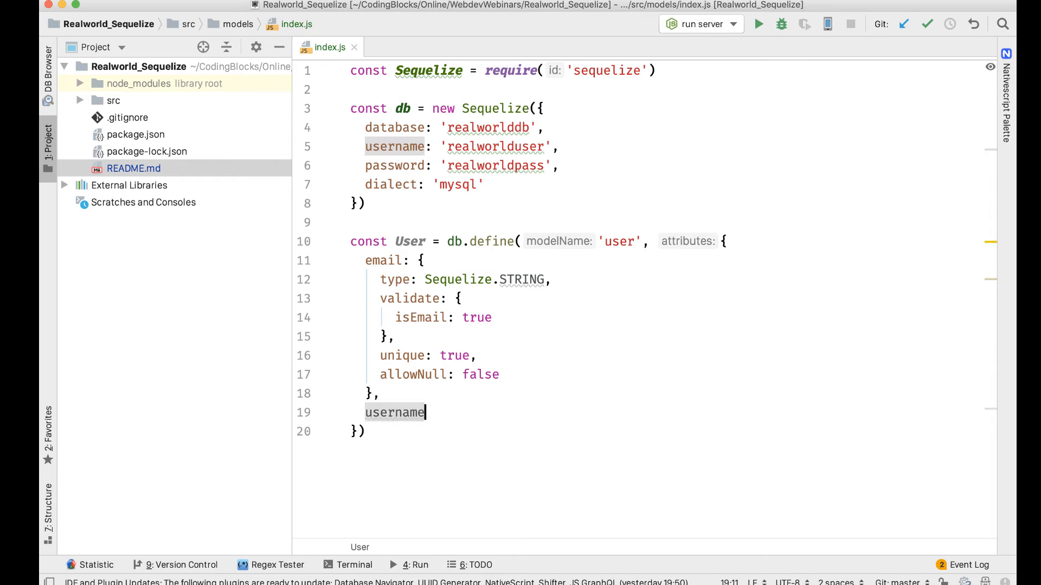
type(": {")
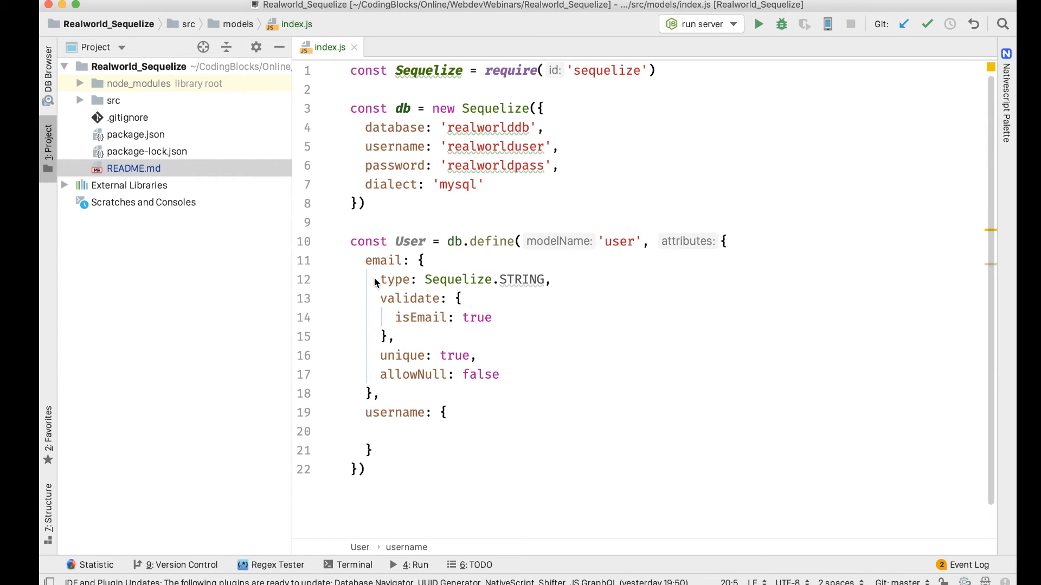
type("type: Sequelize.STRING,")
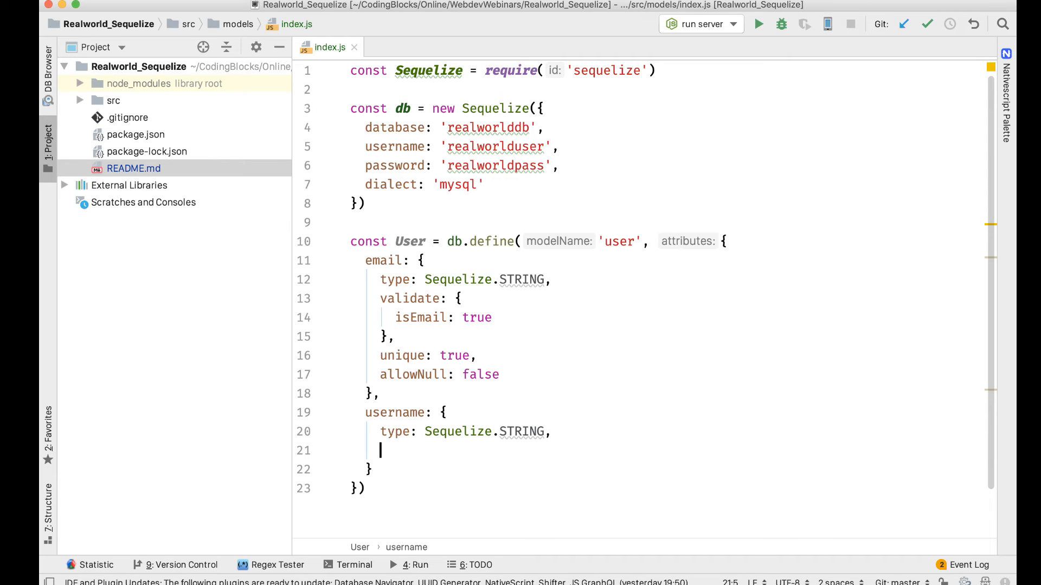
type("primaryKey: true")
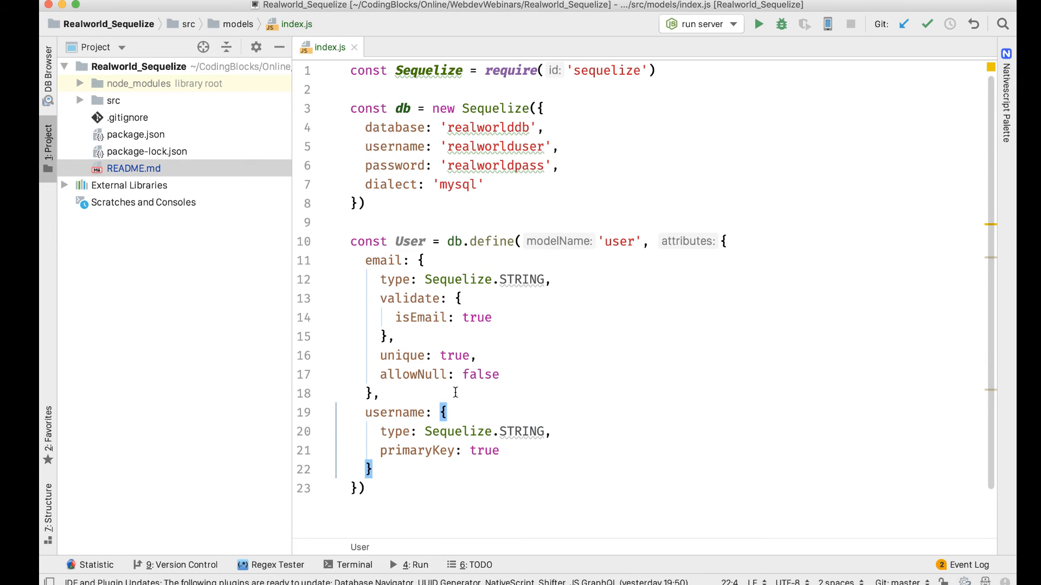
scroll("down", 3)
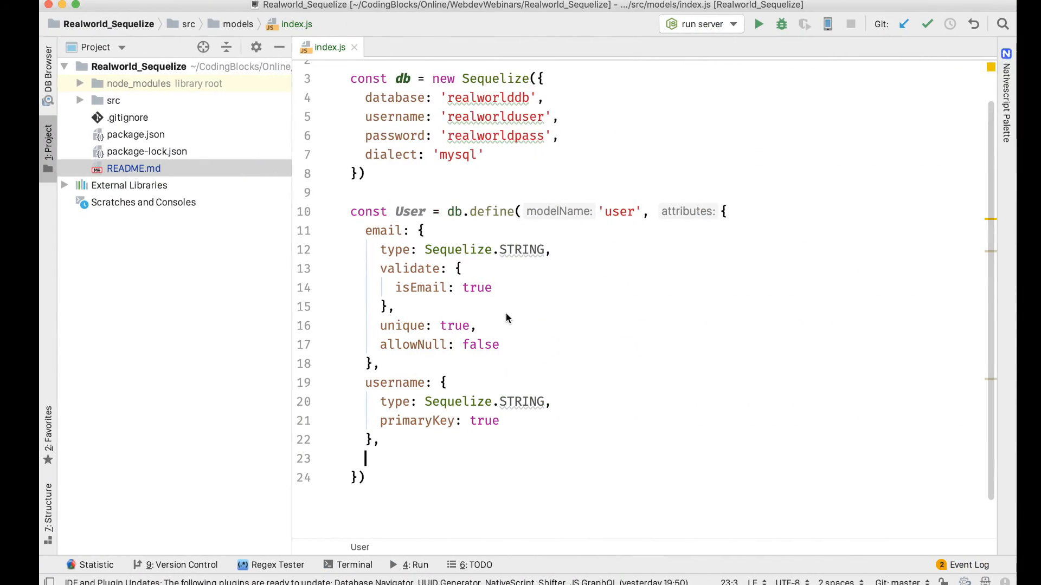
Add a bio field typed Sequelize.STRING to the User model.
type("bio: P{")
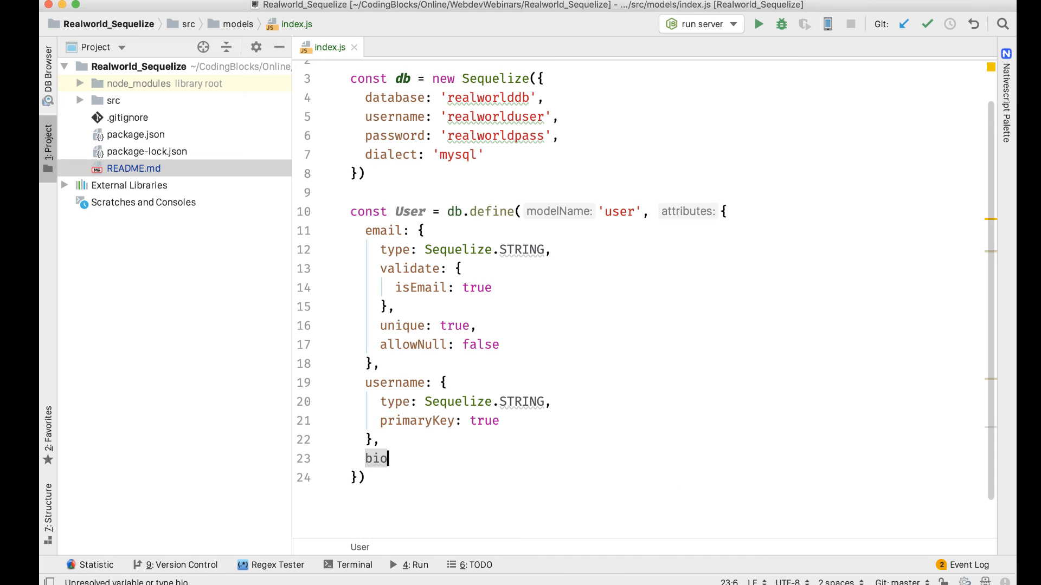
type(": Sequelize.STRING,")
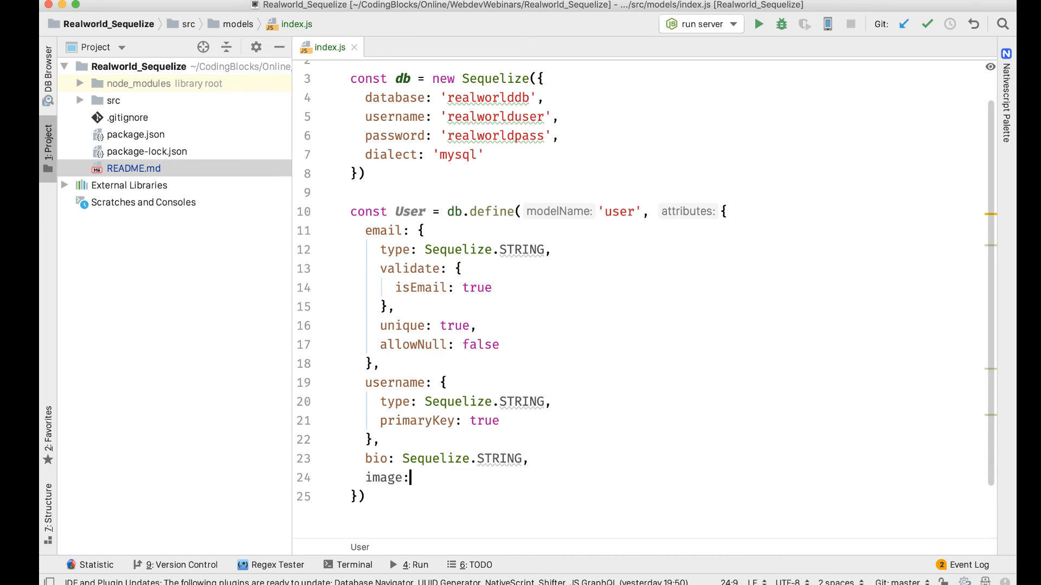
type("Seqi")
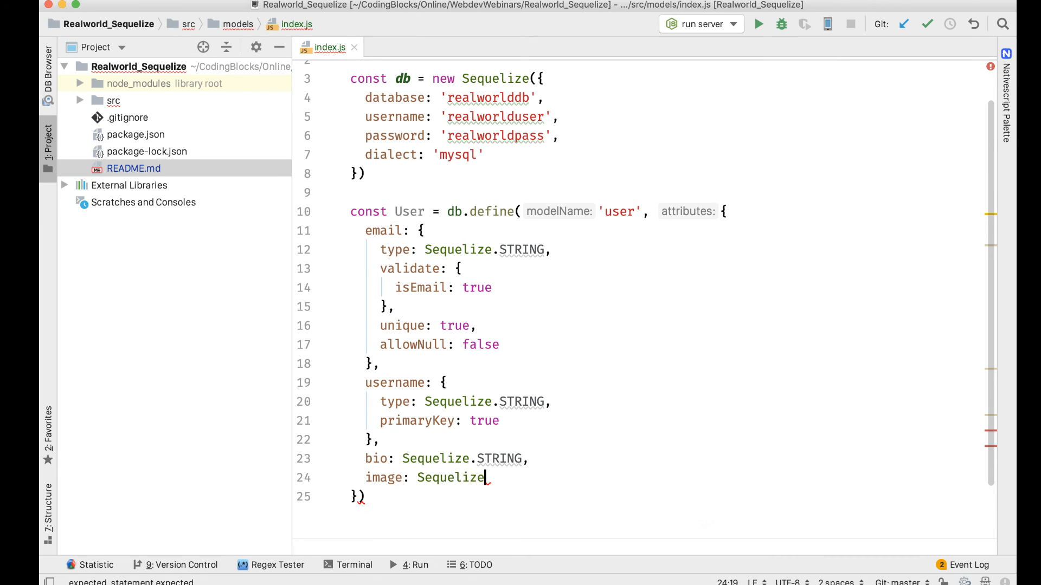
Define image as a Sequelize.STRING field with allowNull: true and a validate block with isUrl: true.
double_click(452, 478)
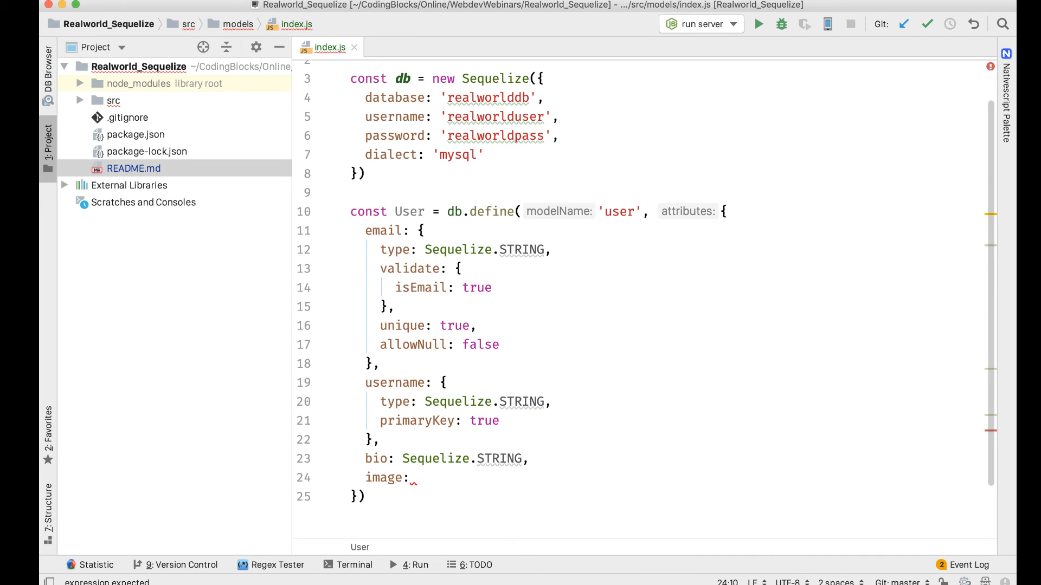
type("{")
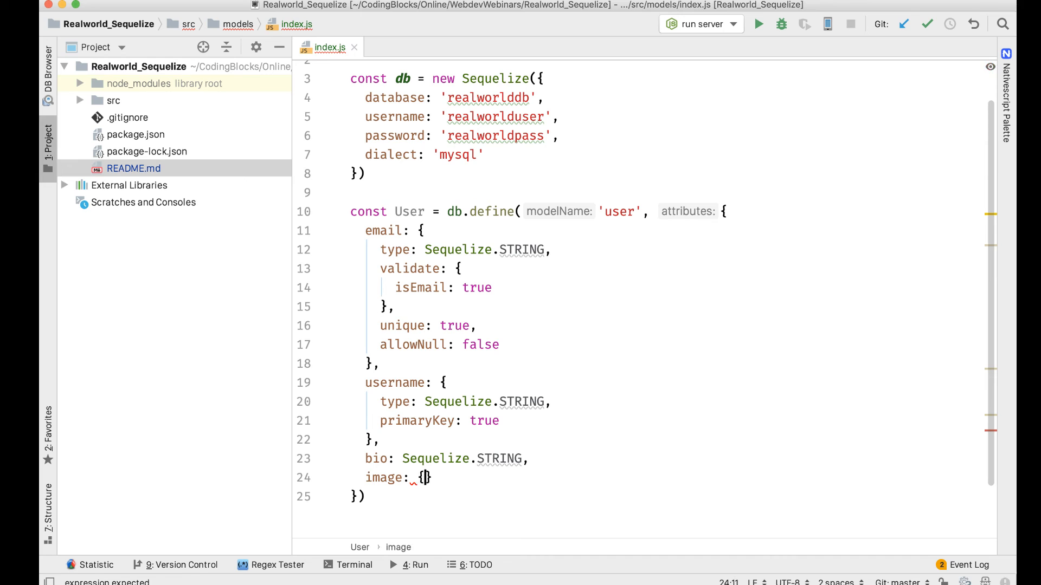
type("type: Sequelize.ST")
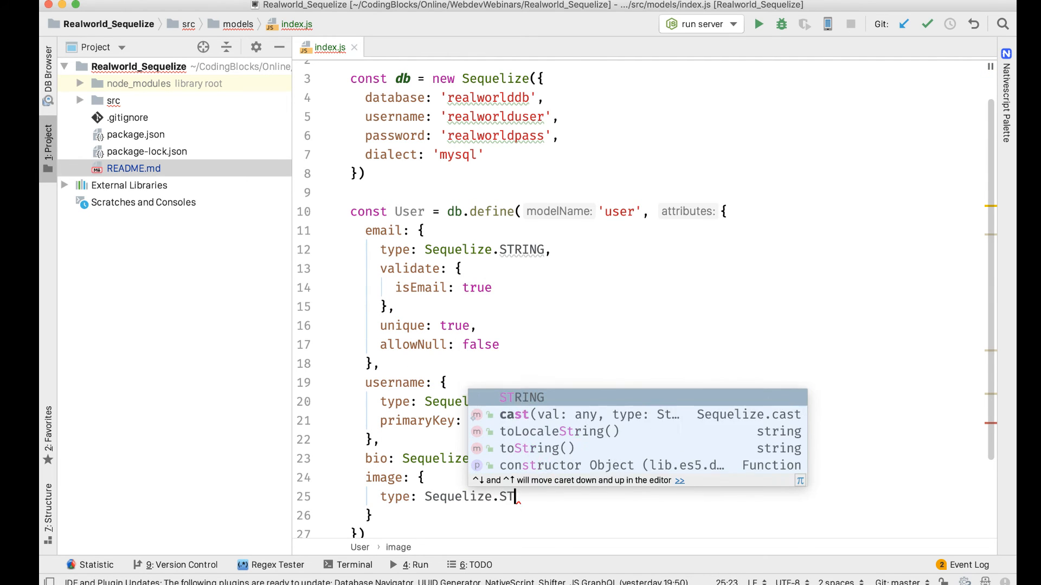
key("Enter")
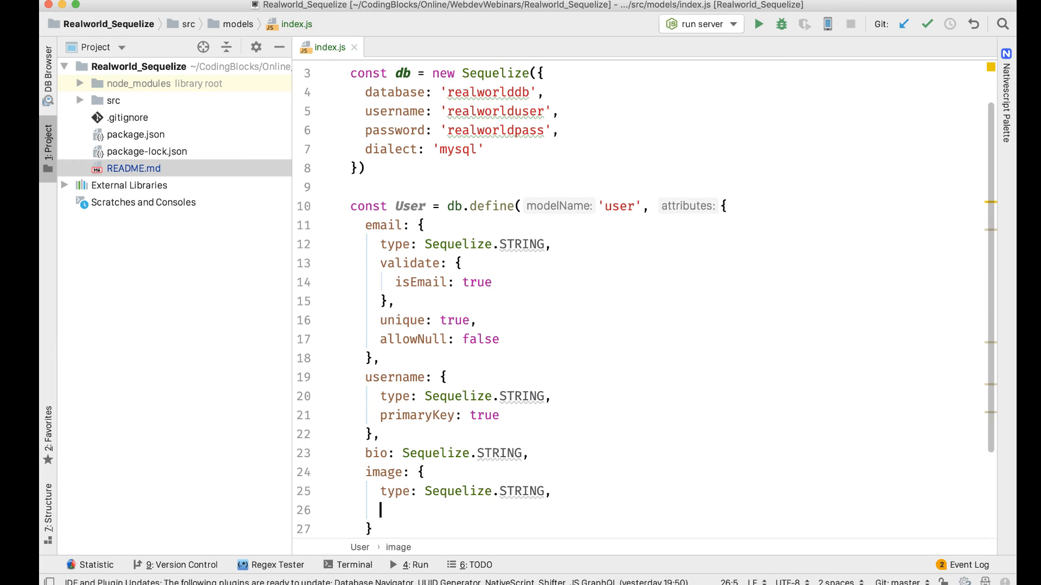
type("allowNull: :")
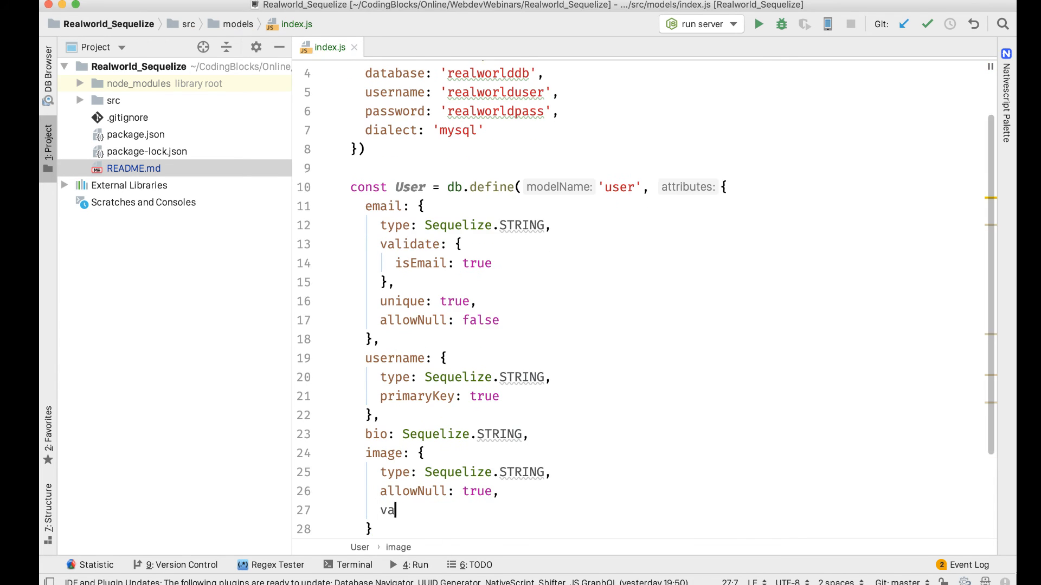
type("lidate: {")
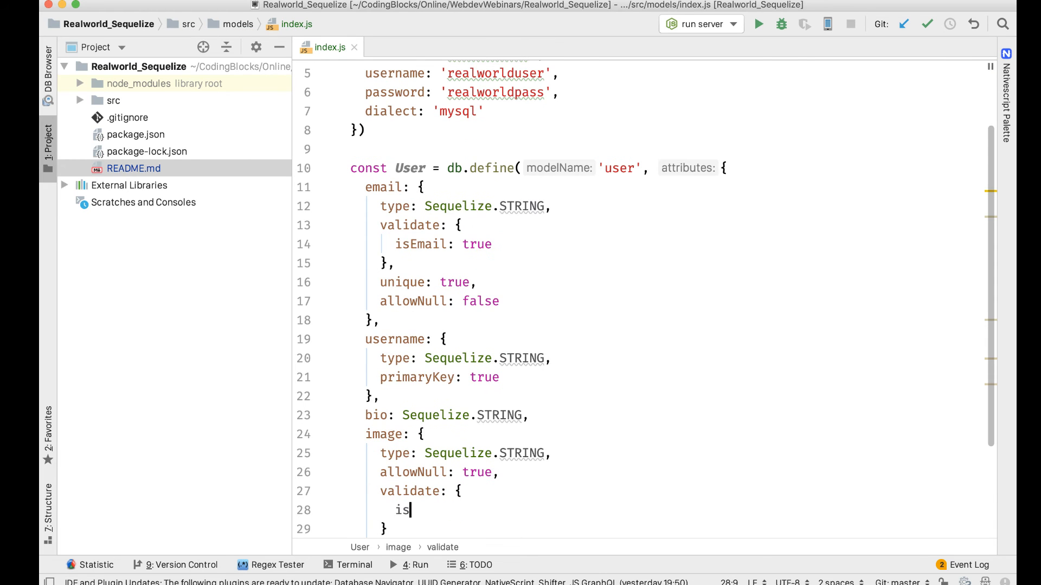
type("U")
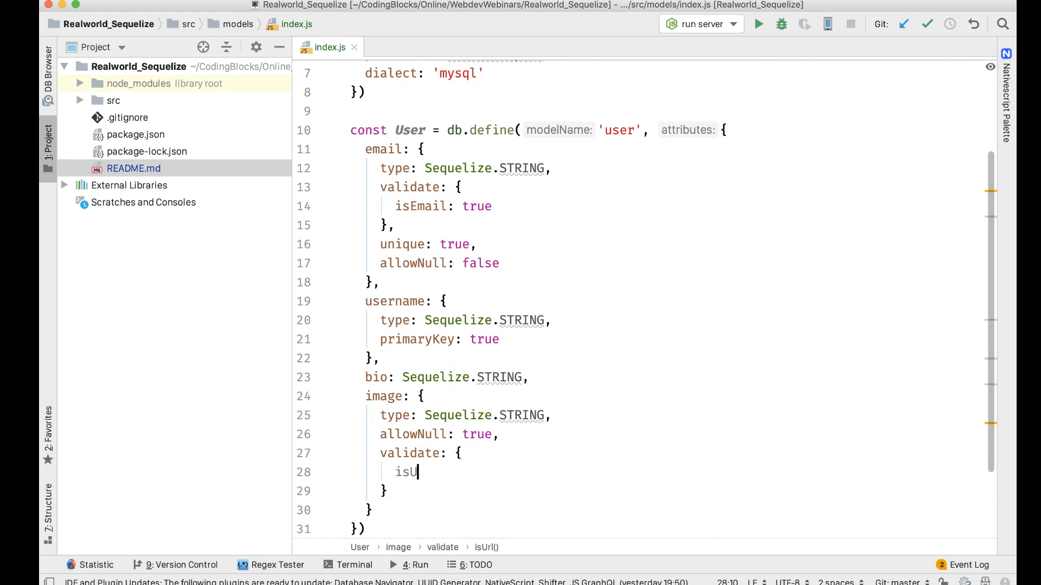
type("rl: tr")
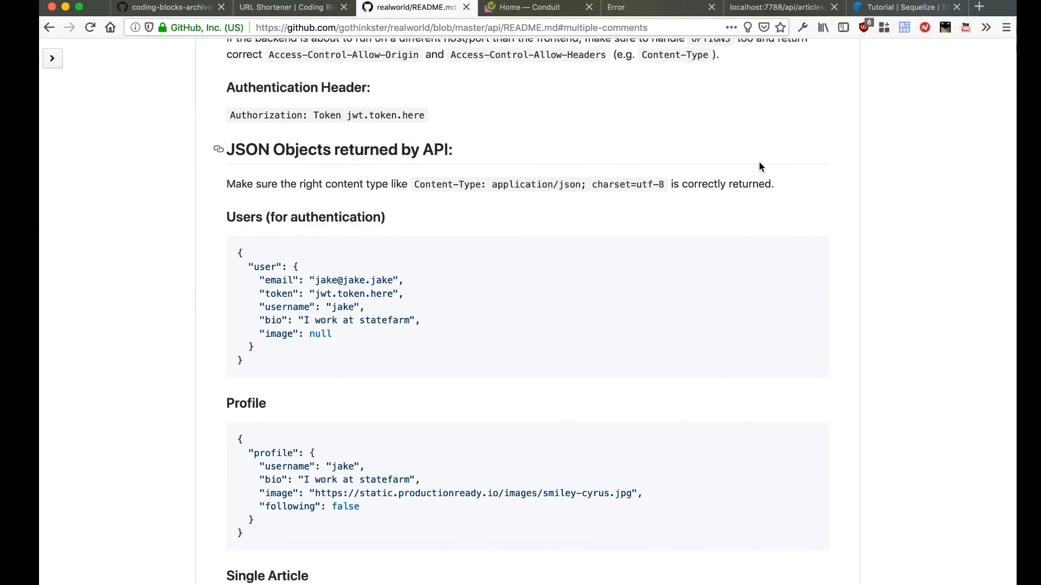
left_click(902, 7)
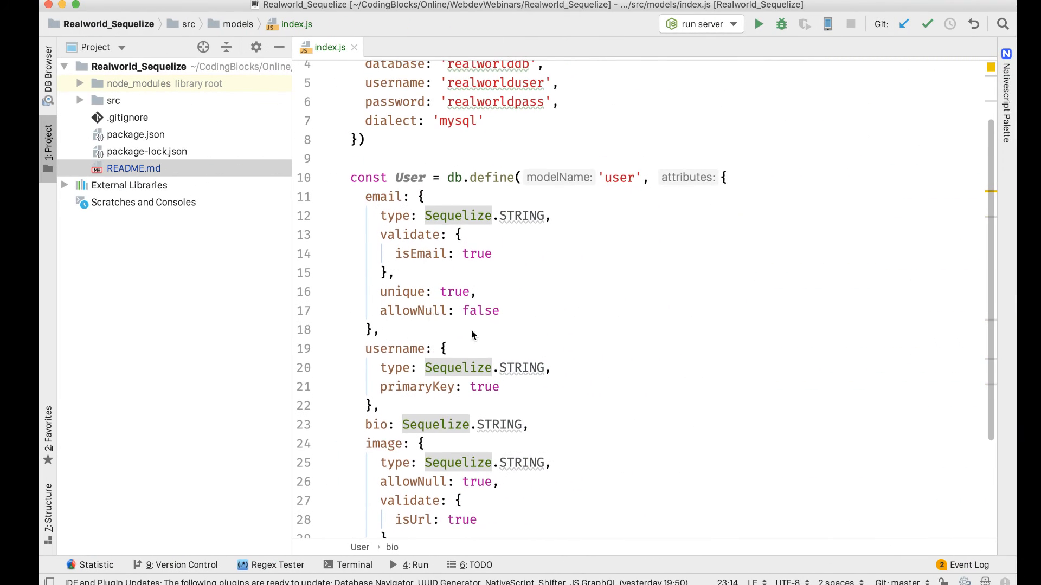
scroll("down", 3)
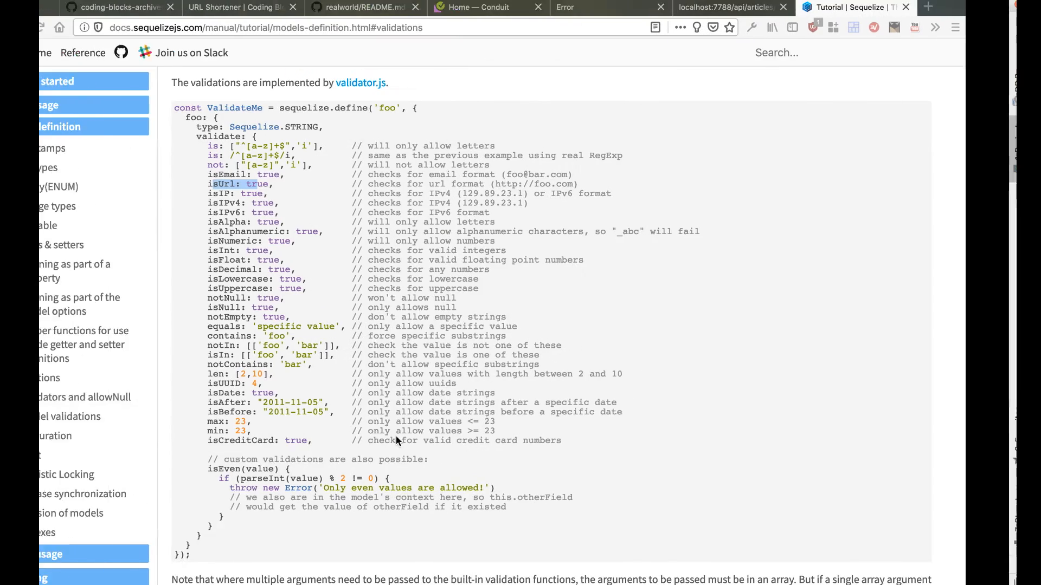
left_click(411, 7)
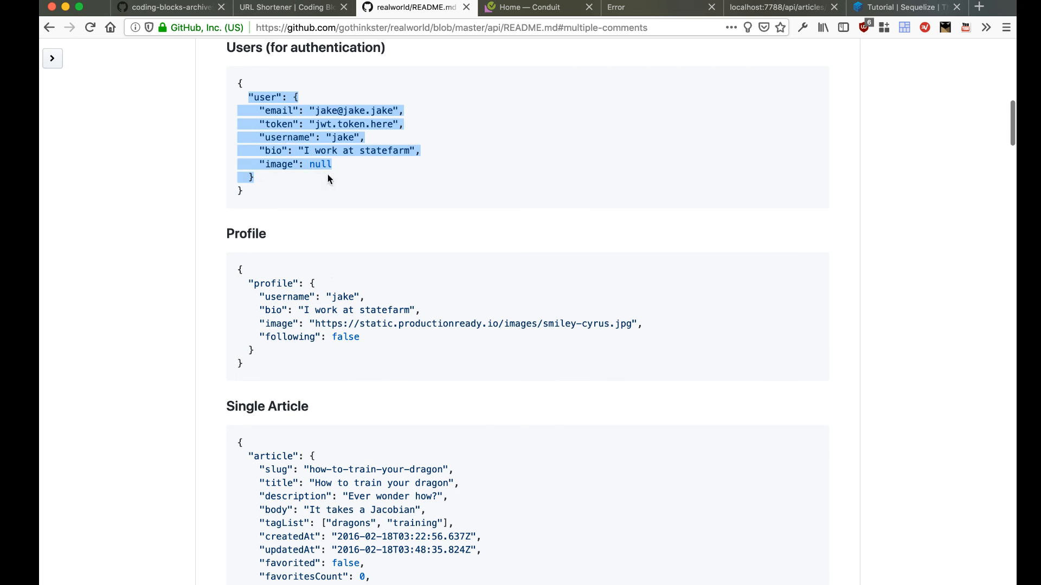
scroll("down", 3)
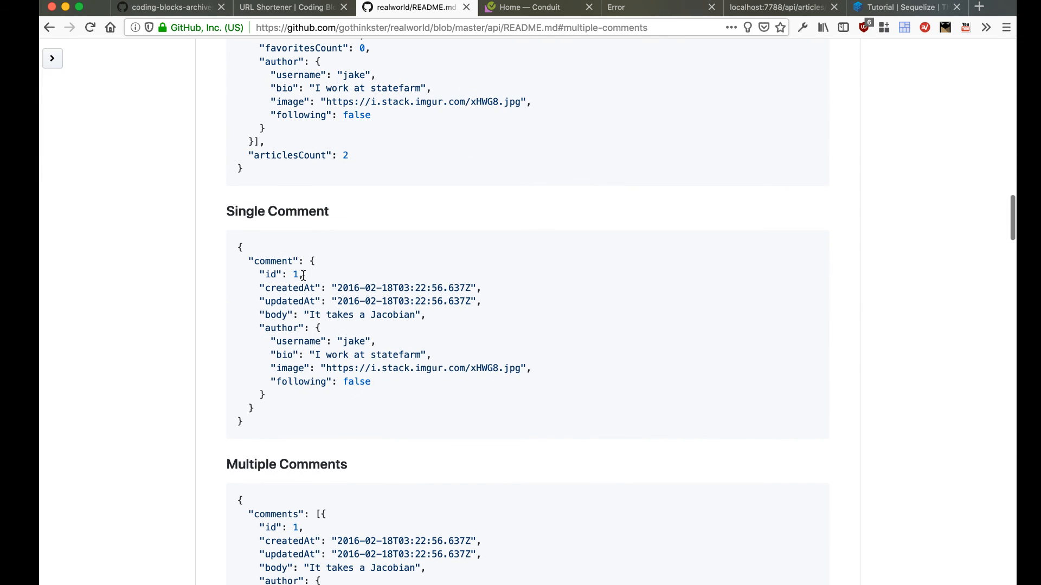
mouse_move(239, 269)
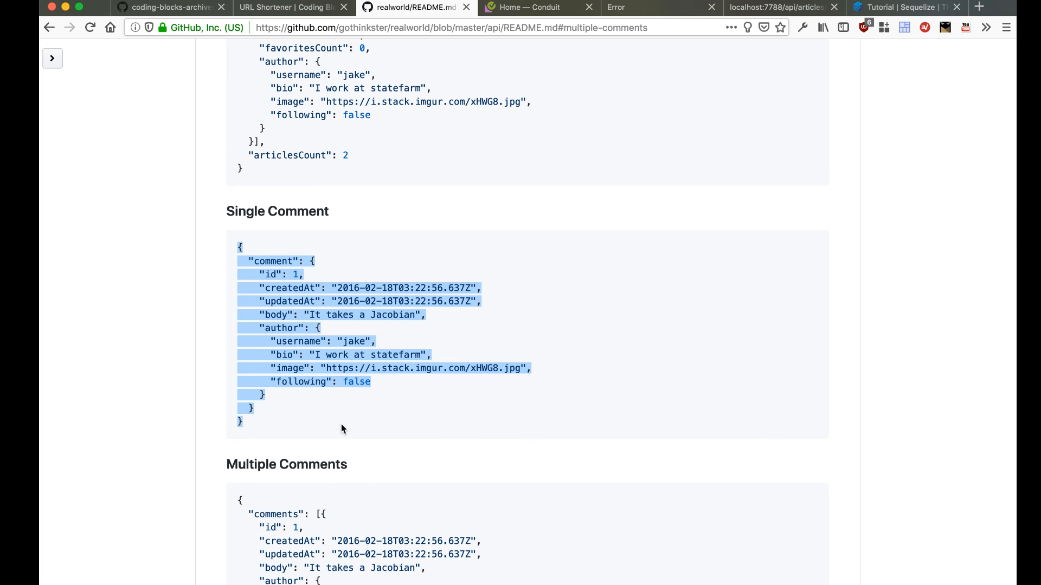
mouse_move(372, 427)
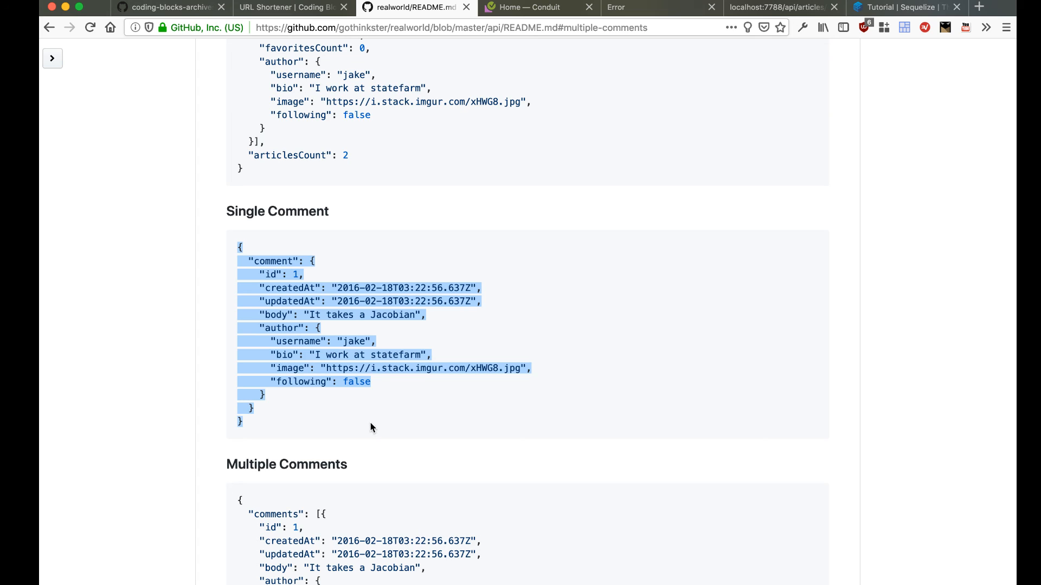
mouse_move(376, 358)
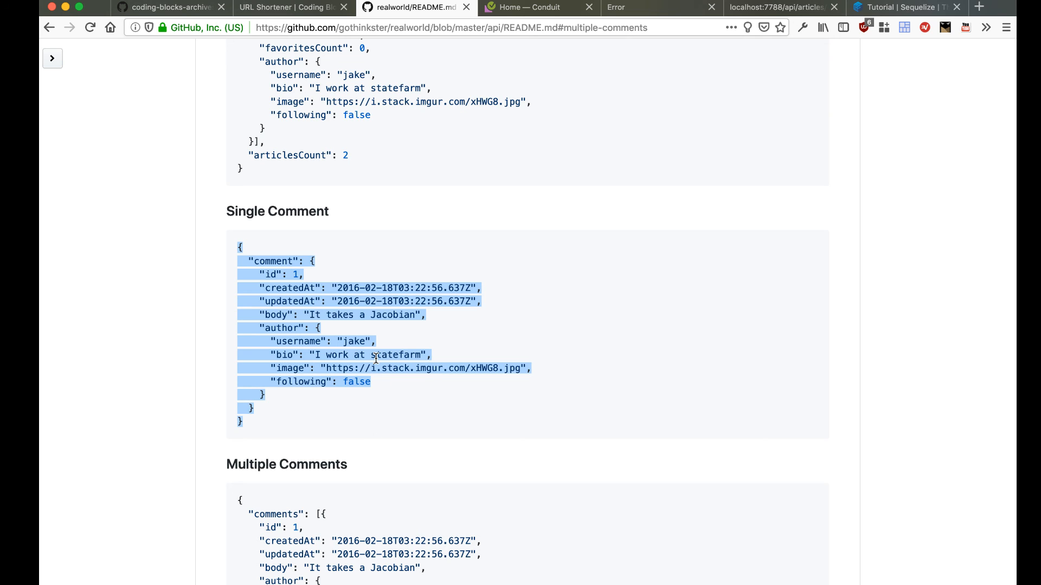
scroll("down", 3)
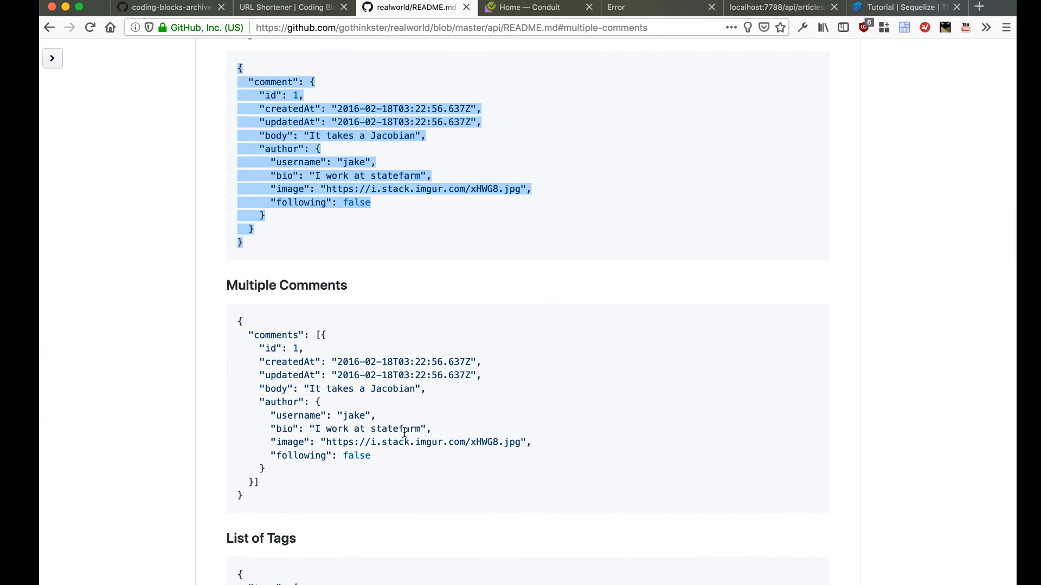
scroll("down", 3)
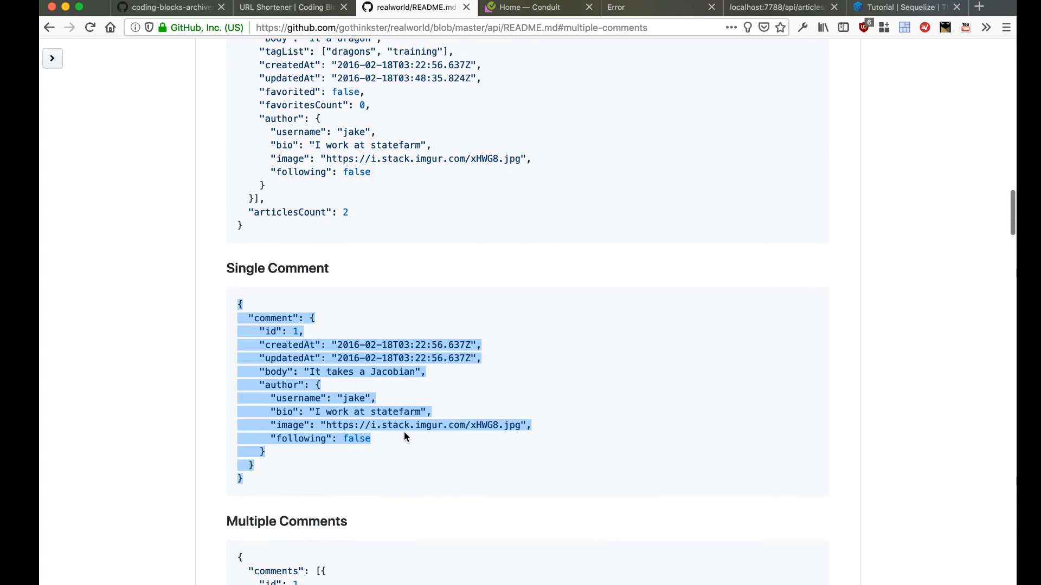
scroll("down", 3)
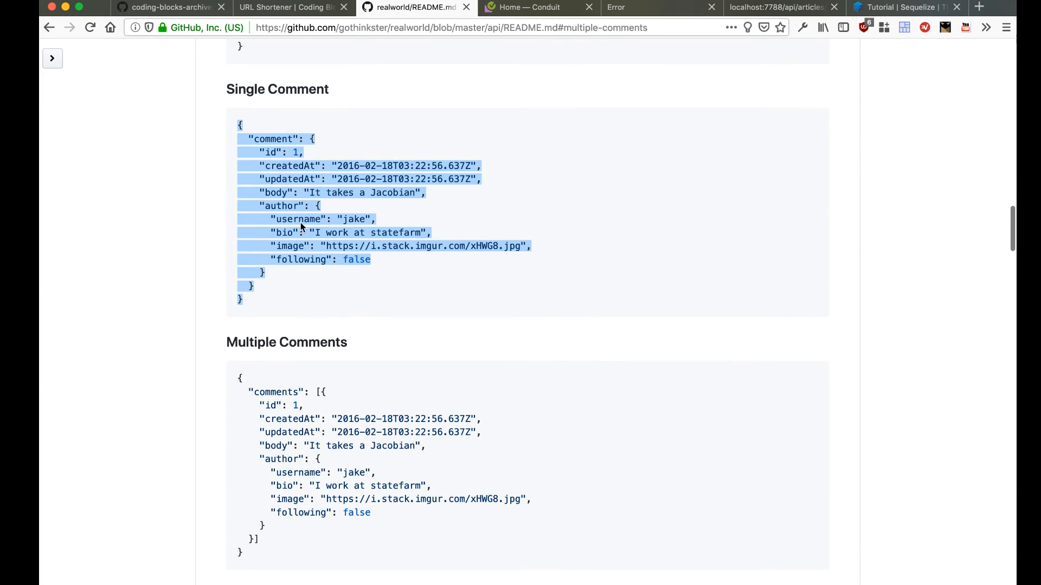
scroll("down", 3)
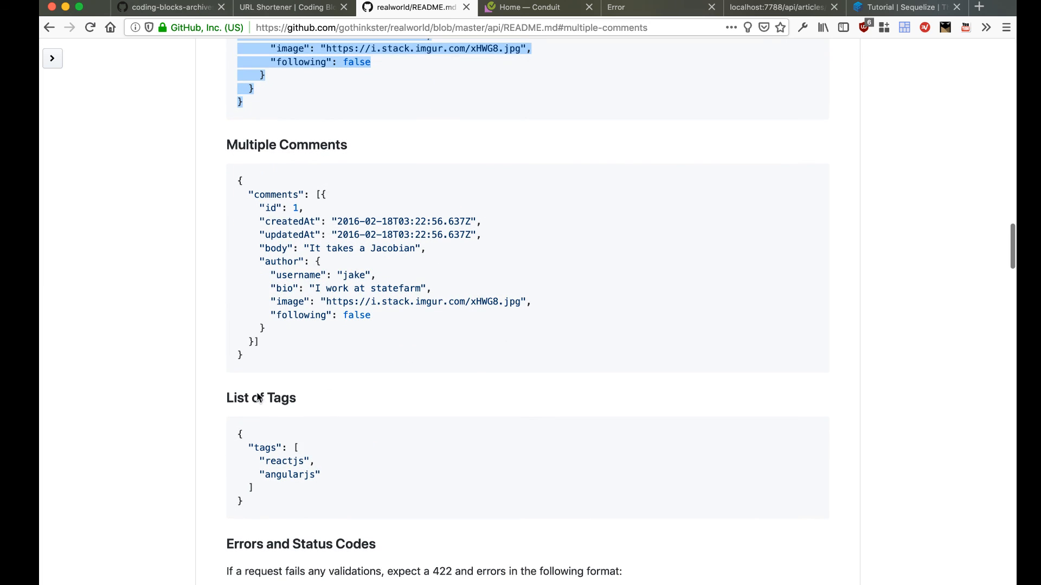
mouse_move(314, 437)
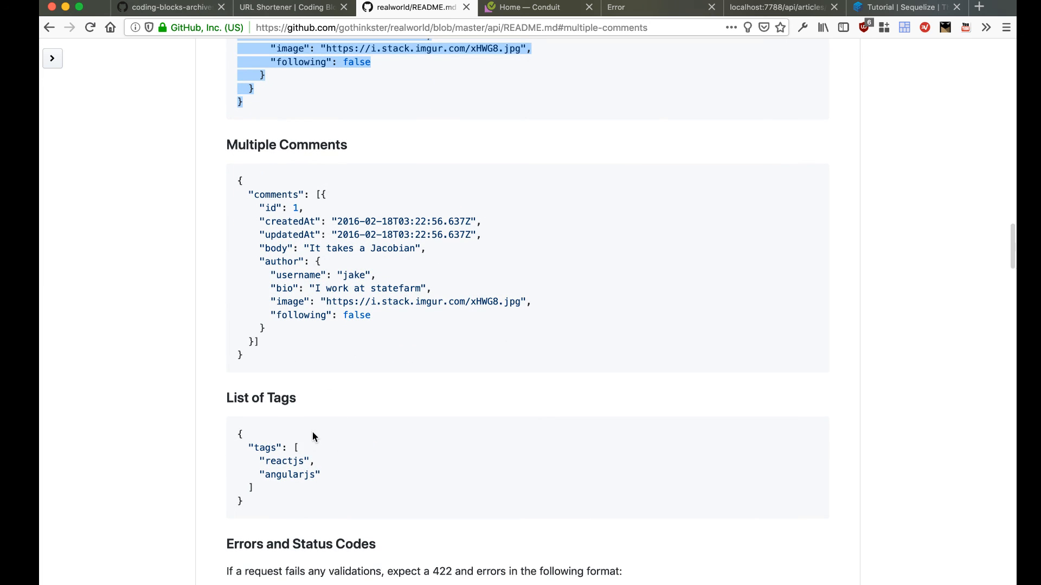